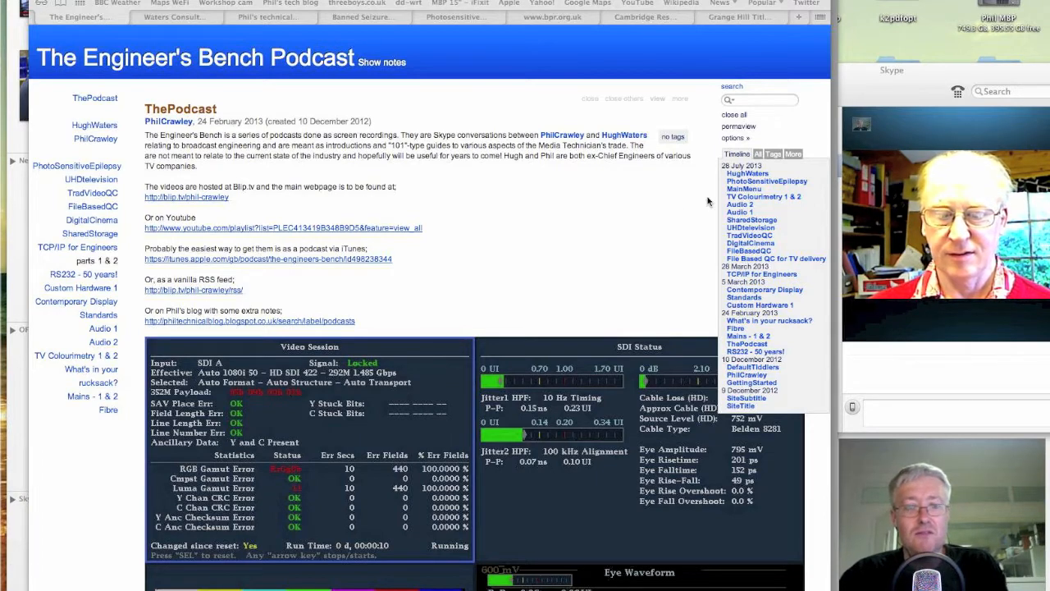
{"action": "mouse_move", "coordinate": [611, 213]}
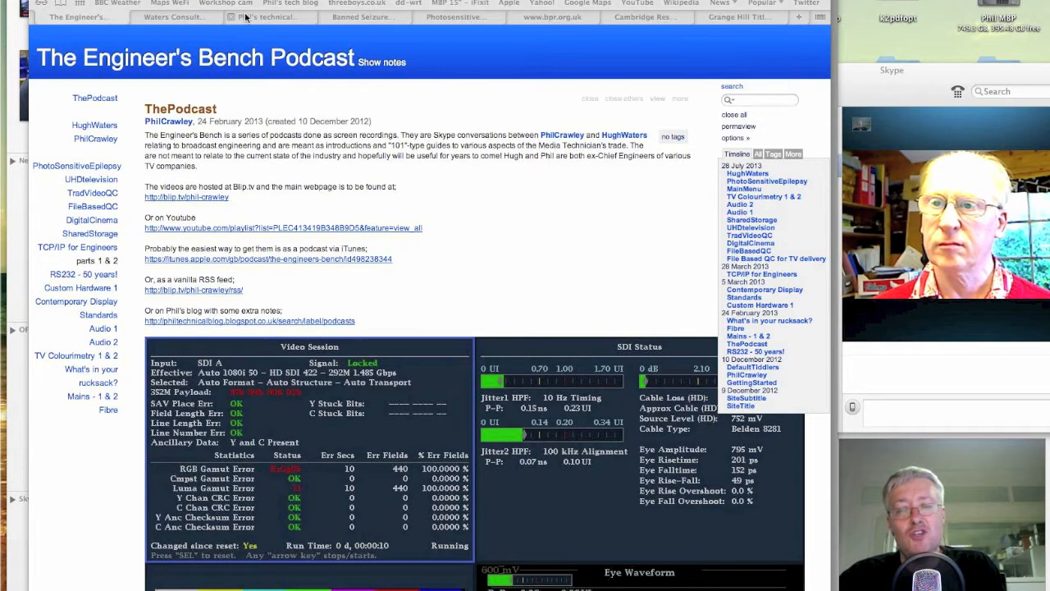
Switch from the TiddlyWiki show notes to the banned Pokémon episode on YouTube.
{"action": "left_click", "coordinate": [267, 16]}
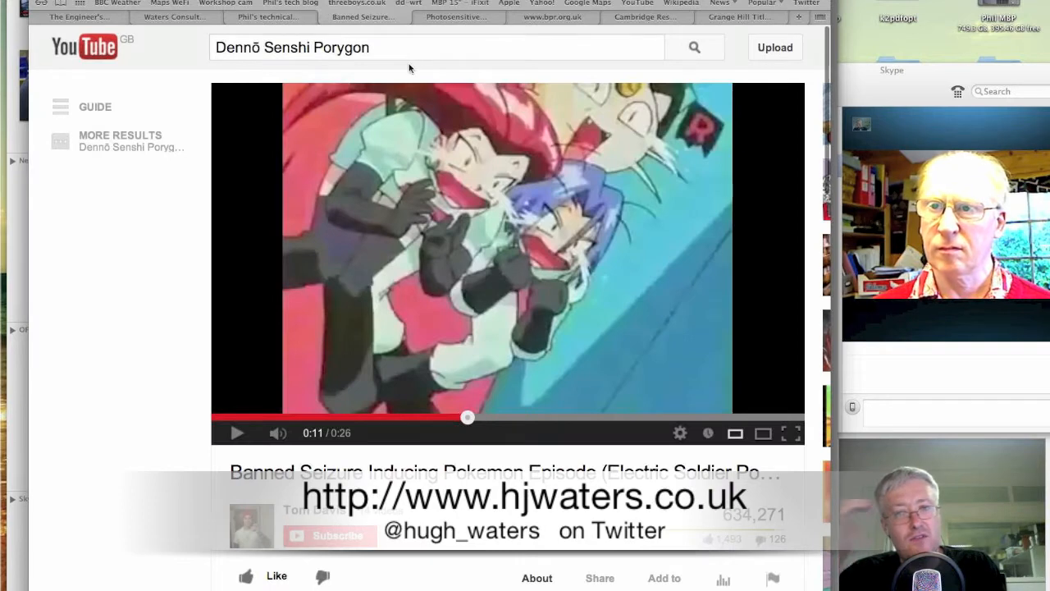
{"action": "mouse_move", "coordinate": [476, 67]}
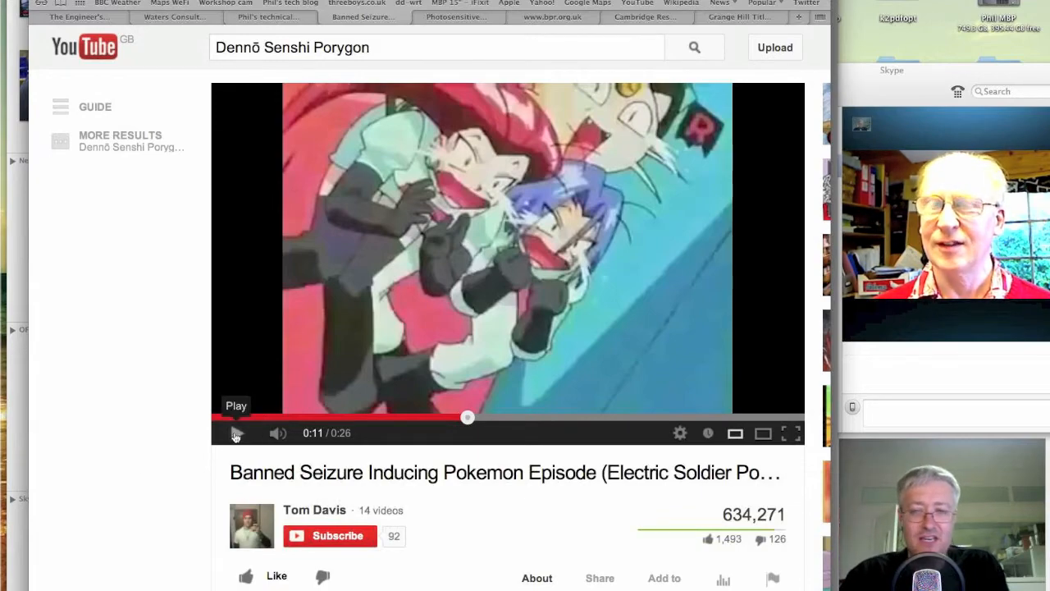
Play the banned Pokémon clip and pause it during the red flashing sequence around 0:18.
{"action": "left_click", "coordinate": [236, 433]}
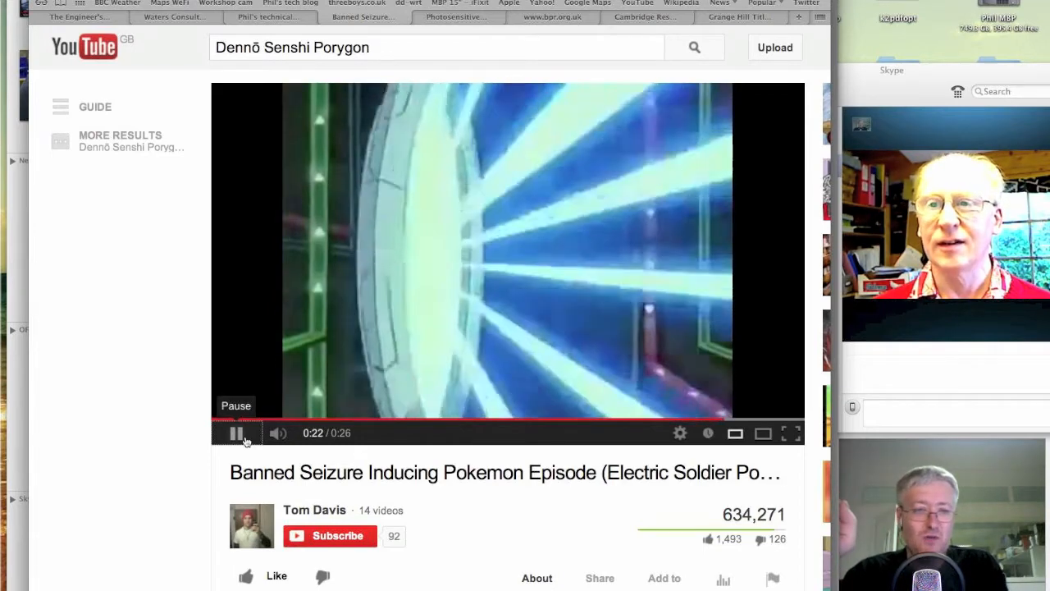
{"action": "left_click", "coordinate": [237, 433]}
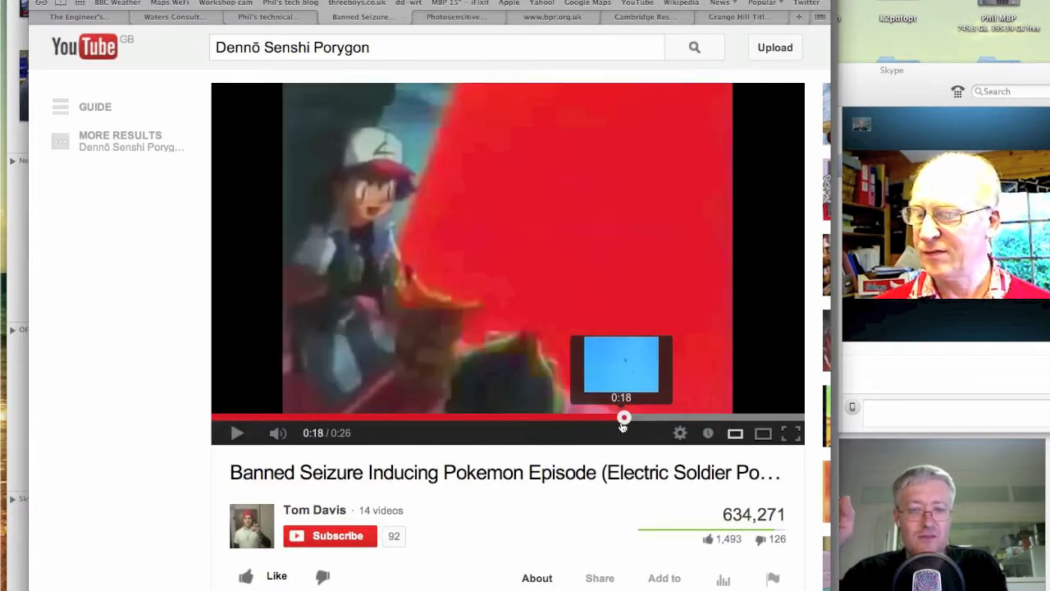
{"action": "mouse_move", "coordinate": [180, 357]}
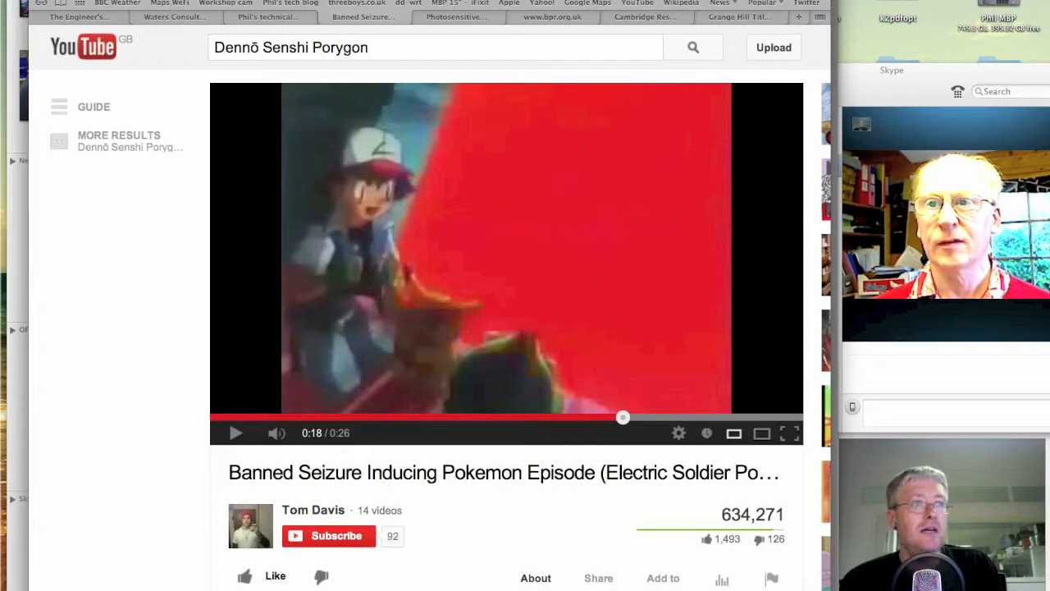
{"action": "mouse_move", "coordinate": [671, 185]}
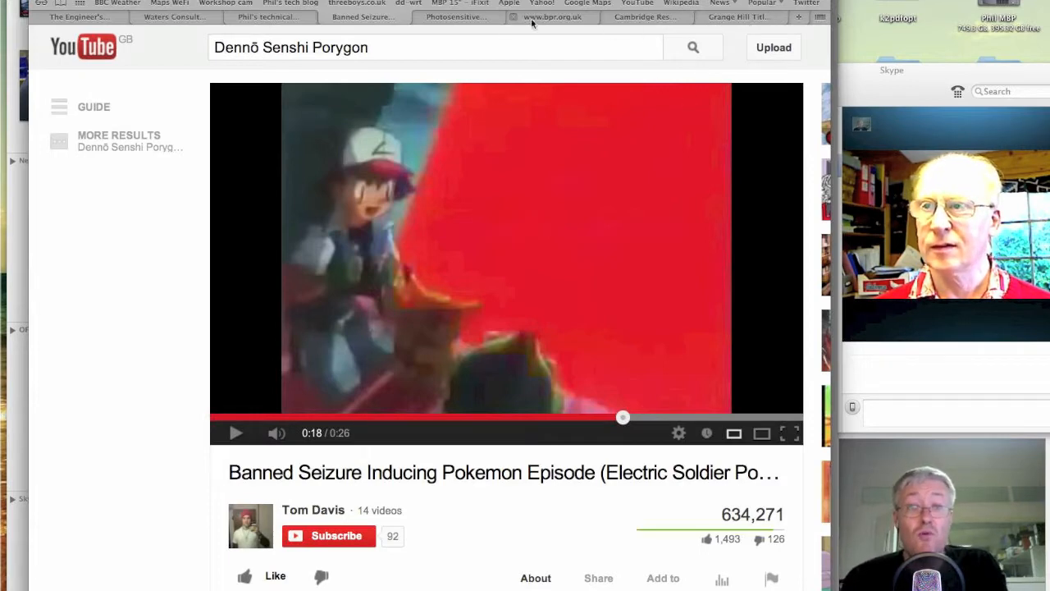
Bring up the Photosensitive epilepsy article and read down through Symptoms and Television to Television programs.
{"action": "left_click", "coordinate": [456, 16]}
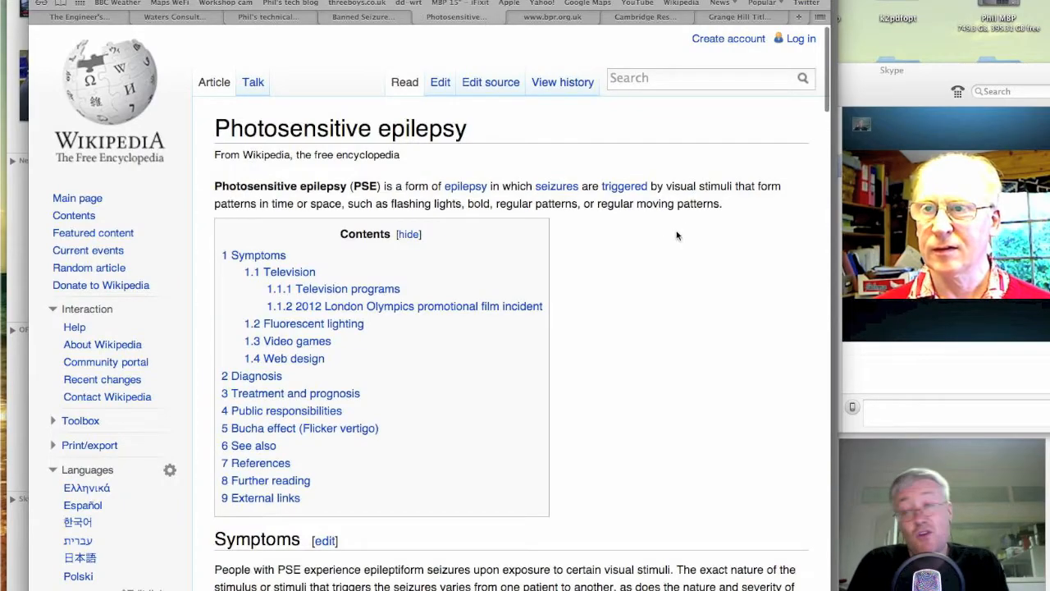
{"action": "scroll", "scroll_direction": "down", "scroll_amount": 3}
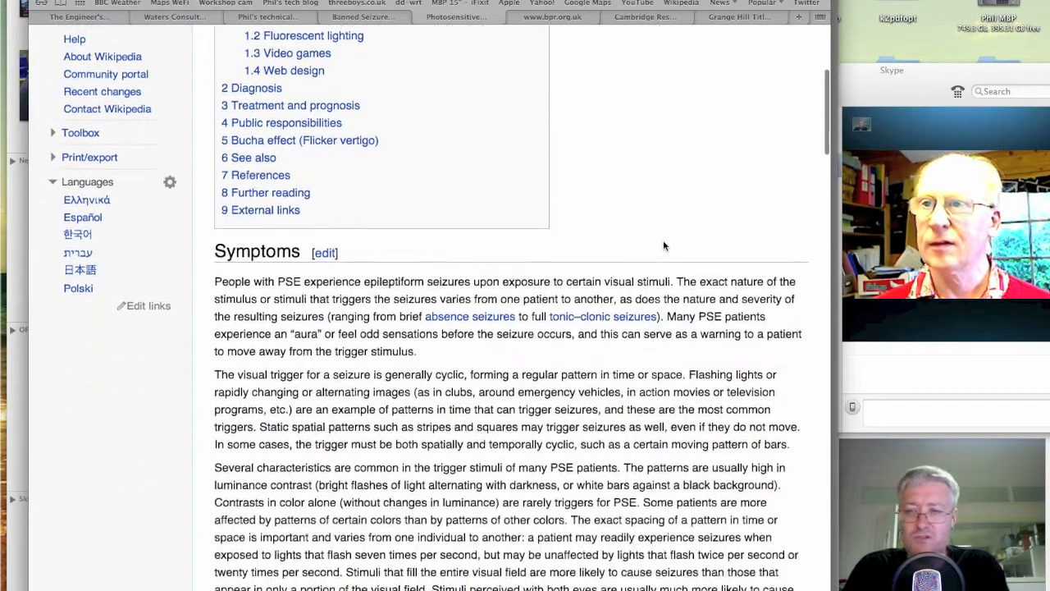
{"action": "scroll", "scroll_direction": "down", "scroll_amount": 3}
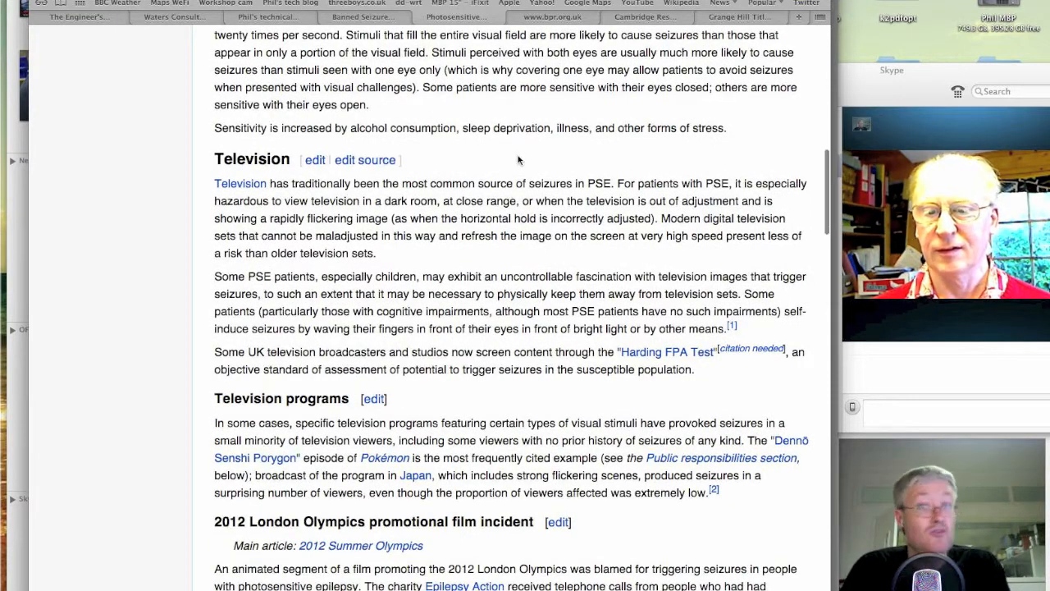
{"action": "scroll", "scroll_direction": "down", "scroll_amount": 3}
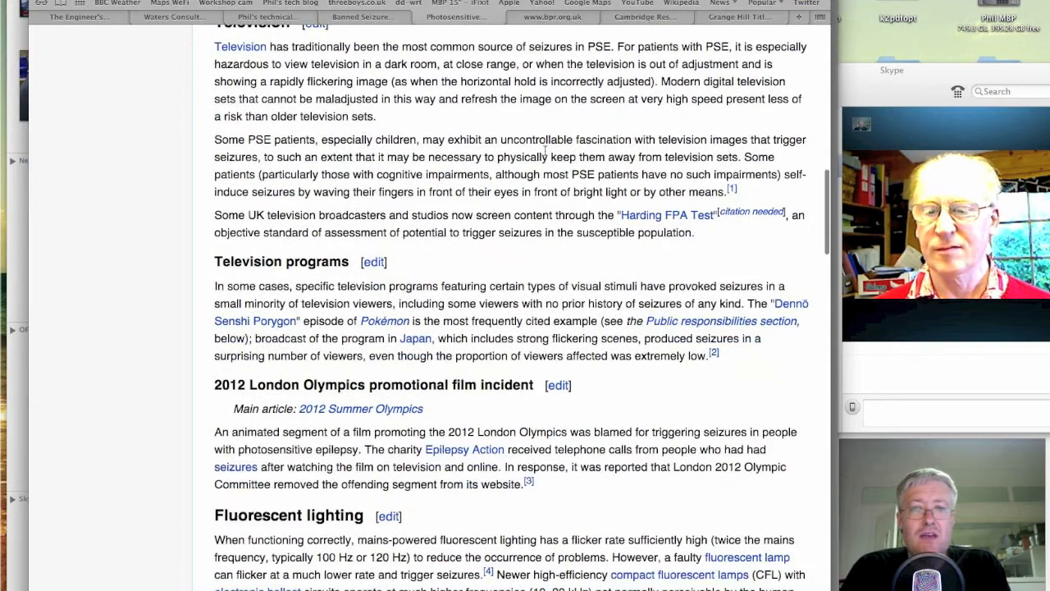
{"action": "scroll", "scroll_direction": "down", "scroll_amount": 3}
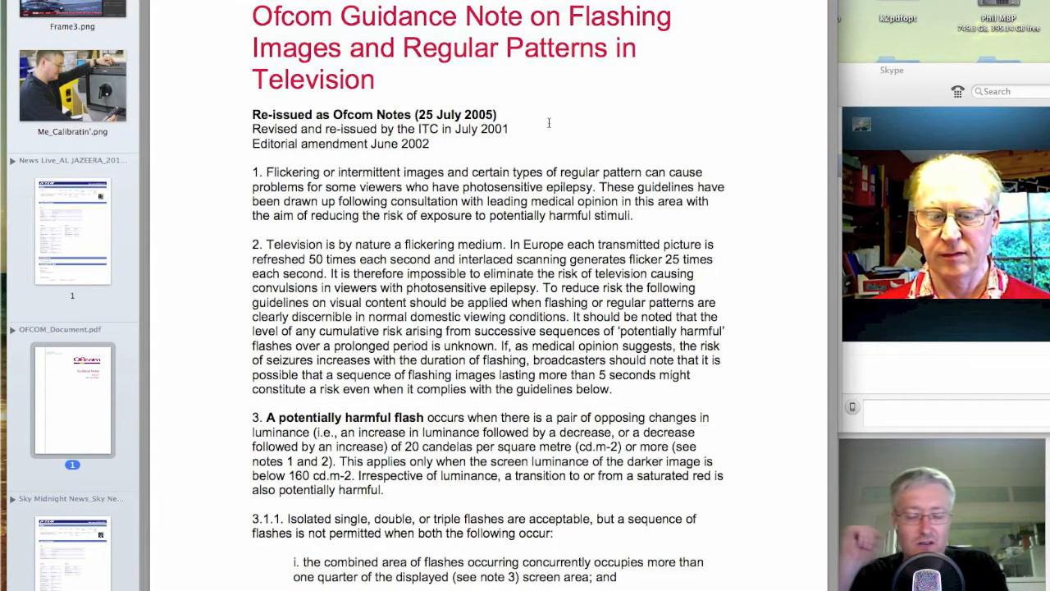
Read the Ofcom guidance sections 3 to 5 defining a potentially harmful flash and flash sequences.
{"action": "scroll", "scroll_direction": "down", "scroll_amount": 3}
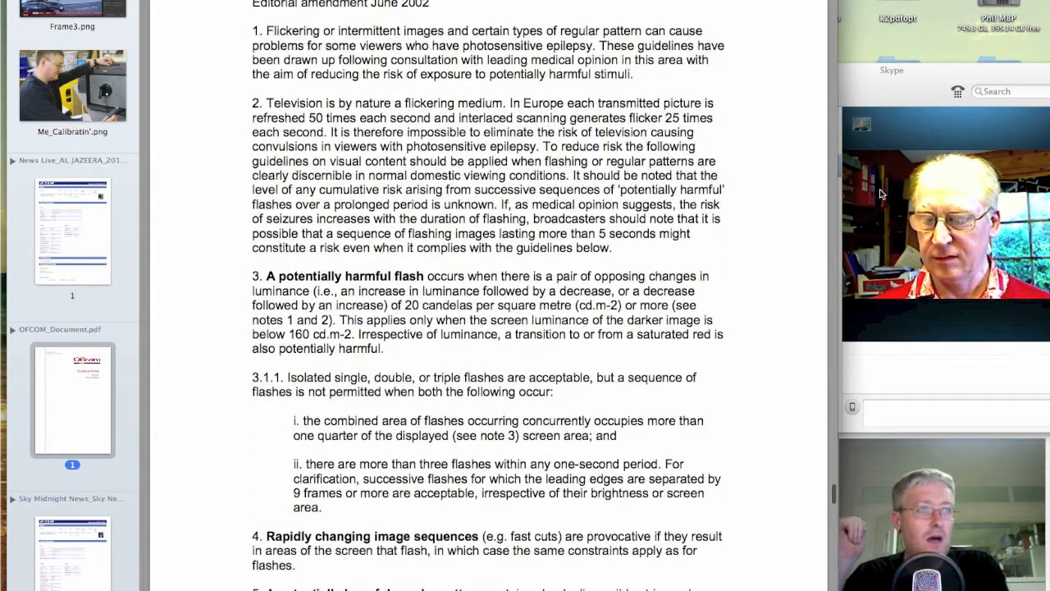
{"action": "scroll", "scroll_direction": "down", "scroll_amount": 3}
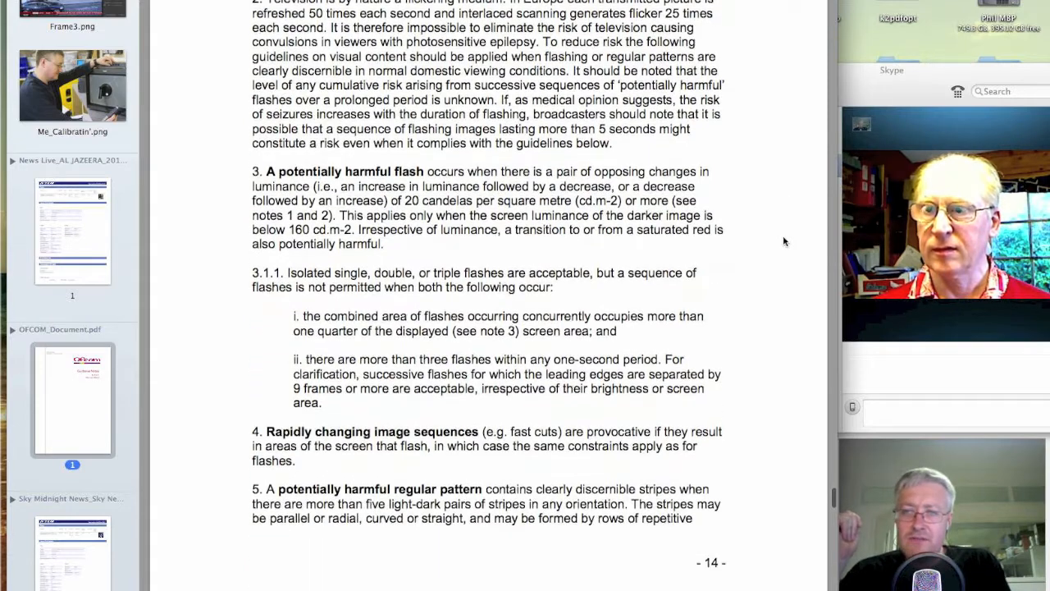
{"action": "scroll", "scroll_direction": "up", "scroll_amount": 3}
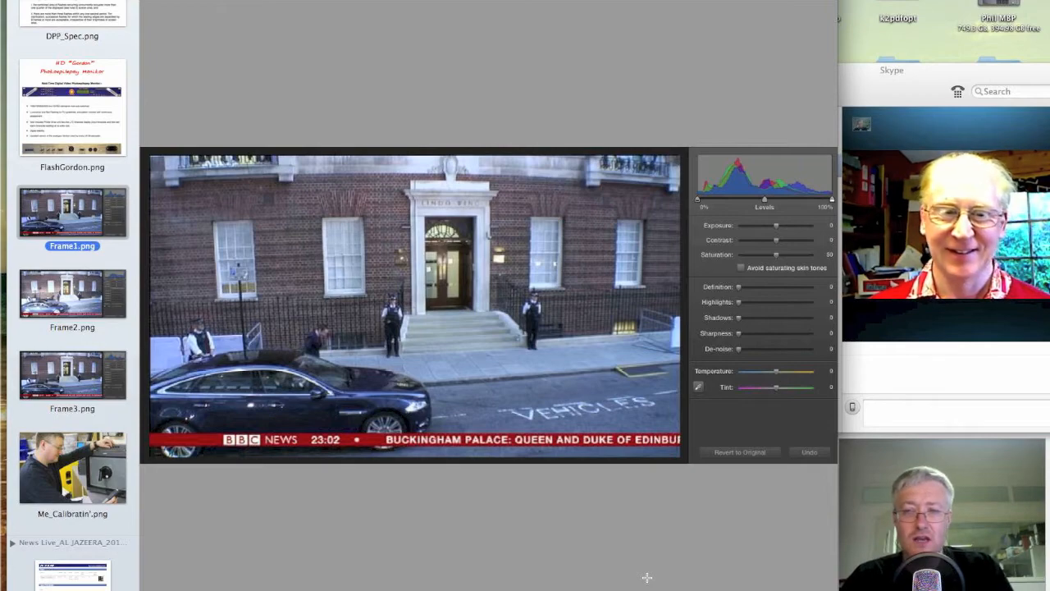
Cycle Frame3, Frame1 and the brighter Frame2 in the sidebar to compare the flashed frame with its neighbours.
{"action": "left_click", "coordinate": [72, 374]}
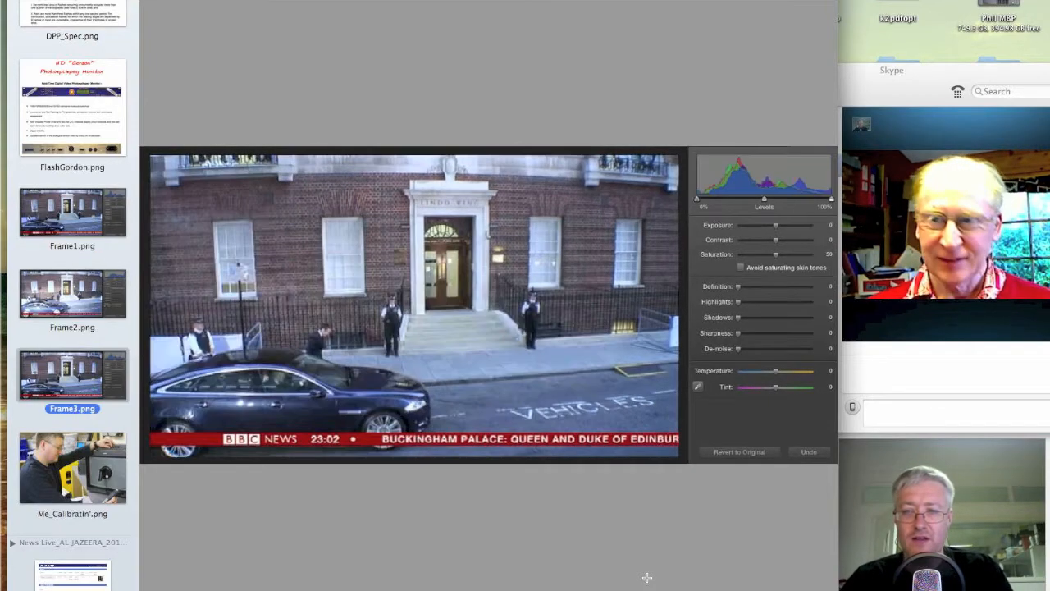
{"action": "left_click", "coordinate": [72, 211]}
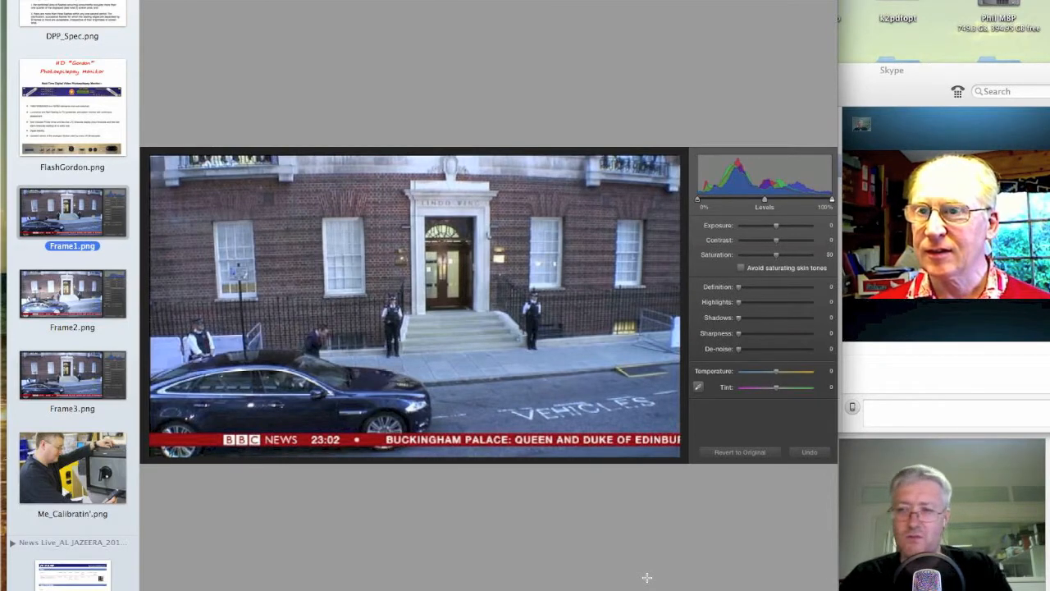
{"action": "left_click", "coordinate": [72, 292]}
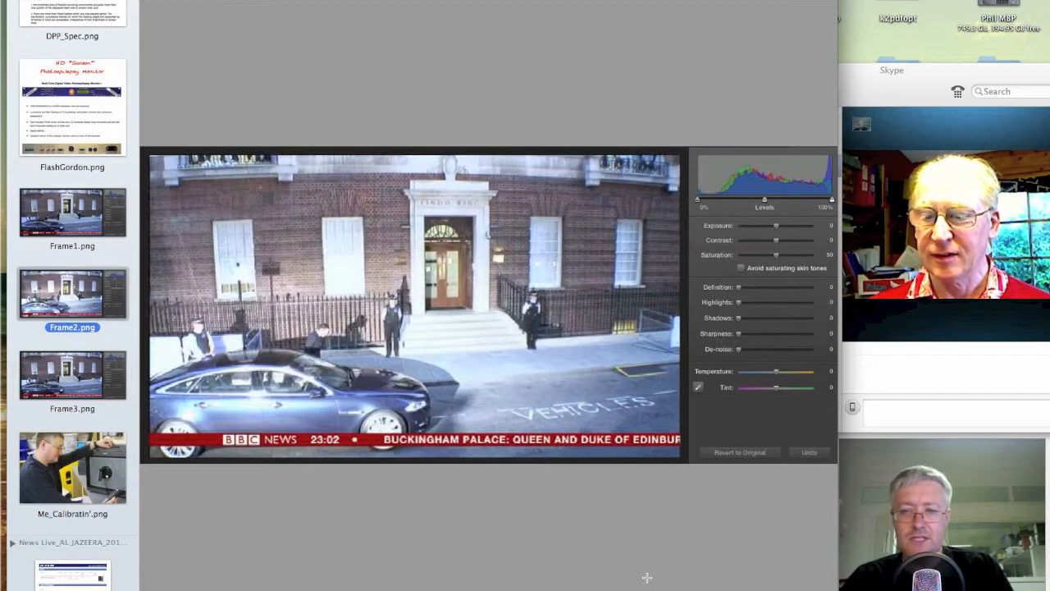
{"action": "left_click", "coordinate": [73, 212]}
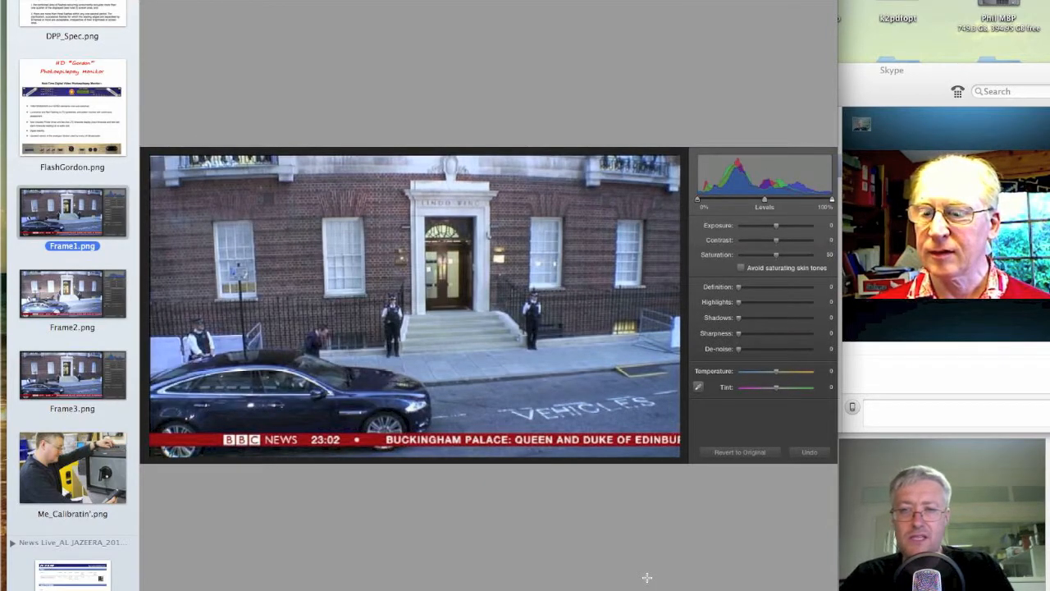
{"action": "left_click", "coordinate": [72, 293]}
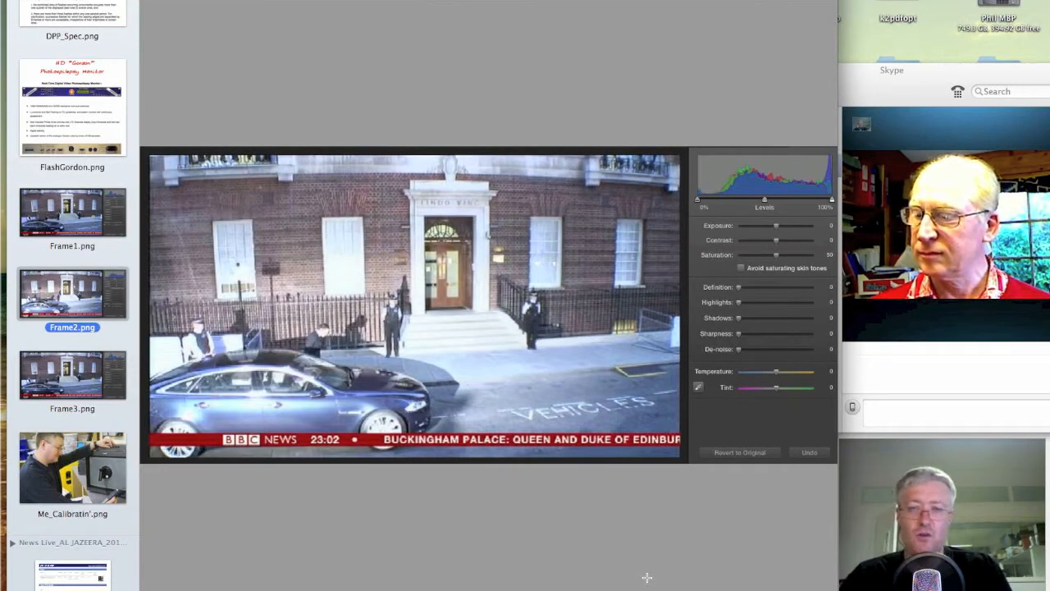
{"action": "left_click", "coordinate": [72, 376]}
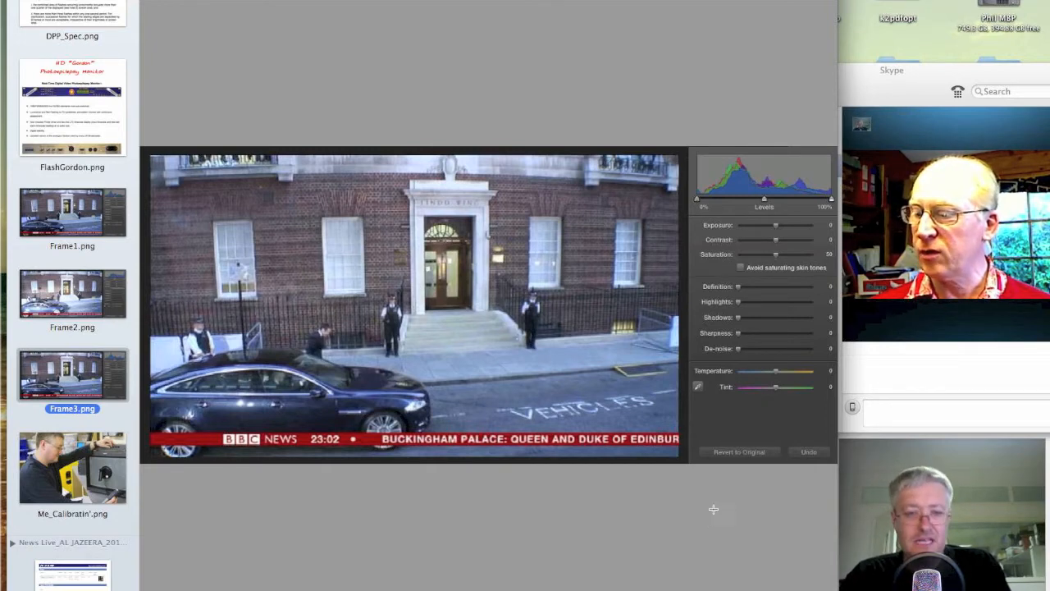
{"action": "mouse_move", "coordinate": [722, 500]}
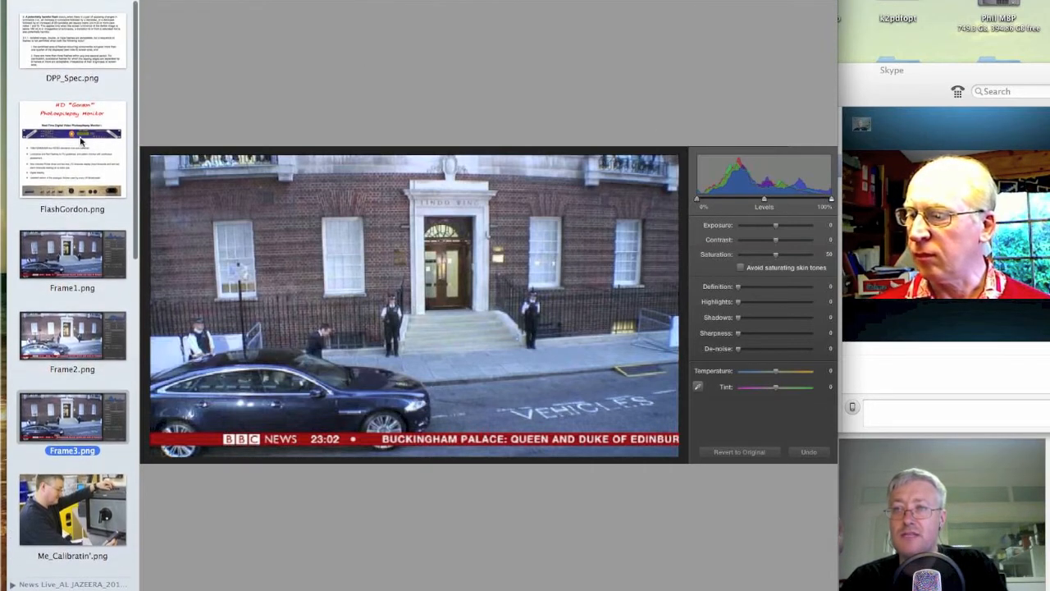
Move from the DPP spec guidelines to the Ofcom PDF page defining harmful flashes and regular patterns.
{"action": "scroll", "scroll_direction": "down", "scroll_amount": 3}
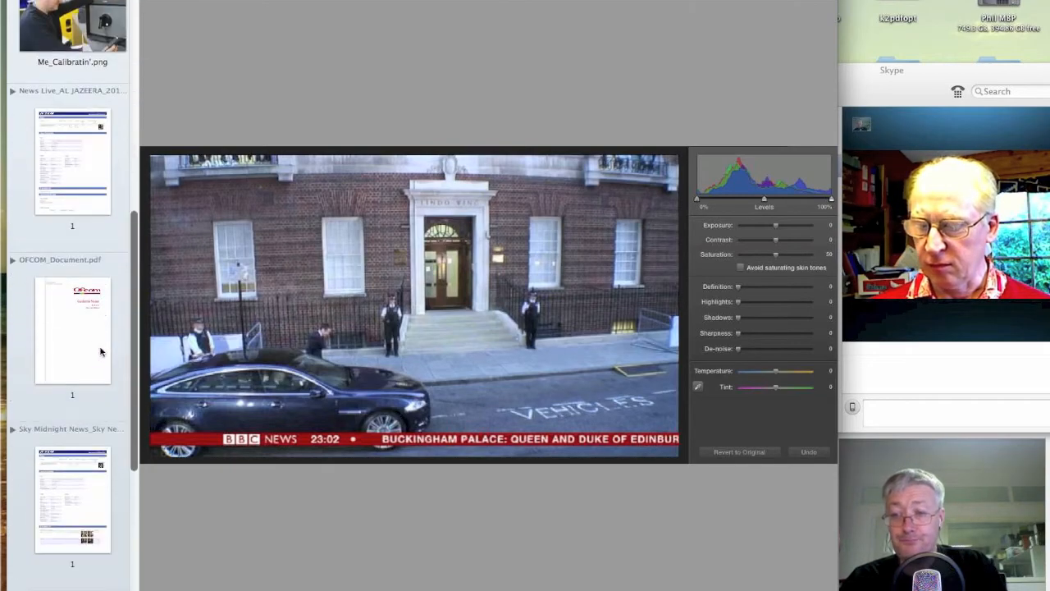
{"action": "left_click", "coordinate": [73, 330]}
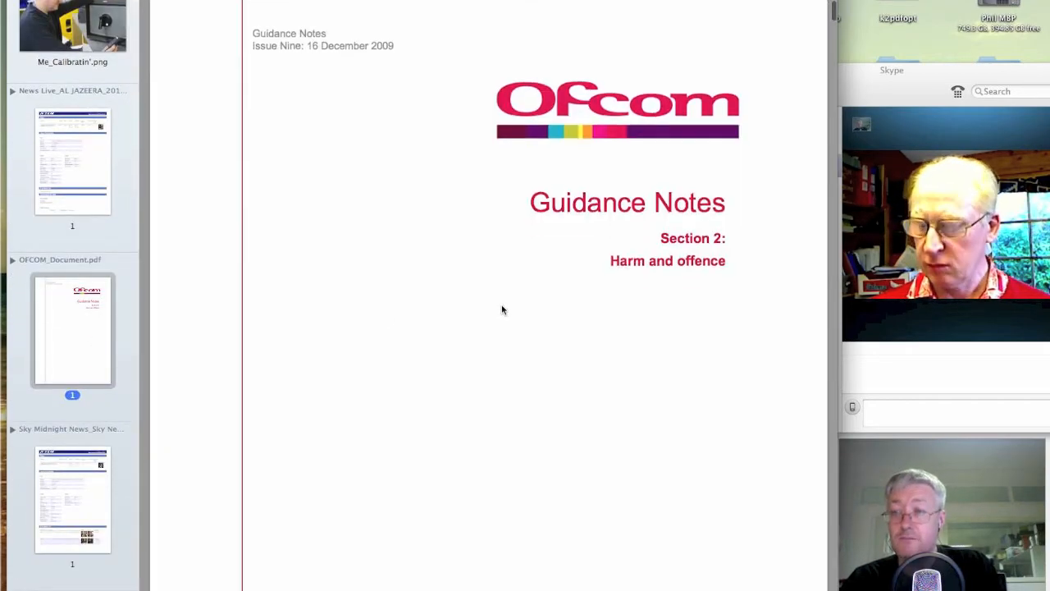
{"action": "scroll", "scroll_direction": "down", "scroll_amount": 3}
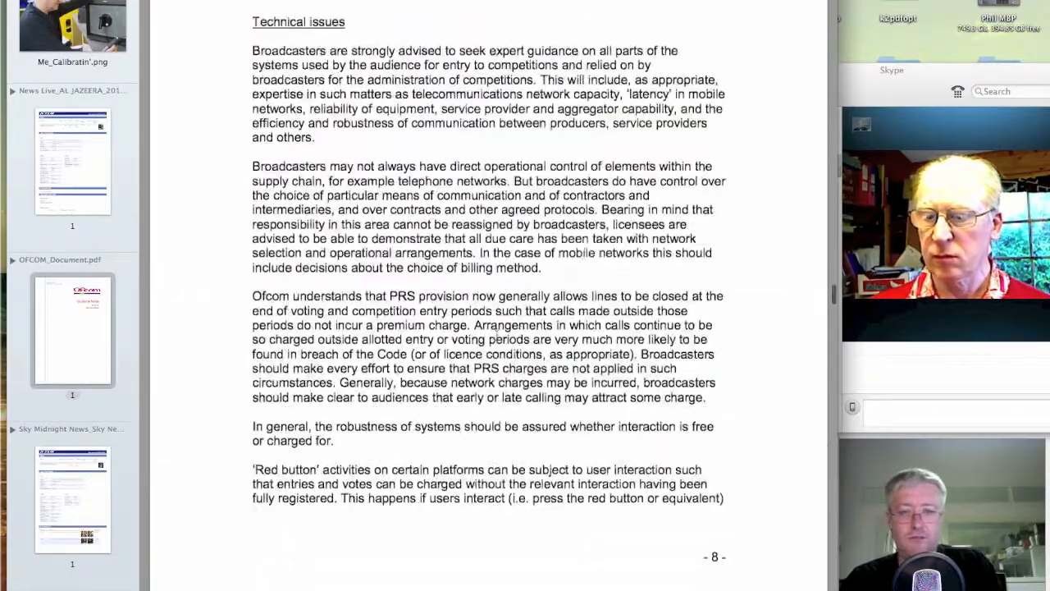
{"action": "scroll", "scroll_direction": "down", "scroll_amount": 3}
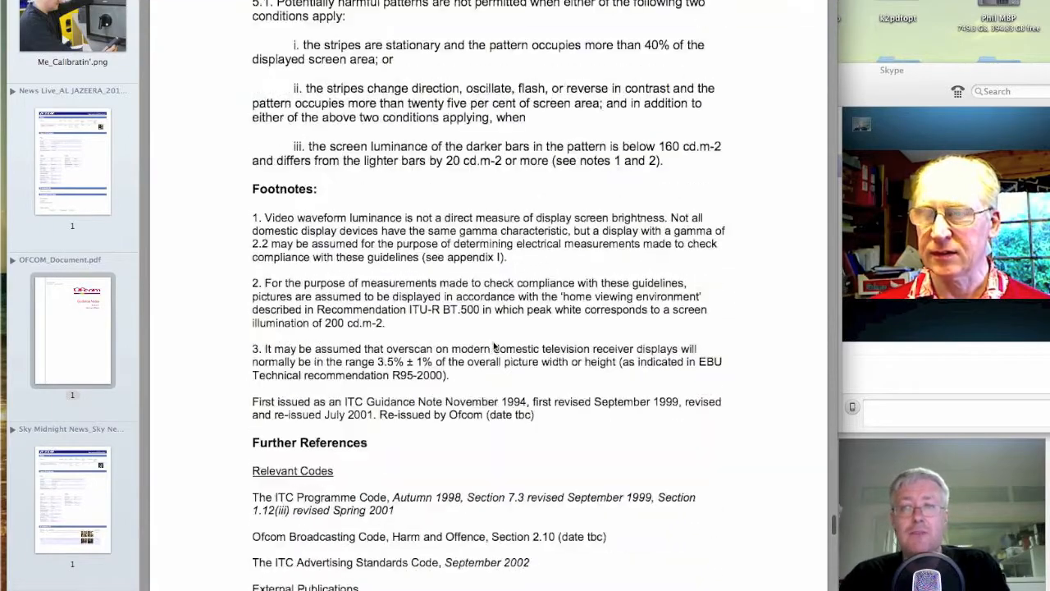
{"action": "scroll", "scroll_direction": "down", "scroll_amount": 3}
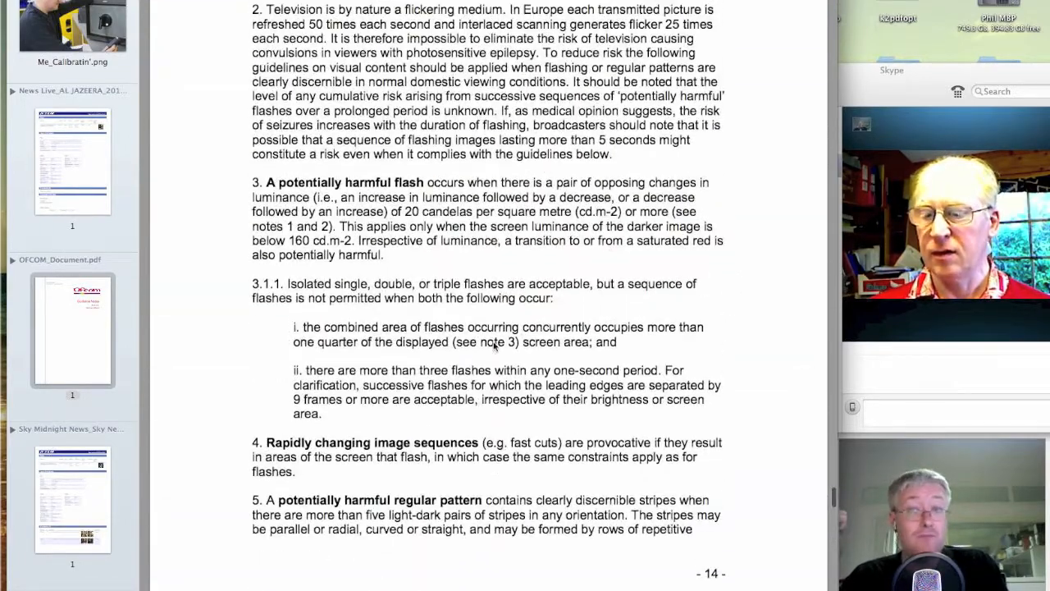
{"action": "scroll", "scroll_direction": "up", "scroll_amount": 3}
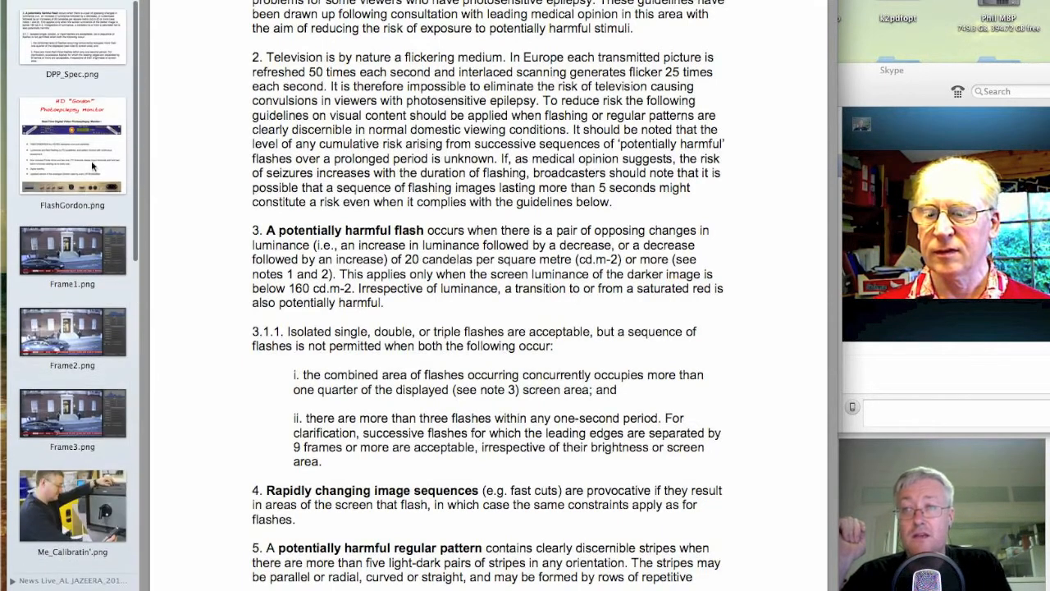
Show the HD Gordon Photoepilepsy Monitor sheet with its real-time flash and pattern monitoring features.
{"action": "left_click", "coordinate": [72, 146]}
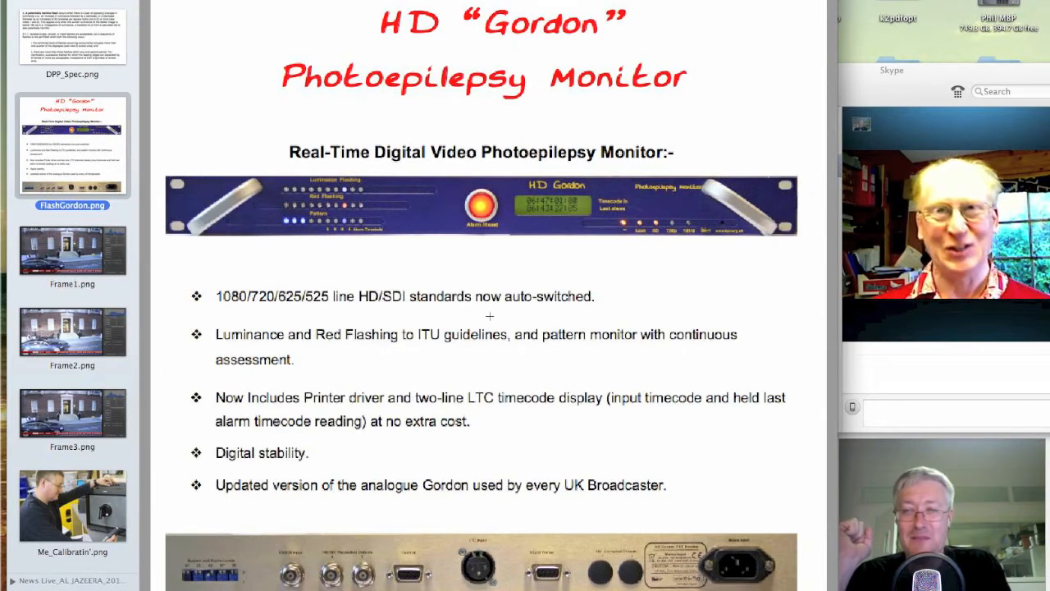
{"action": "mouse_move", "coordinate": [417, 263]}
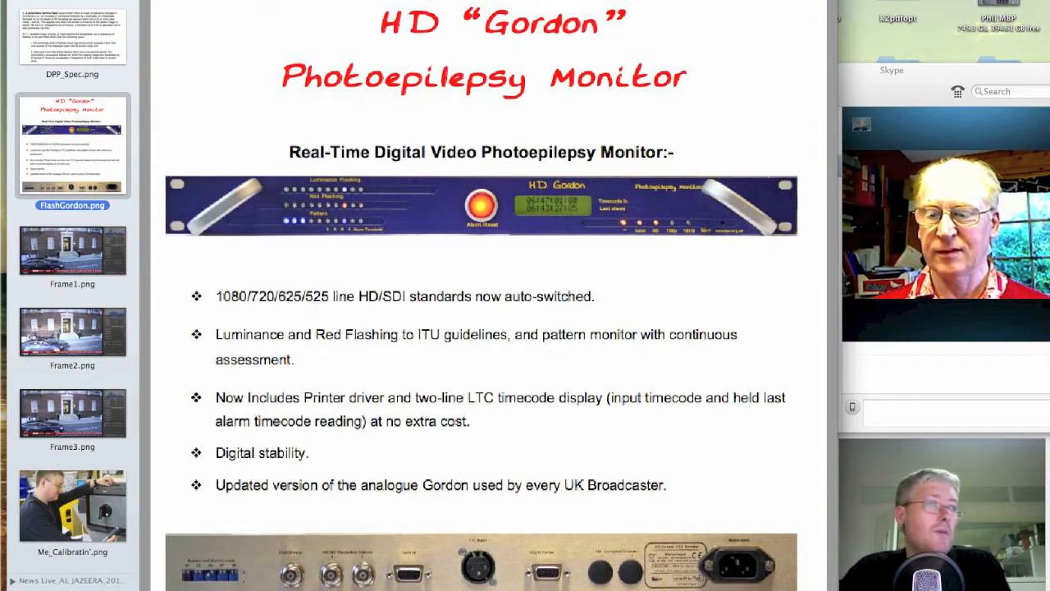
{"action": "scroll", "scroll_direction": "down", "scroll_amount": 3}
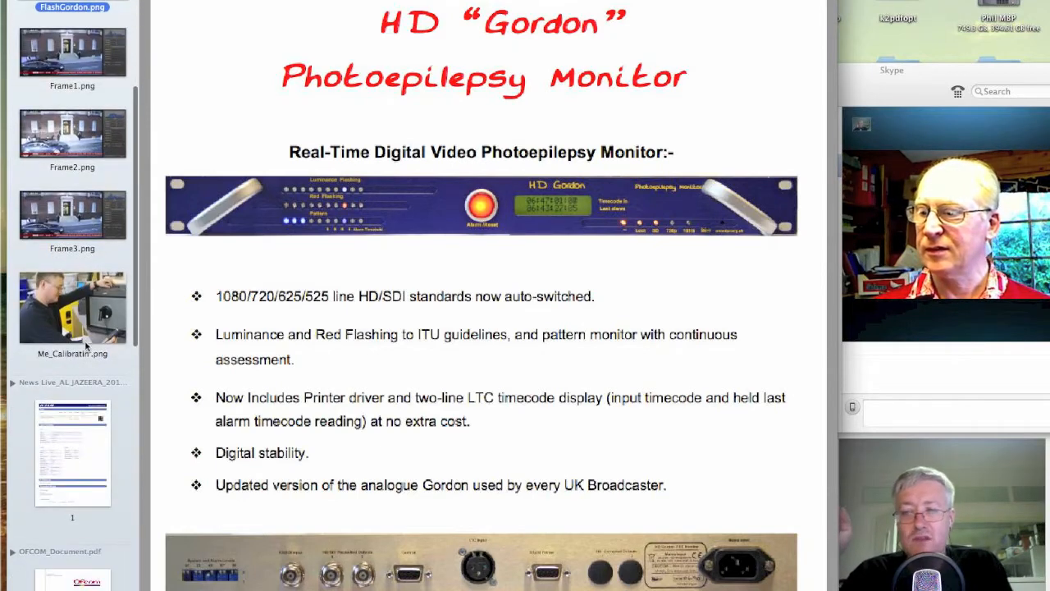
{"action": "scroll", "scroll_direction": "down", "scroll_amount": 3}
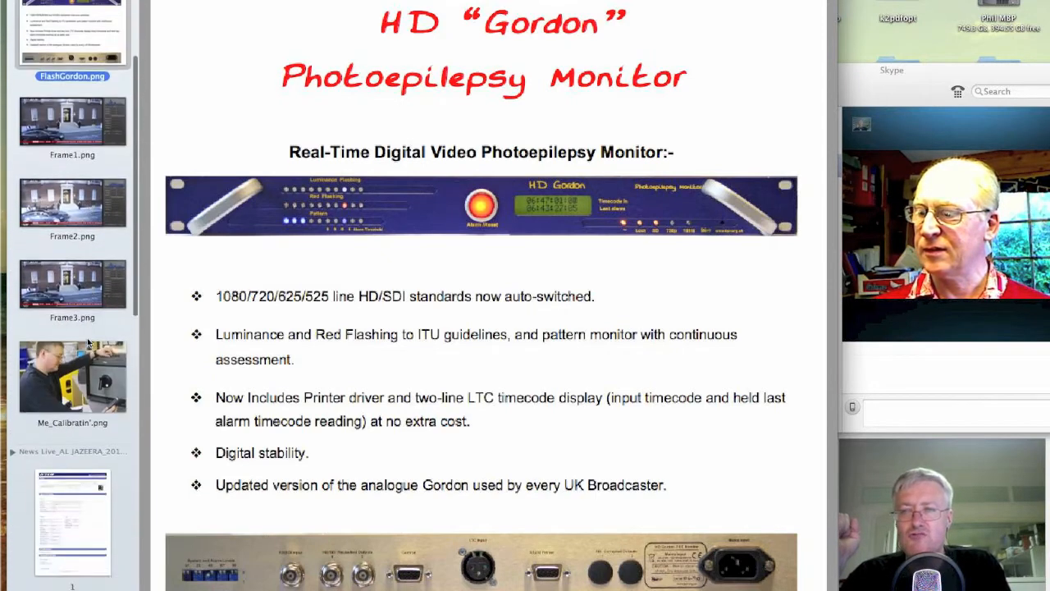
{"action": "scroll", "scroll_direction": "up", "scroll_amount": 3}
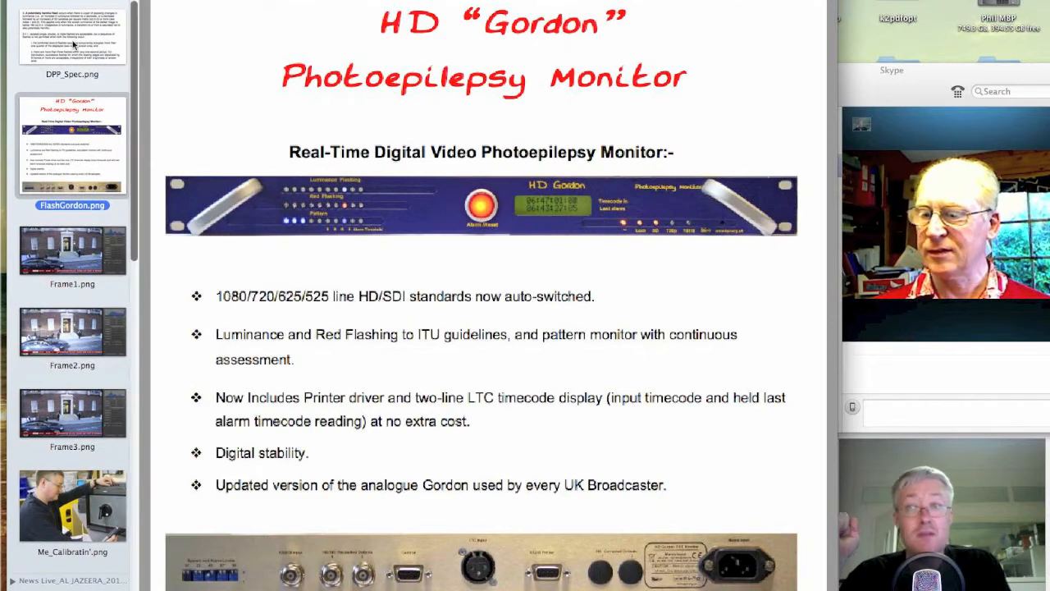
Return to DPP_Spec.png's definition of a potentially harmful flash and banned flash sequences.
{"action": "left_click", "coordinate": [72, 35]}
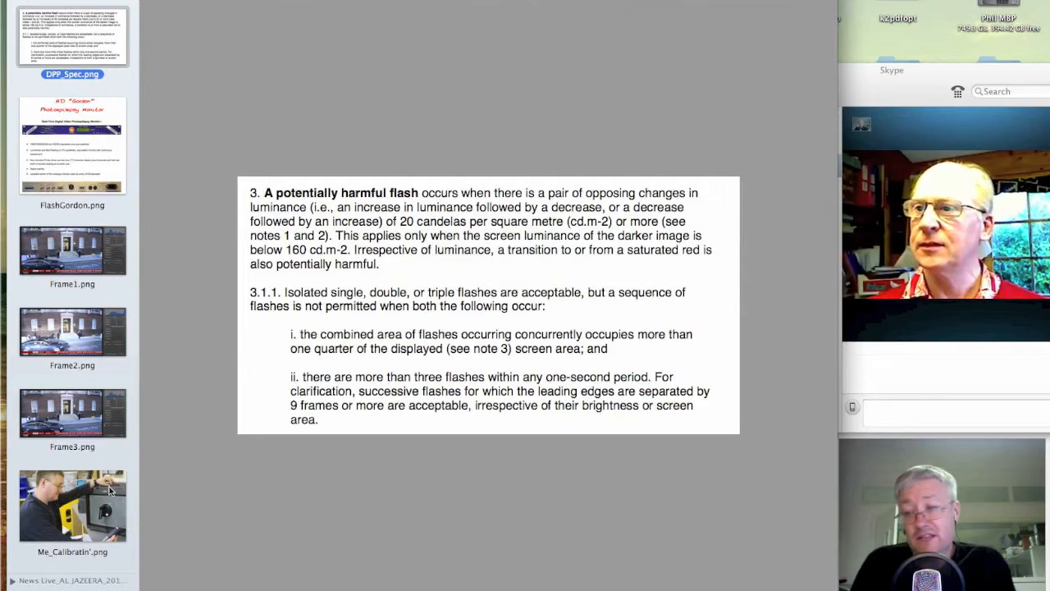
Show Me_Calibratin'.png, the photo of a man measuring a monitor with a light meter.
{"action": "left_click", "coordinate": [73, 505]}
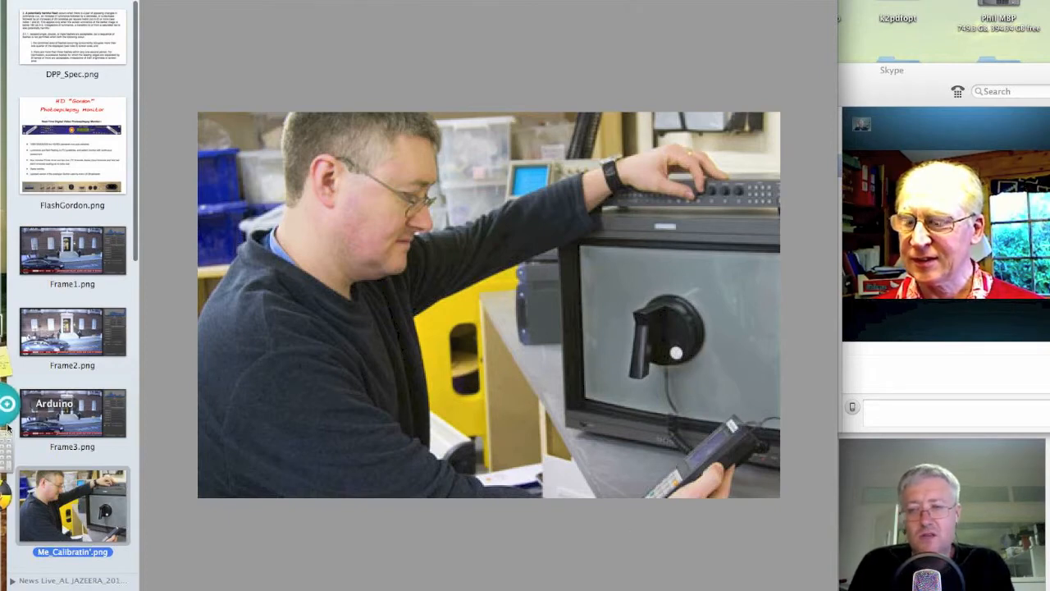
Read through the footnotes of OFCOM_Document.pdf on flashing images.
{"action": "scroll", "scroll_direction": "down", "scroll_amount": 3}
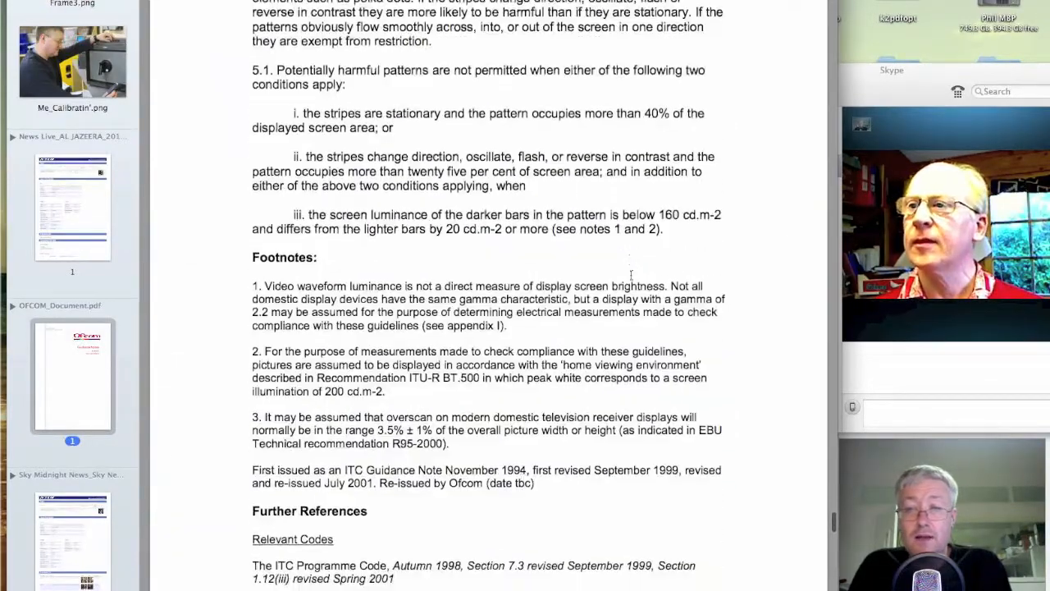
{"action": "scroll", "scroll_direction": "down", "scroll_amount": 3}
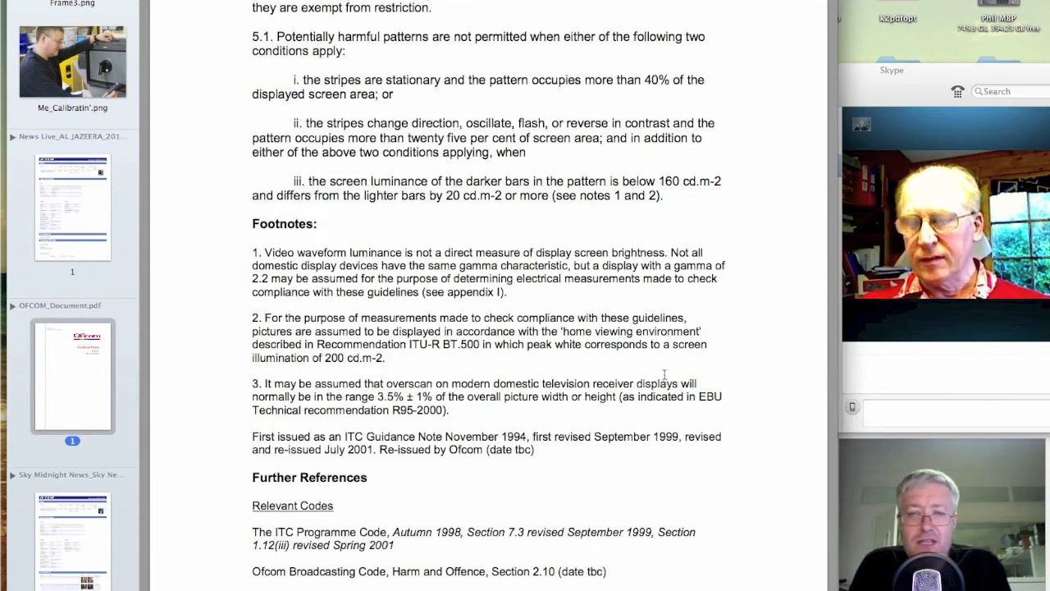
{"action": "scroll", "scroll_direction": "up", "scroll_amount": 3}
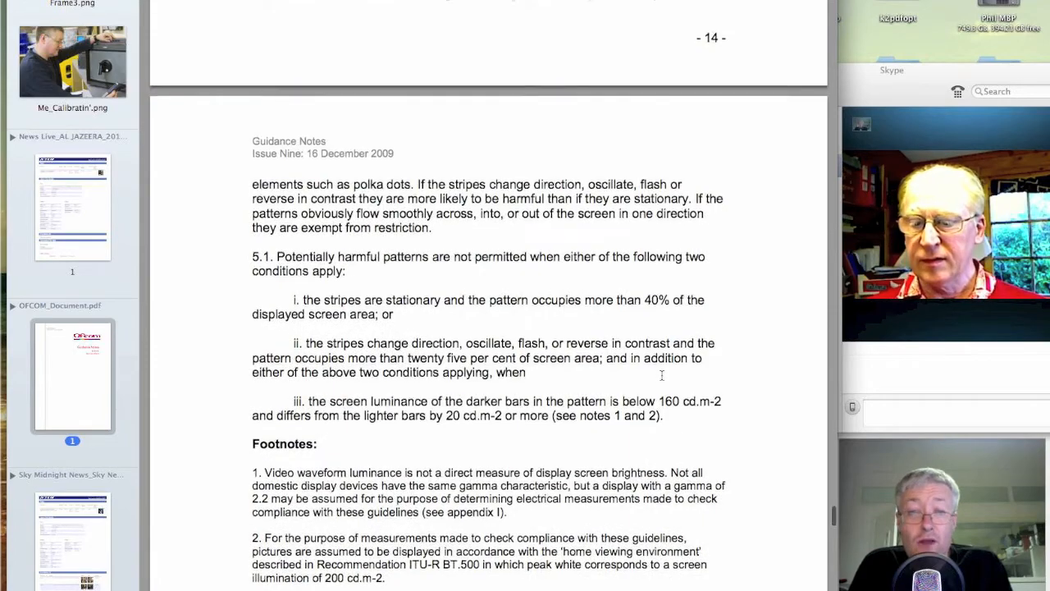
{"action": "scroll", "scroll_direction": "down", "scroll_amount": 3}
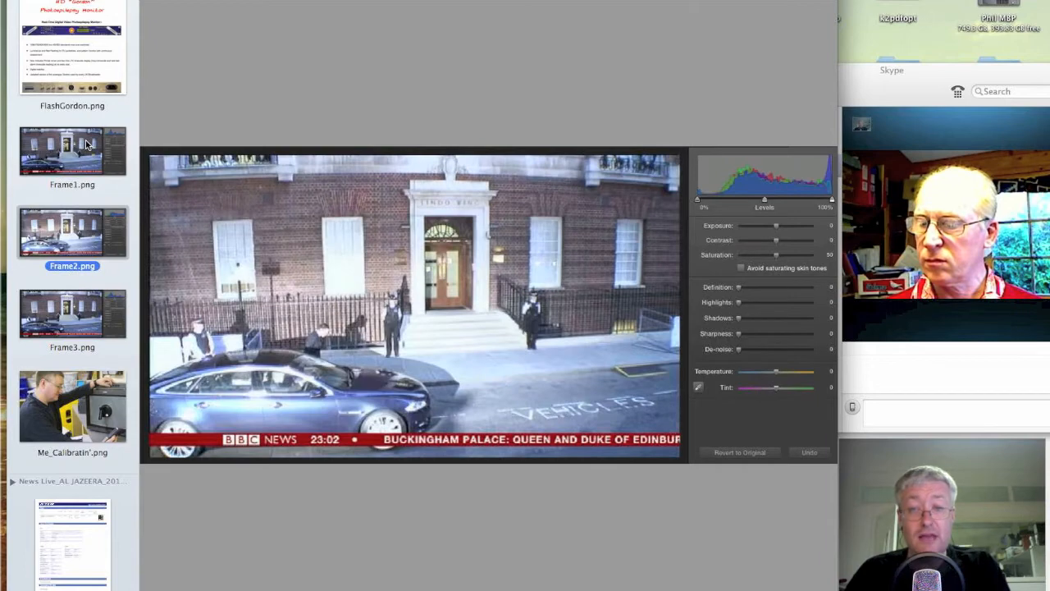
View Frame1.png, Frame3.png and the Me_Calibratin' photo in turn, returning to Frame1.png.
{"action": "left_click", "coordinate": [72, 152]}
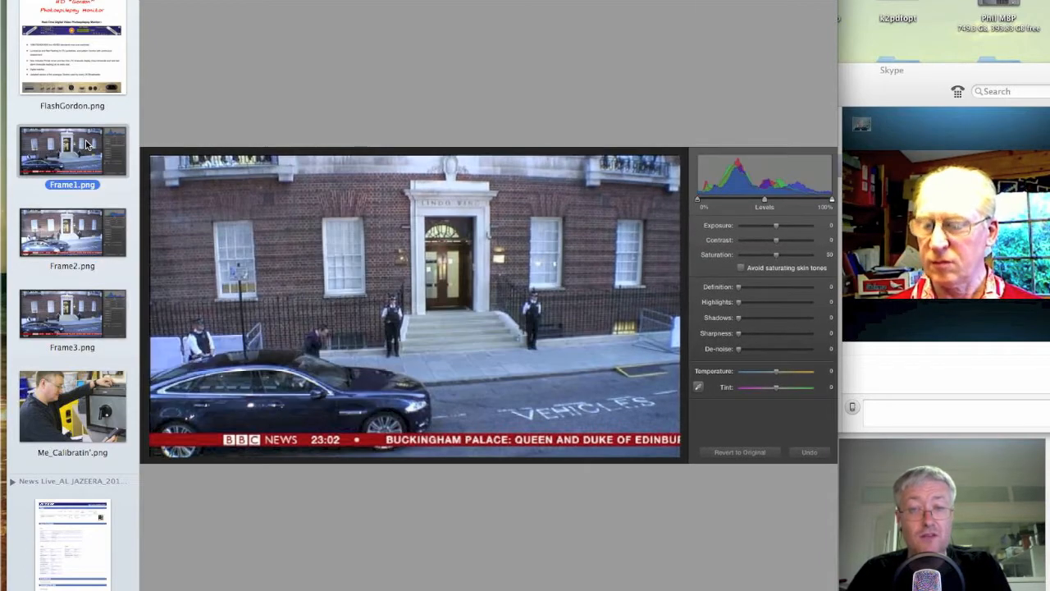
{"action": "left_click", "coordinate": [72, 320]}
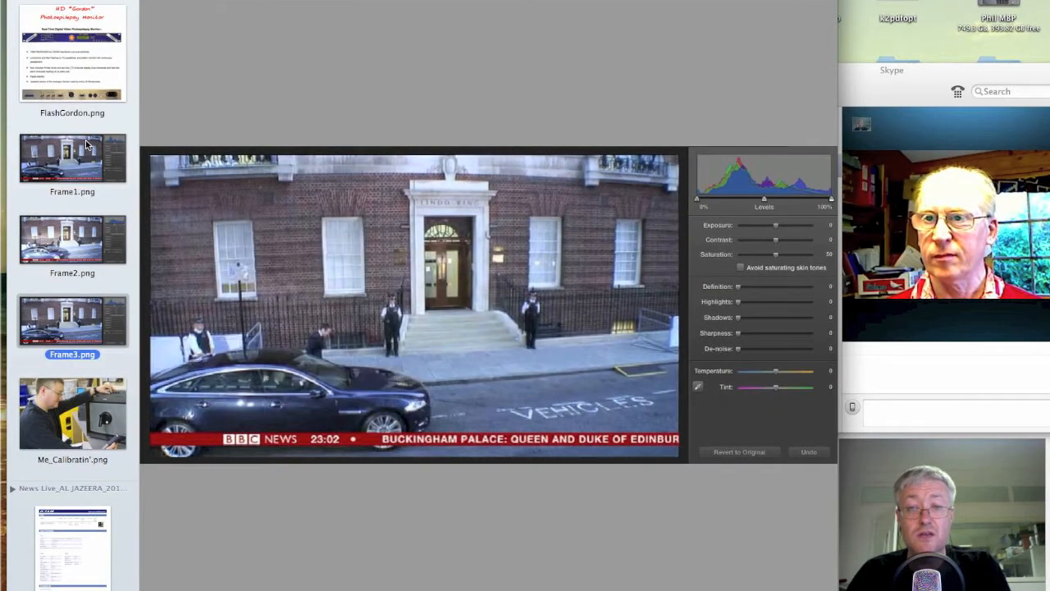
{"action": "mouse_move", "coordinate": [711, 150]}
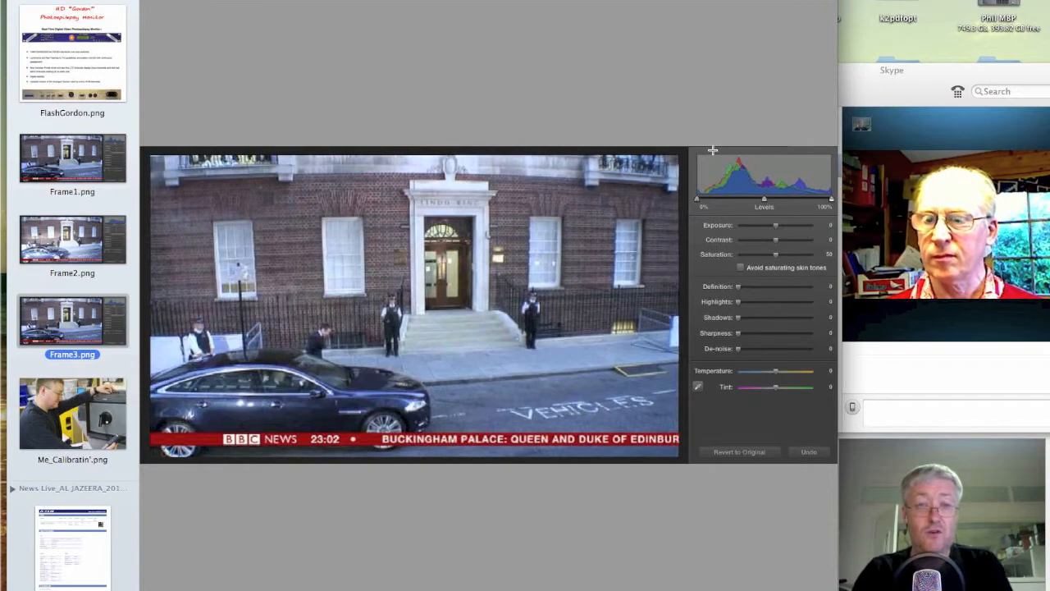
{"action": "mouse_move", "coordinate": [746, 167]}
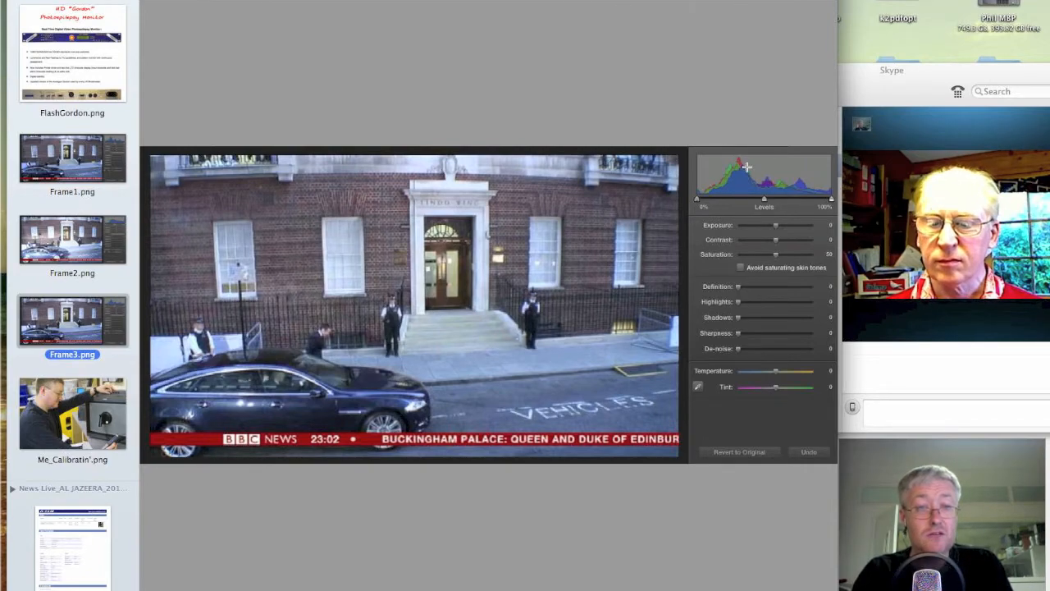
{"action": "left_click", "coordinate": [72, 412]}
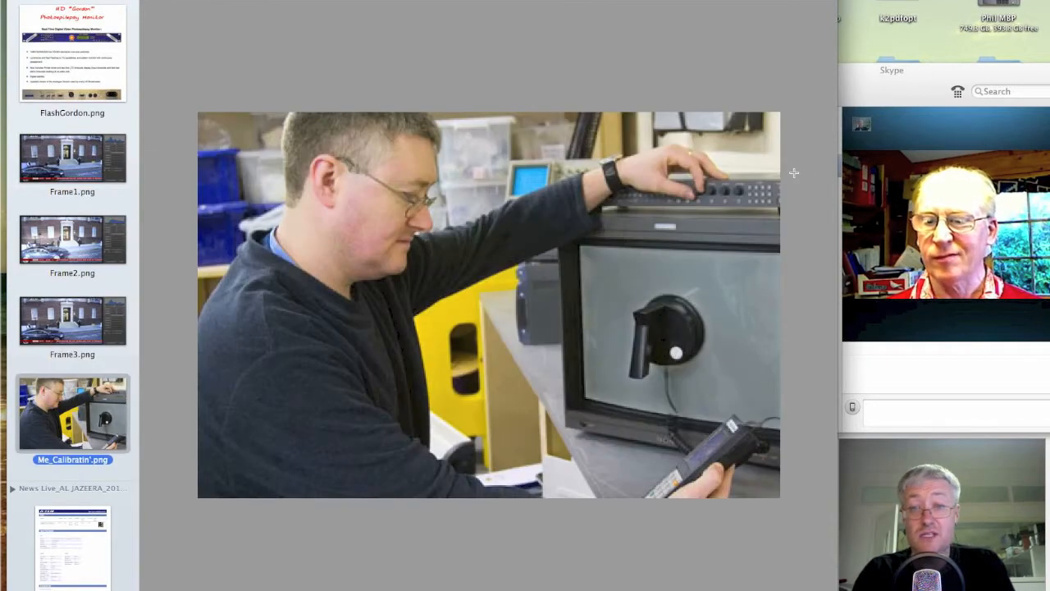
{"action": "left_click", "coordinate": [72, 157]}
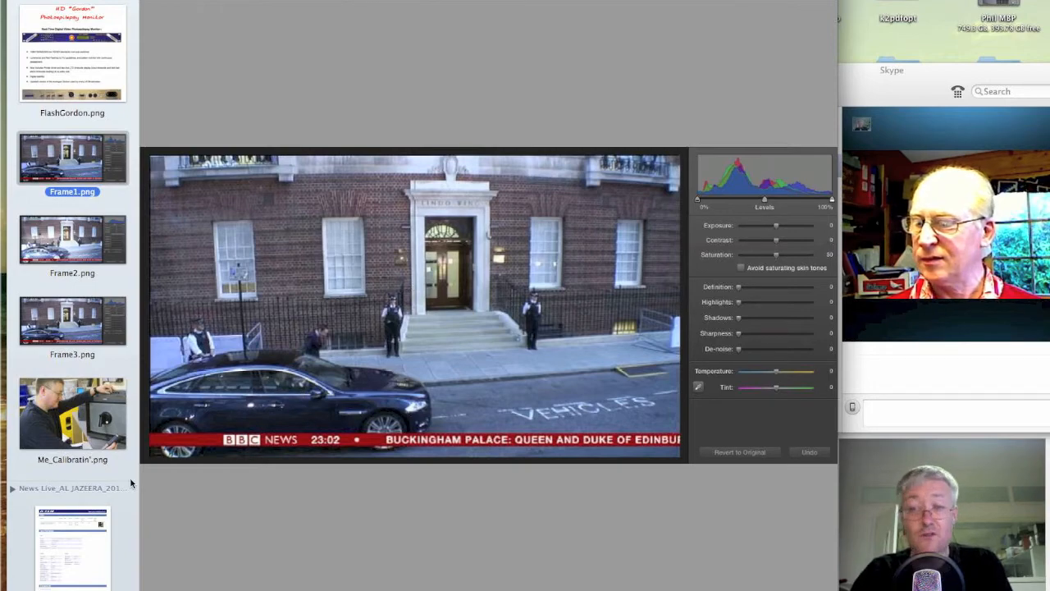
{"action": "scroll", "scroll_direction": "down", "scroll_amount": 3}
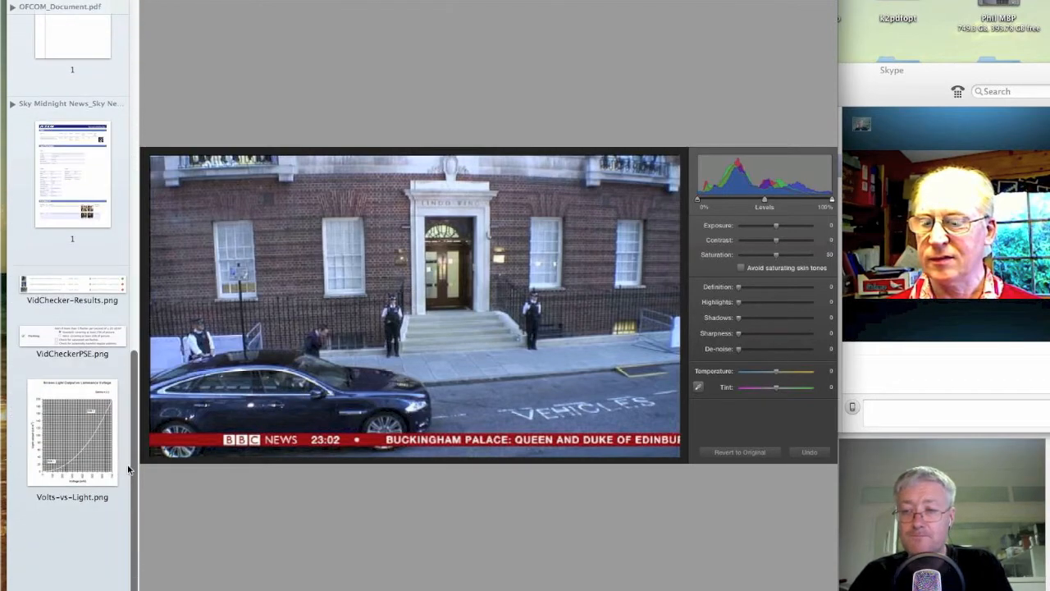
Show the Volts-vs-Light gamma 2.2 graph, then bring back the FlashGordon monitor sheet.
{"action": "left_click", "coordinate": [72, 434]}
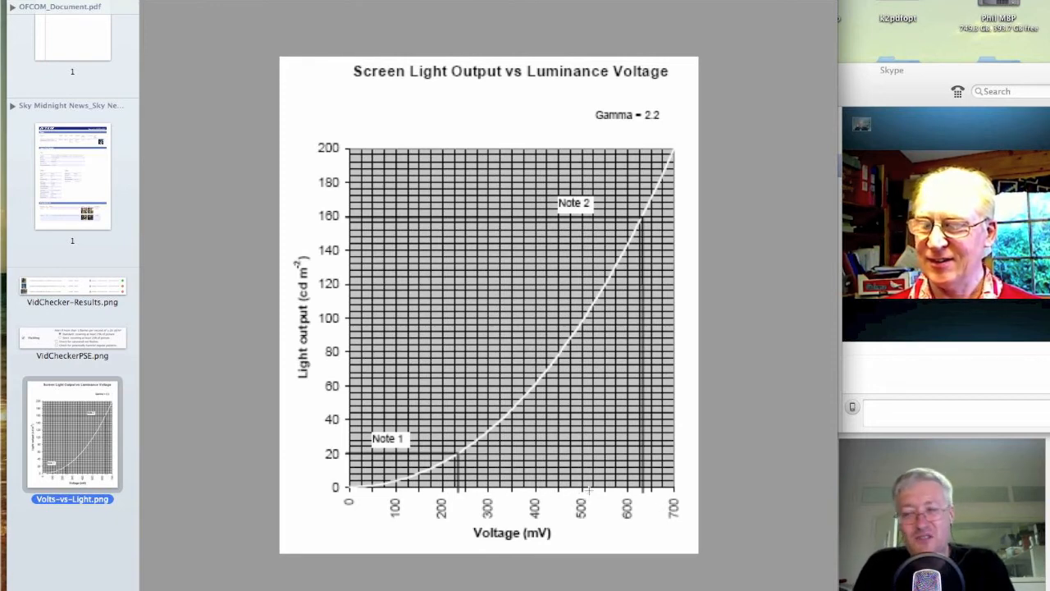
{"action": "mouse_move", "coordinate": [219, 231]}
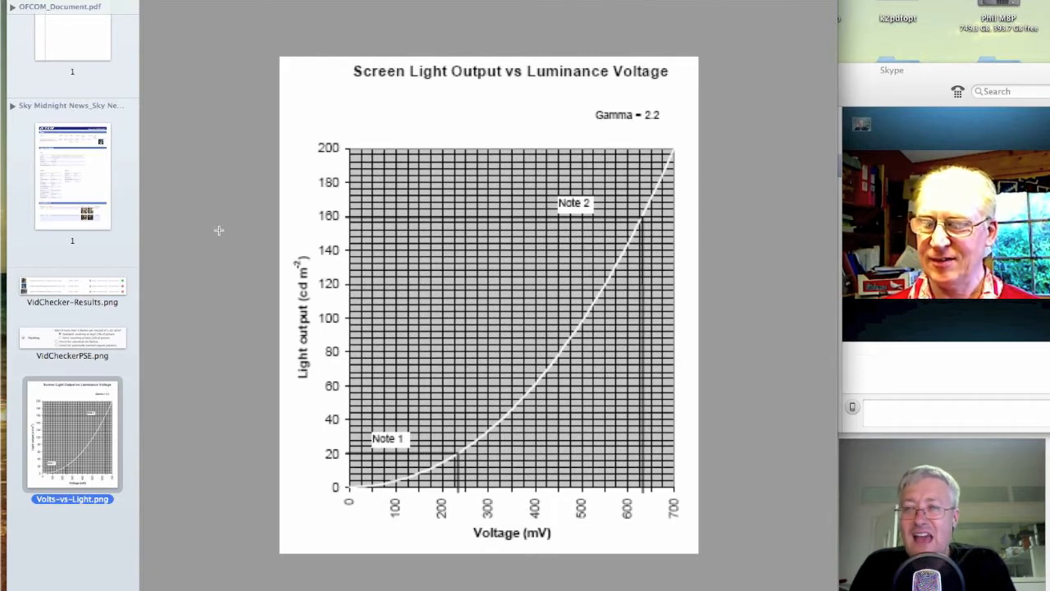
{"action": "mouse_move", "coordinate": [86, 232]}
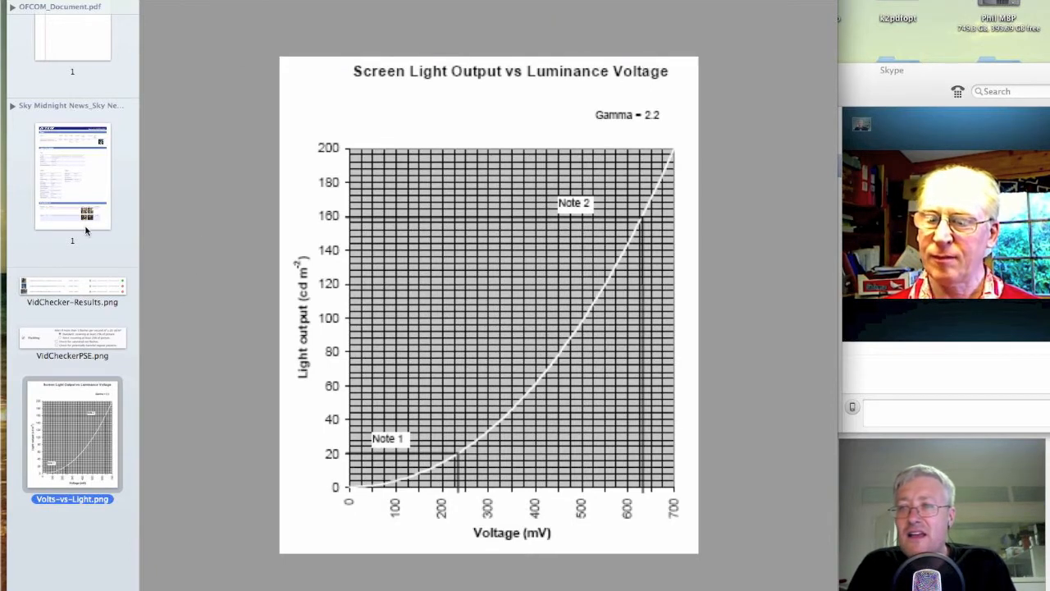
{"action": "scroll", "scroll_direction": "down", "scroll_amount": 3}
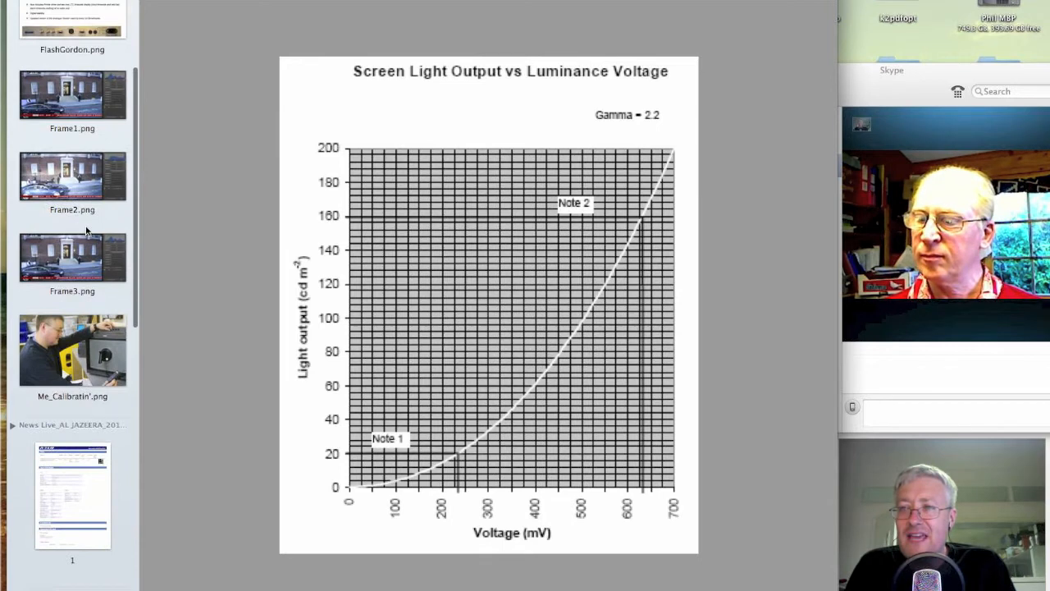
{"action": "scroll", "scroll_direction": "up", "scroll_amount": 3}
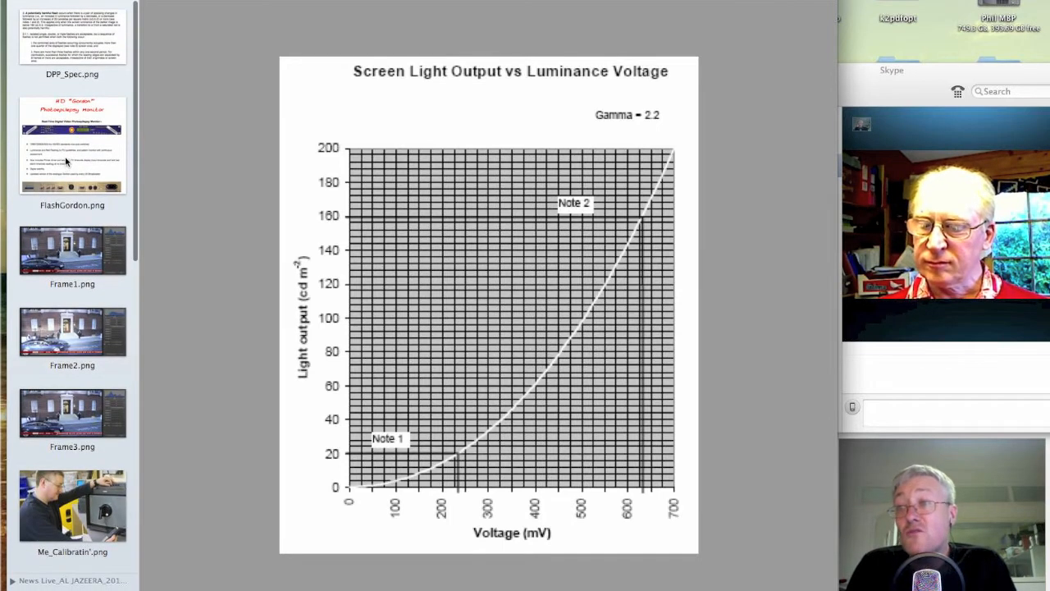
{"action": "left_click", "coordinate": [73, 143]}
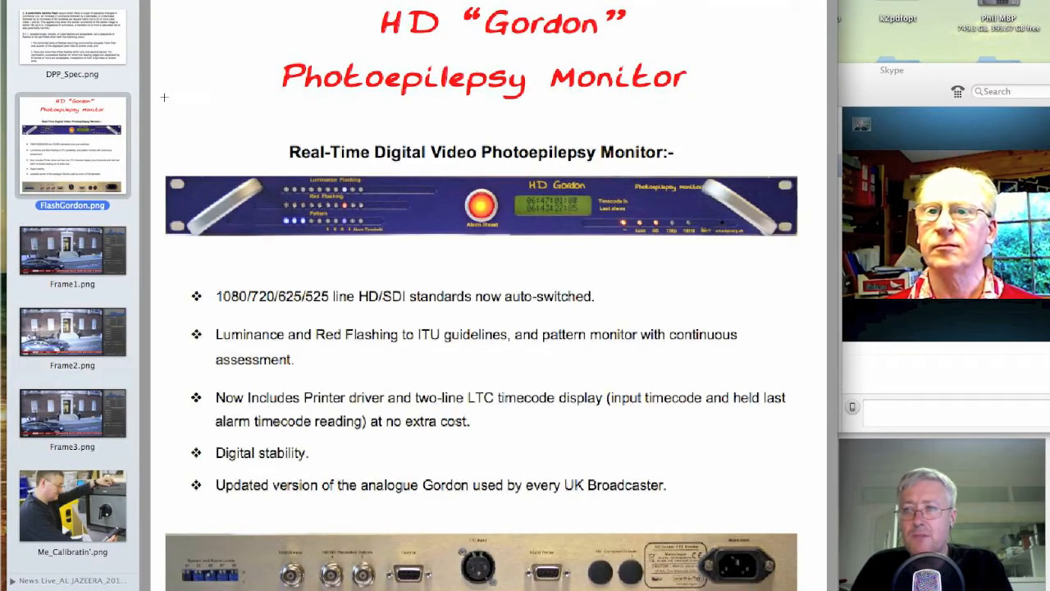
Open OFCOM_Document.pdf and move to the page with the gamma graph and table.
{"action": "scroll", "scroll_direction": "down", "scroll_amount": 3}
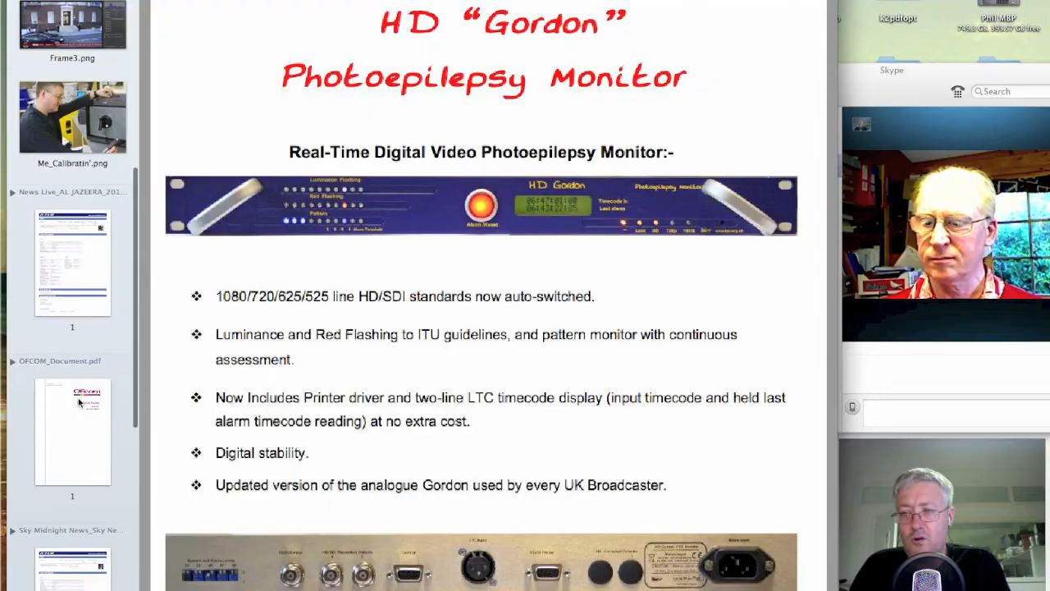
{"action": "left_click", "coordinate": [72, 431]}
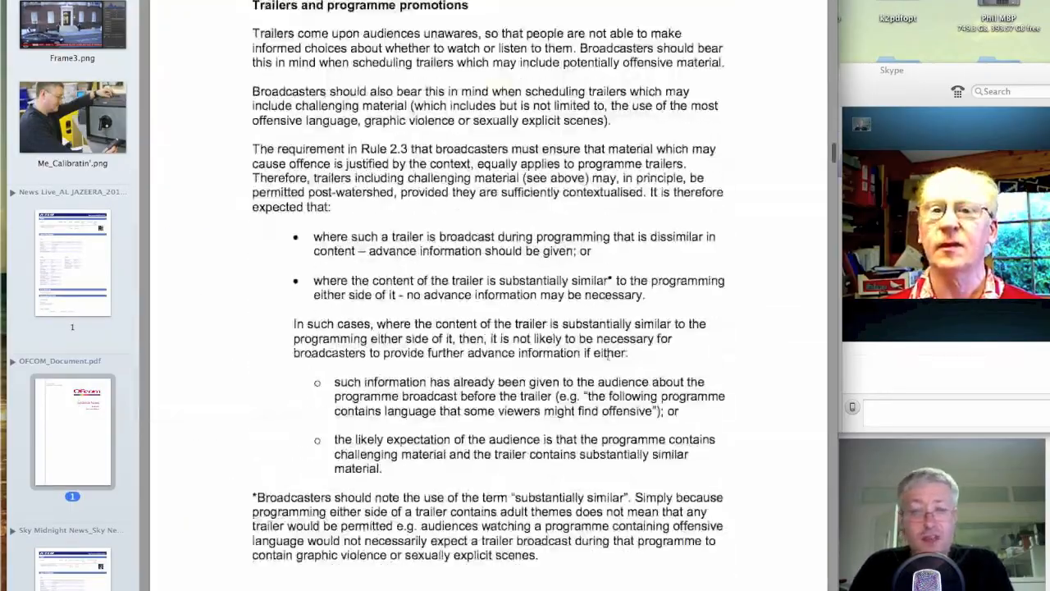
{"action": "scroll", "scroll_direction": "down", "scroll_amount": 3}
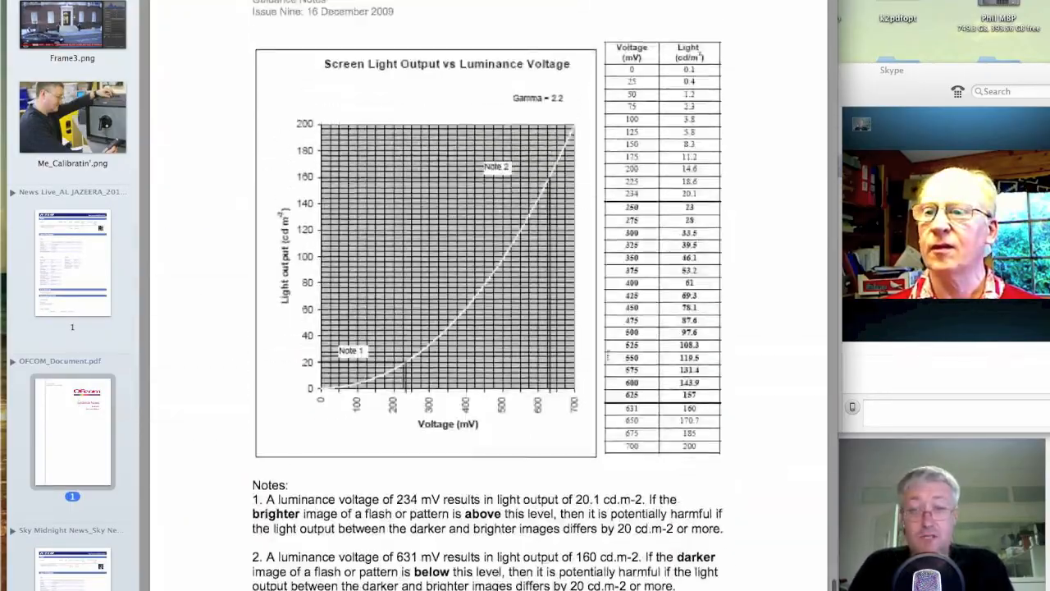
{"action": "scroll", "scroll_direction": "down", "scroll_amount": 3}
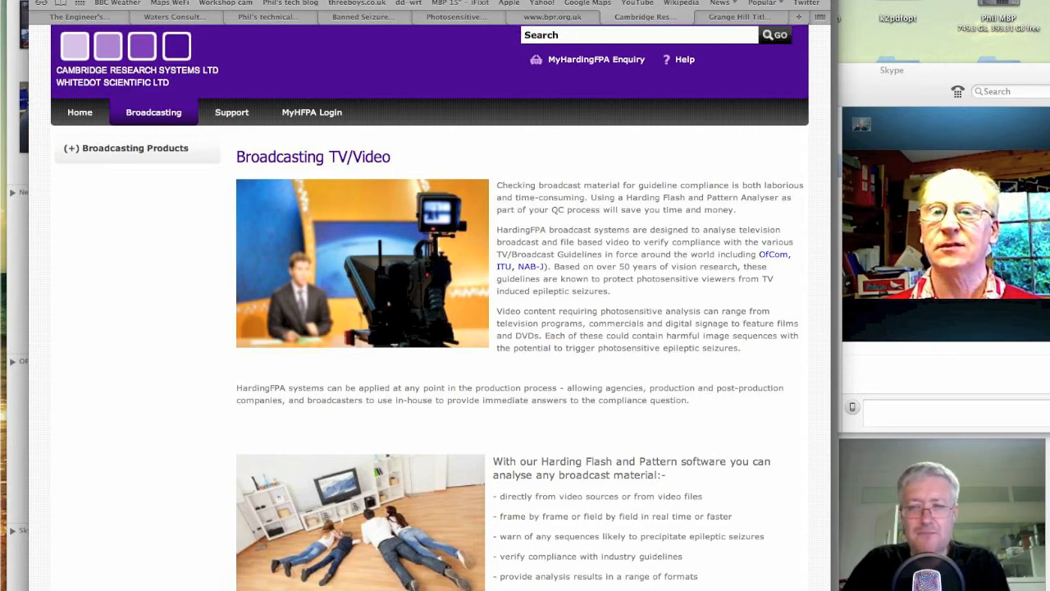
{"action": "mouse_move", "coordinate": [663, 383]}
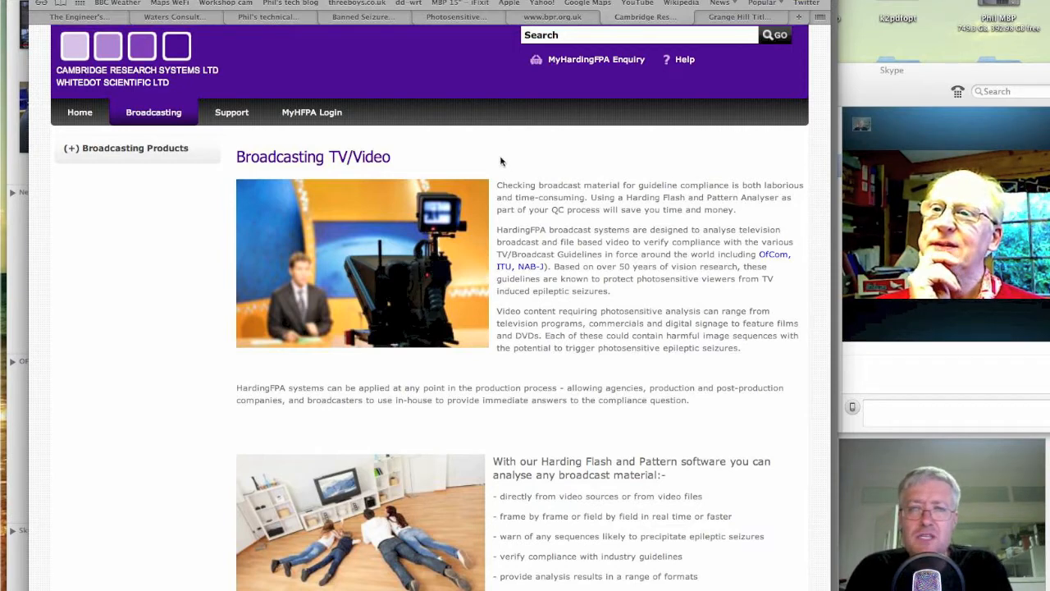
Show the bpr.org.uk products page, then the banned Pokémon seizure episode on YouTube.
{"action": "left_click", "coordinate": [552, 16]}
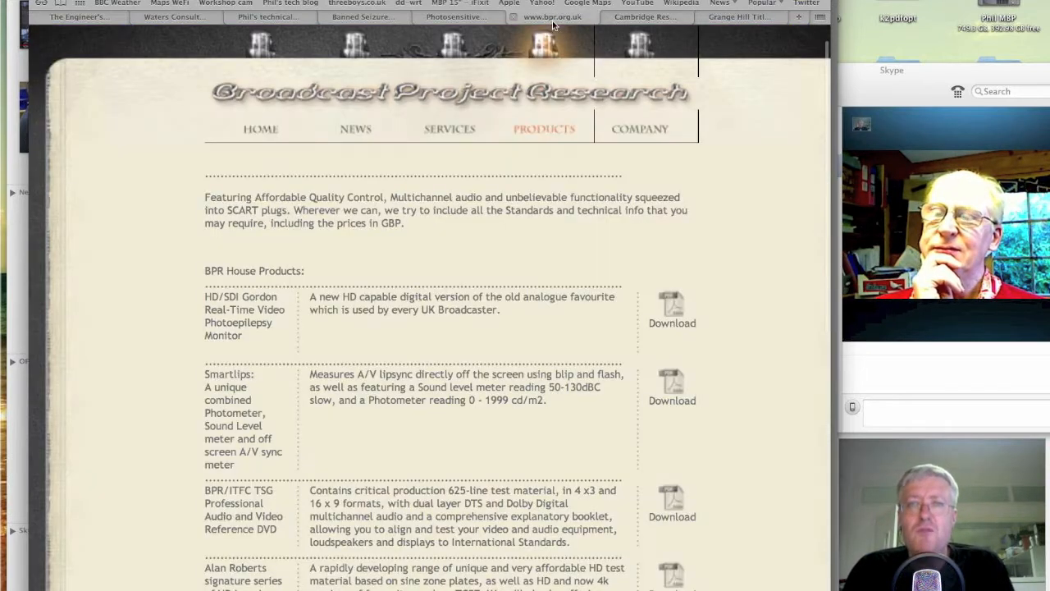
{"action": "left_click", "coordinate": [361, 16]}
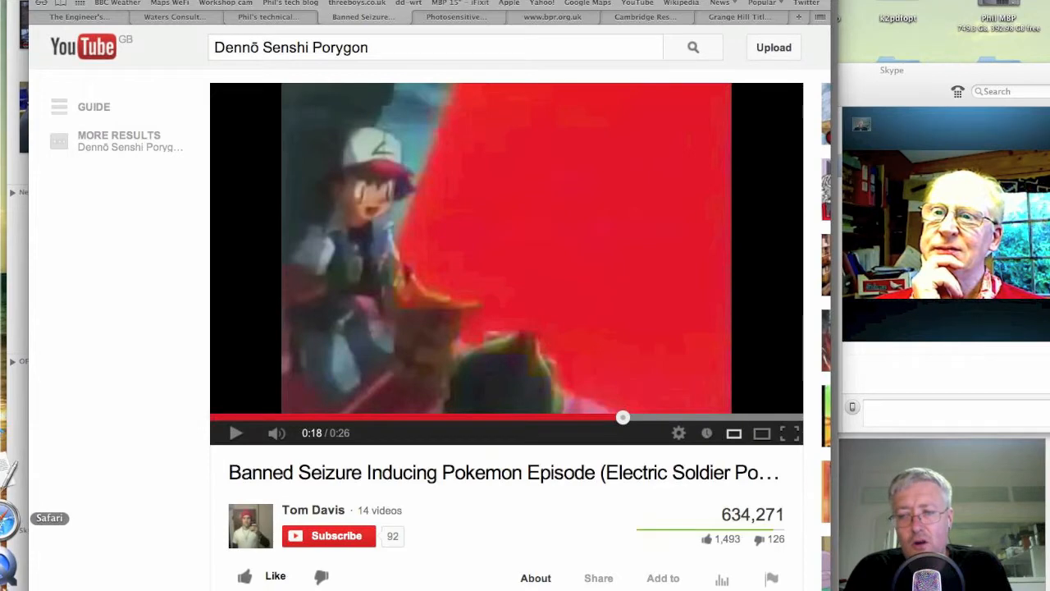
{"action": "mouse_move", "coordinate": [12, 306]}
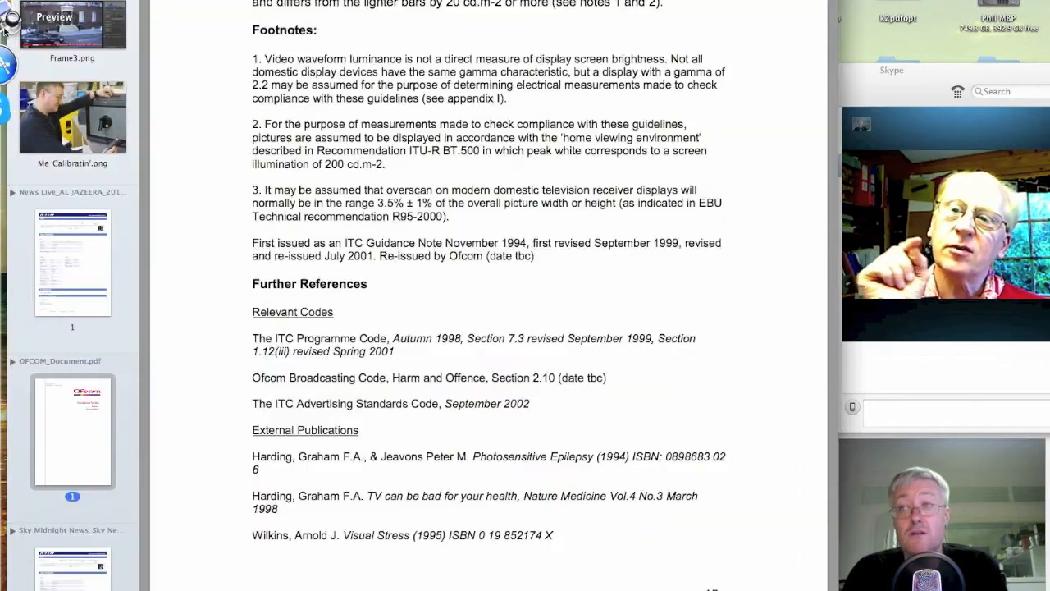
{"action": "scroll", "scroll_direction": "down", "scroll_amount": 3}
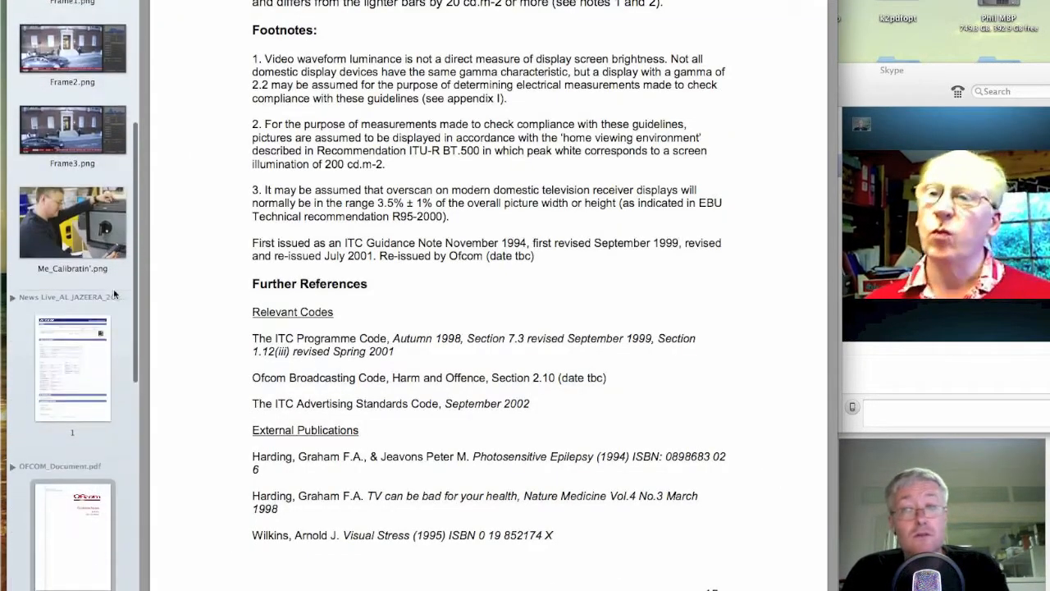
{"action": "scroll", "scroll_direction": "down", "scroll_amount": 3}
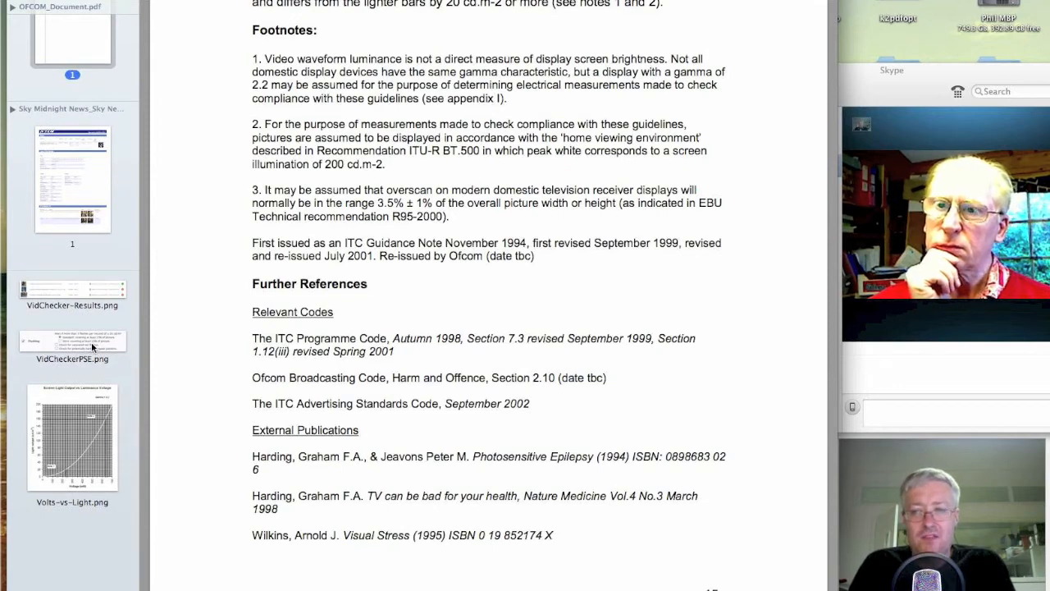
Display VidCheckerPSE.png with the flashing alert settings (>3 flashes/s, ±20 cd/m²).
{"action": "left_click", "coordinate": [72, 340]}
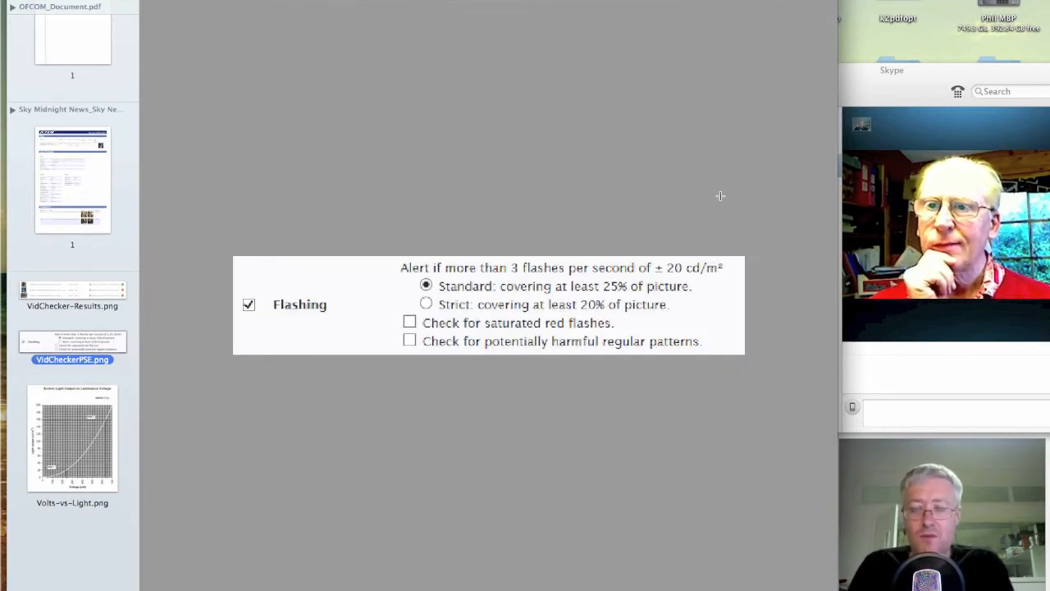
{"action": "mouse_move", "coordinate": [610, 196]}
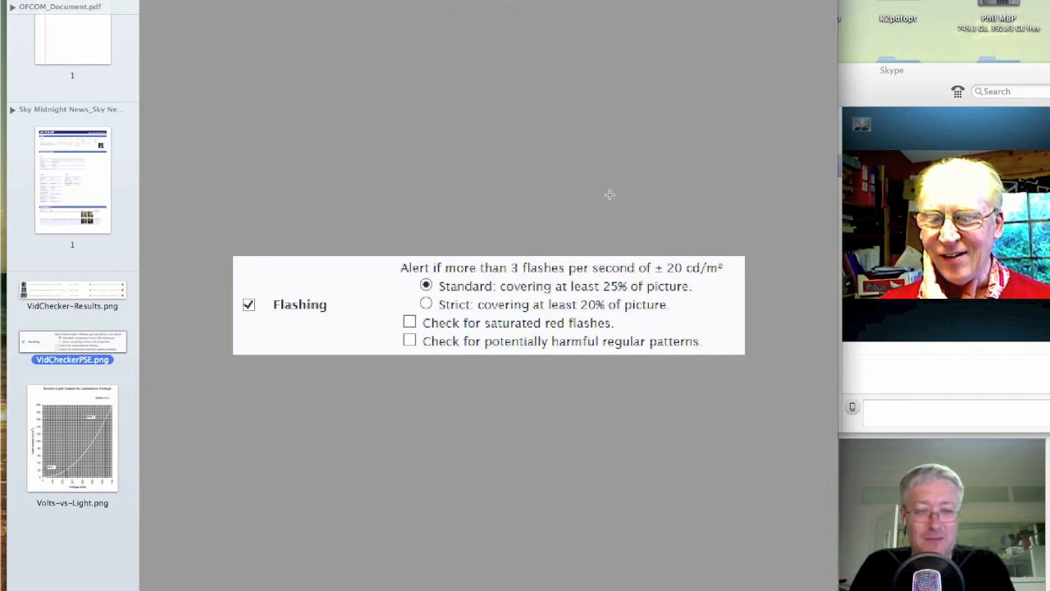
{"action": "mouse_move", "coordinate": [617, 382]}
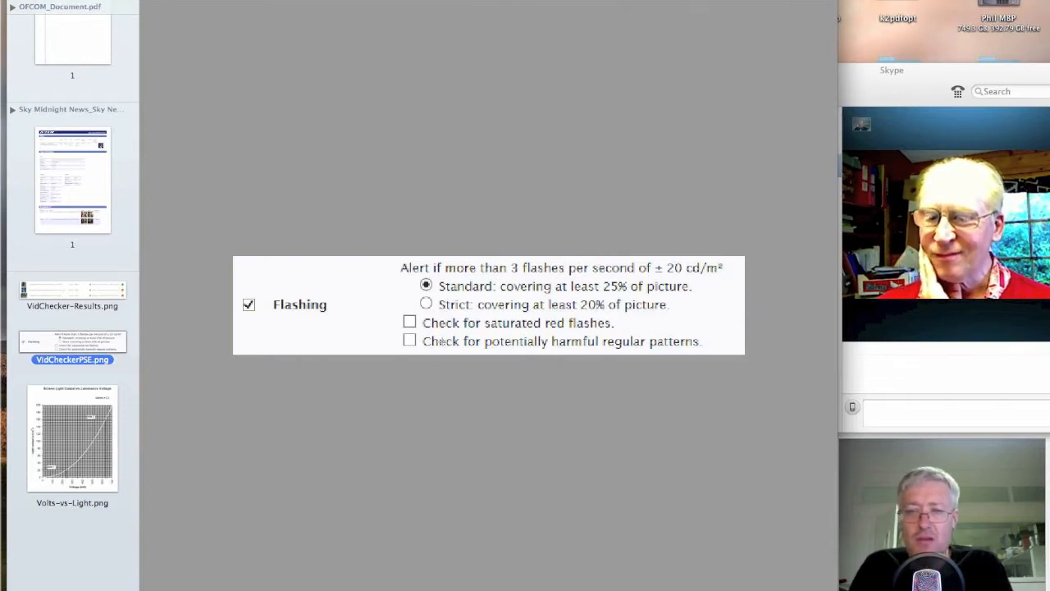
{"action": "mouse_move", "coordinate": [522, 369]}
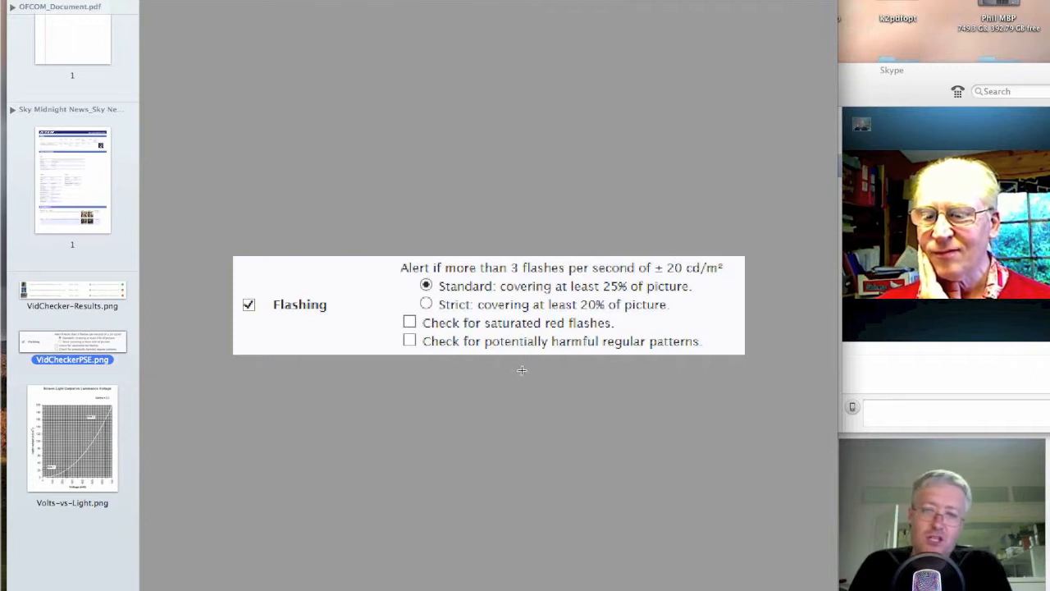
{"action": "mouse_move", "coordinate": [692, 327]}
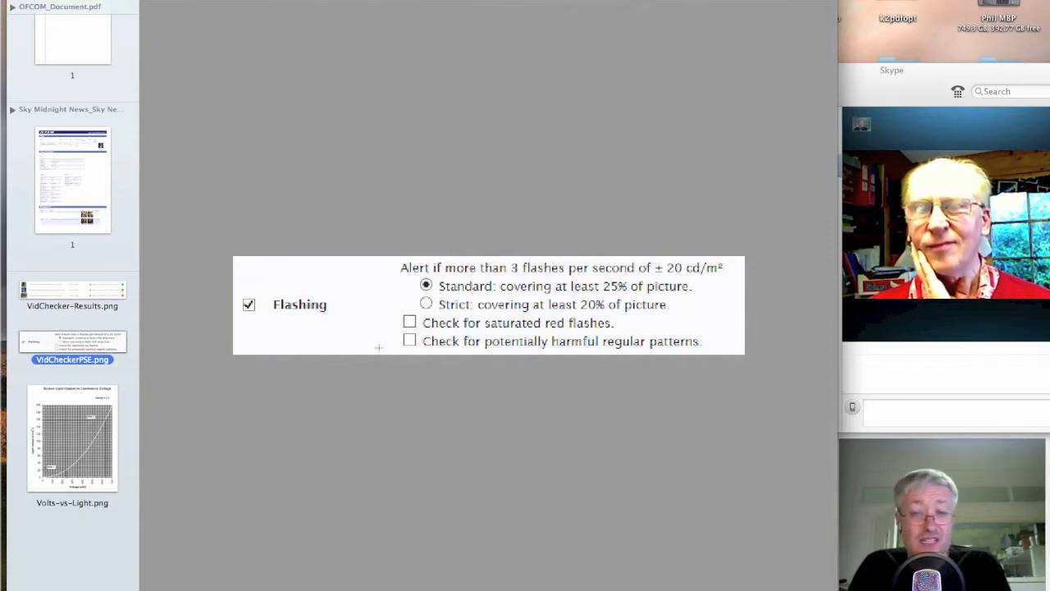
{"action": "mouse_move", "coordinate": [385, 320]}
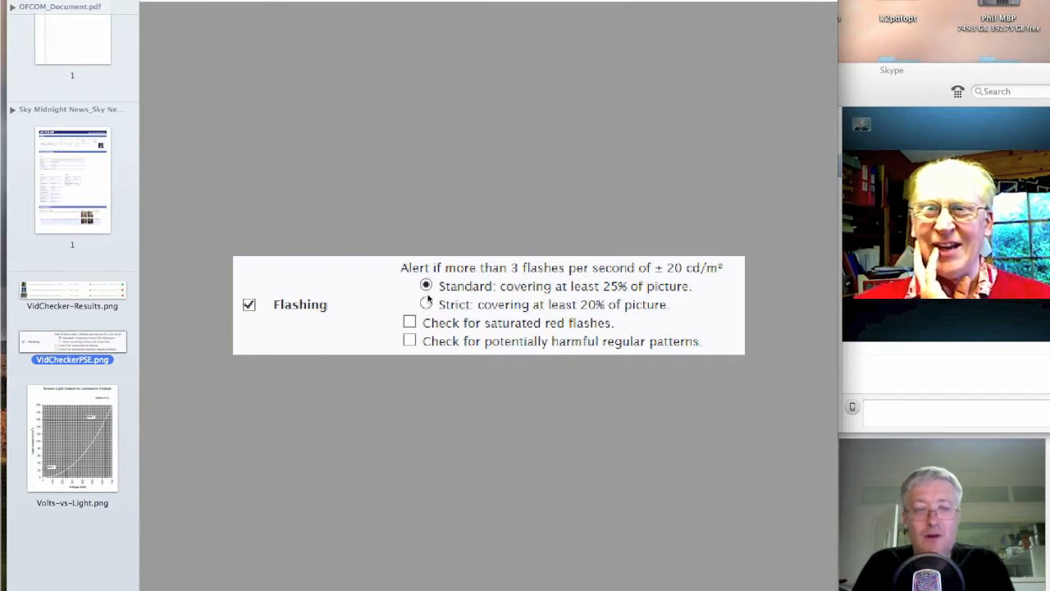
{"action": "mouse_move", "coordinate": [412, 177]}
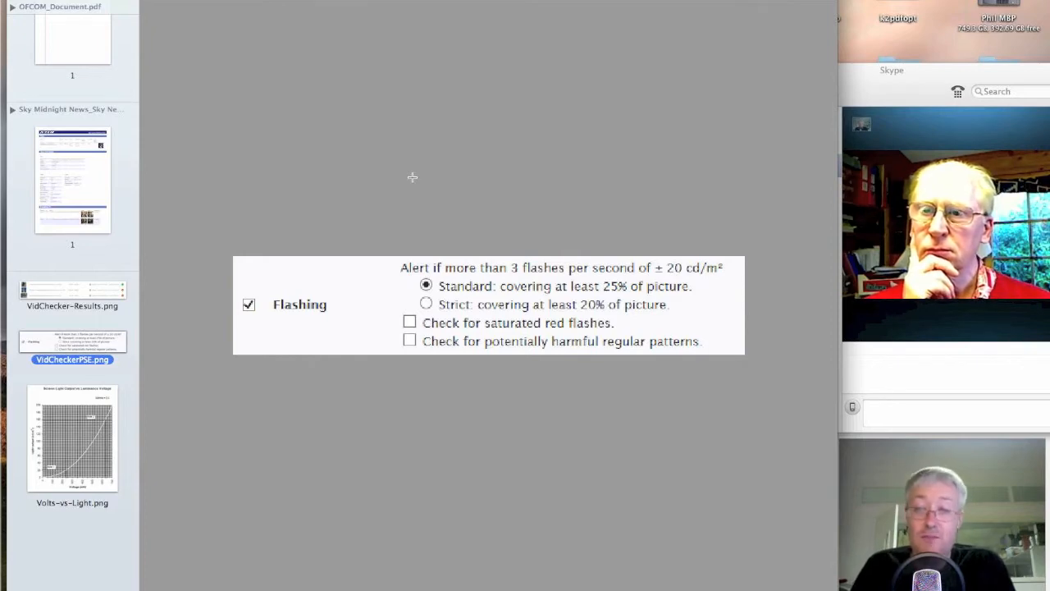
{"action": "mouse_move", "coordinate": [107, 294]}
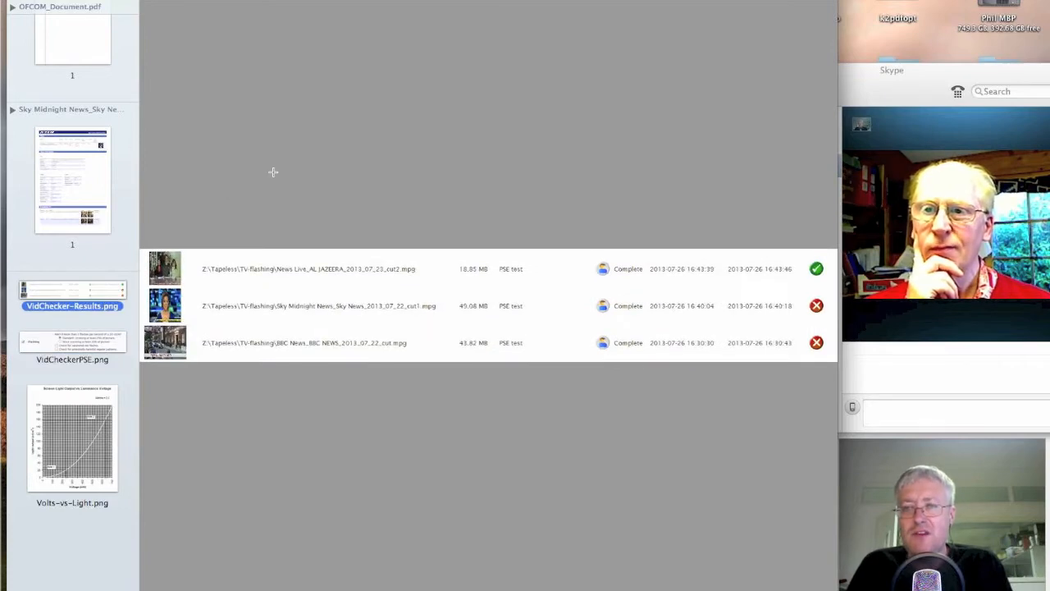
Move down the sidebar toward the Sky Midnight News report PDF.
{"action": "scroll", "scroll_direction": "down", "scroll_amount": 3}
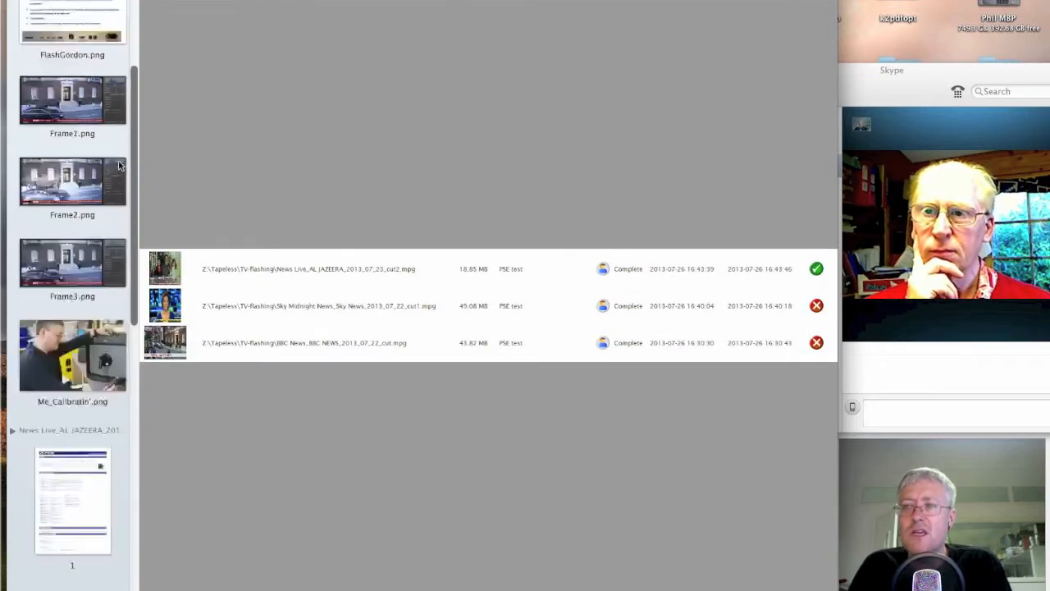
{"action": "scroll", "scroll_direction": "down", "scroll_amount": 3}
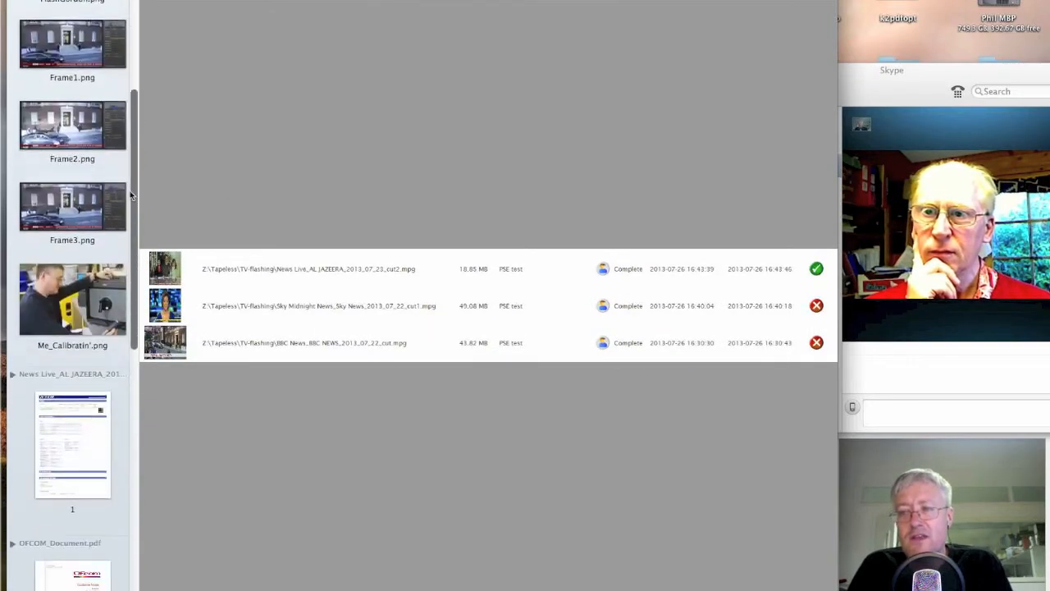
{"action": "scroll", "scroll_direction": "down", "scroll_amount": 3}
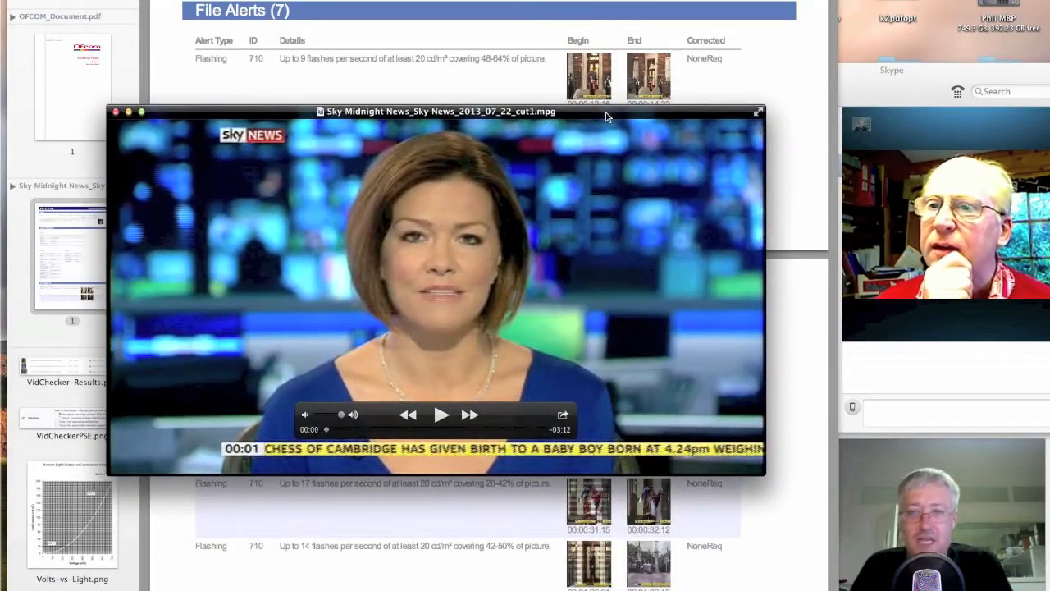
Position the Sky News clip window over the report and start it playing.
{"action": "left_click_drag", "start_coordinate": [439, 112], "coordinate": [449, 94]}
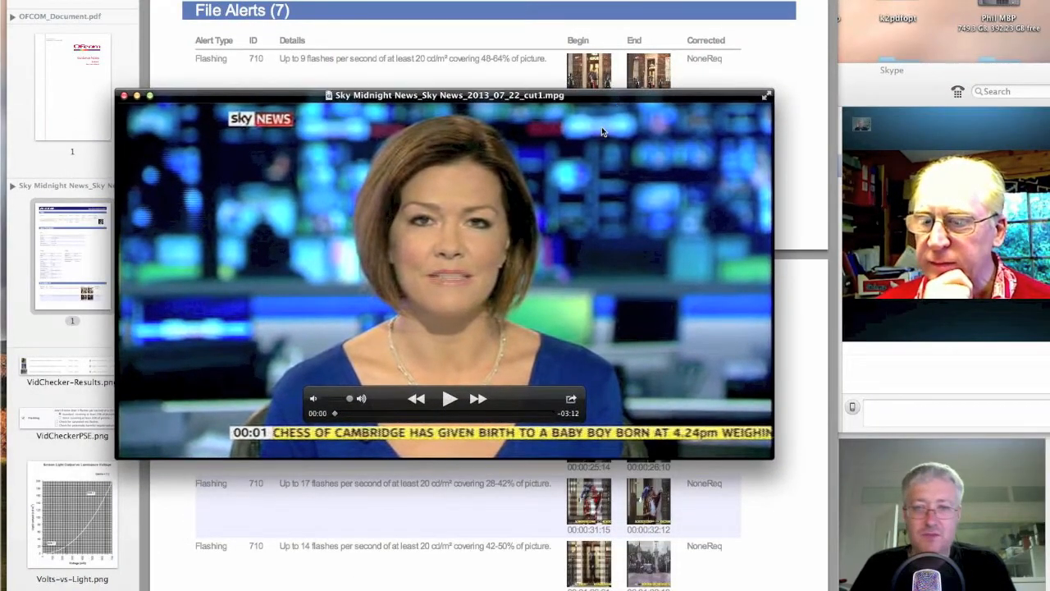
{"action": "left_click_drag", "start_coordinate": [449, 94], "coordinate": [456, 119]}
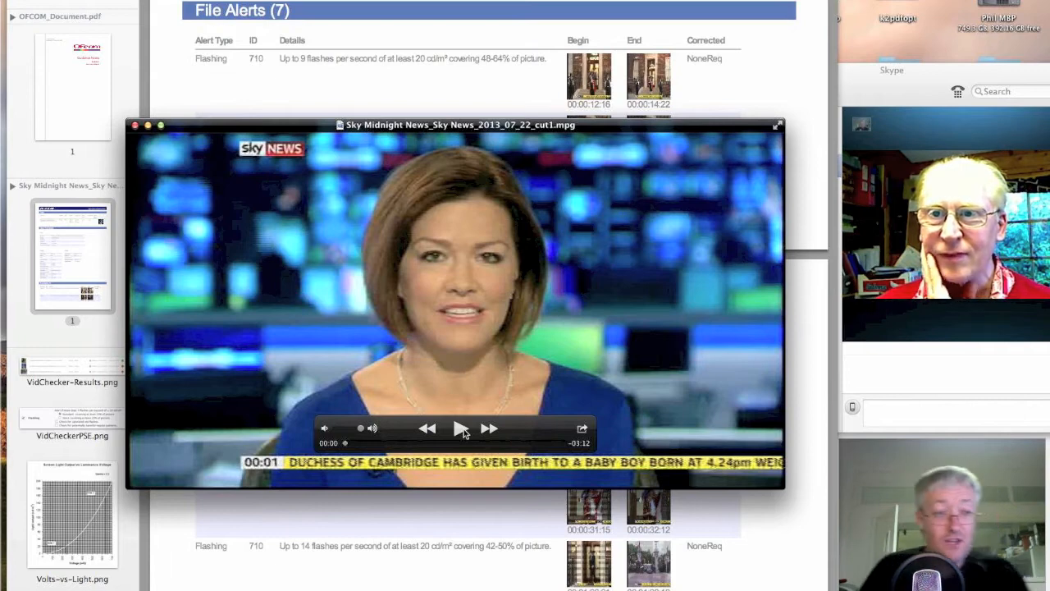
{"action": "left_click", "coordinate": [461, 428]}
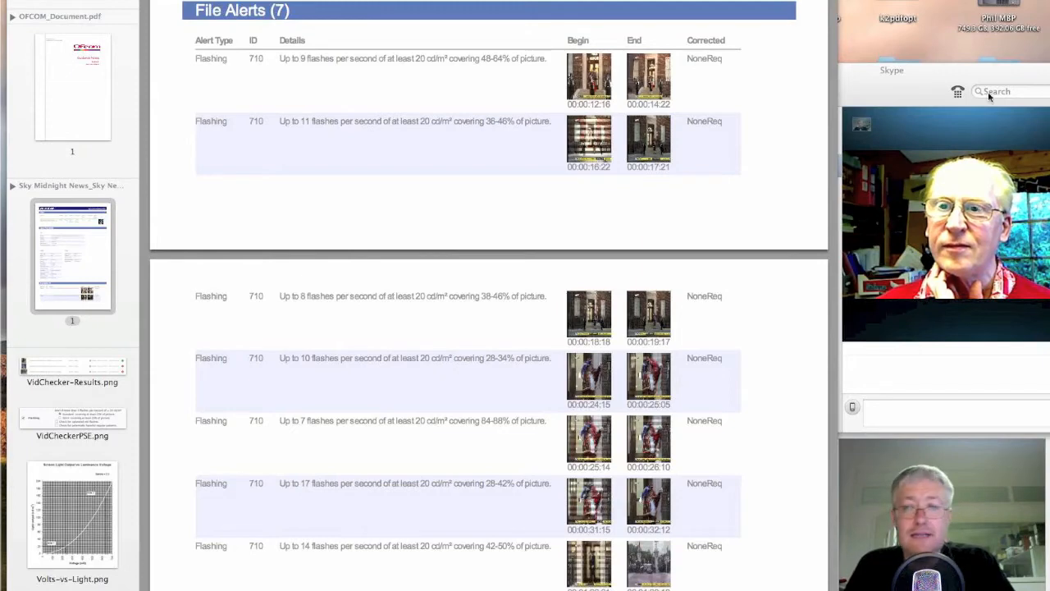
{"action": "mouse_move", "coordinate": [492, 208]}
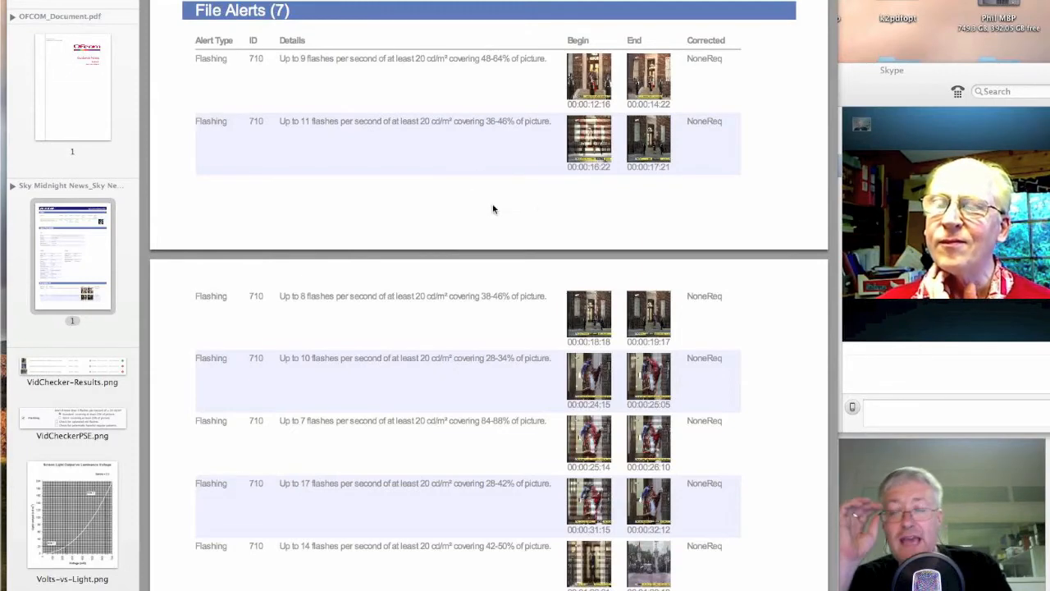
{"action": "mouse_move", "coordinate": [511, 181]}
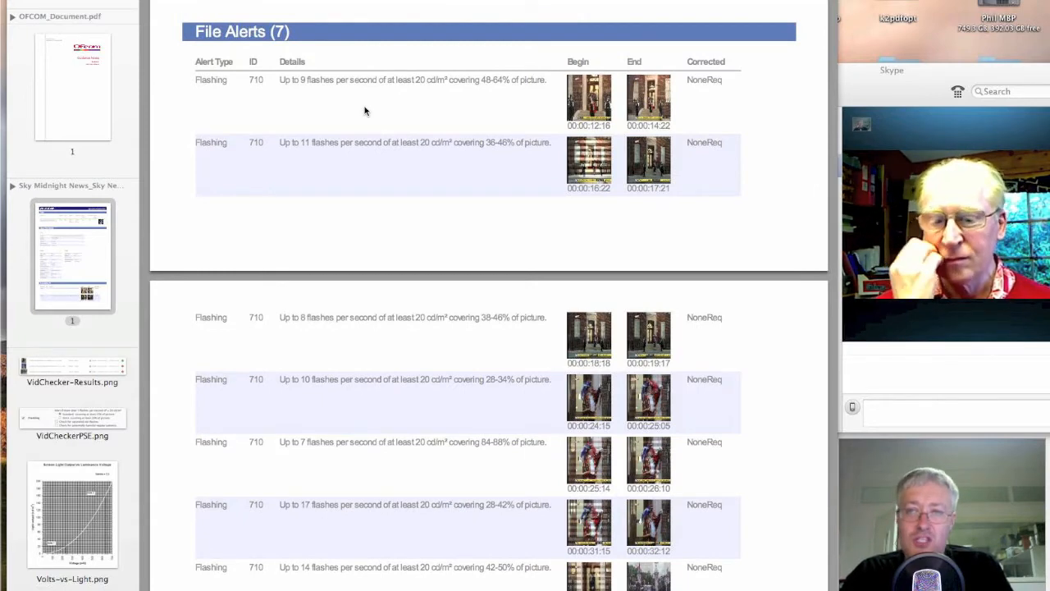
{"action": "mouse_move", "coordinate": [449, 110]}
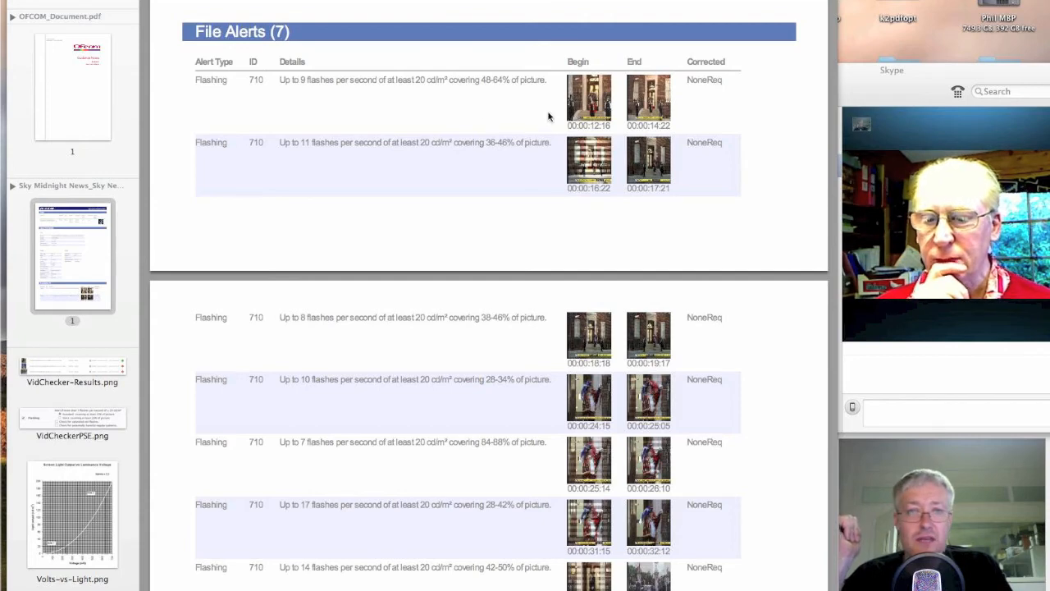
{"action": "mouse_move", "coordinate": [660, 136]}
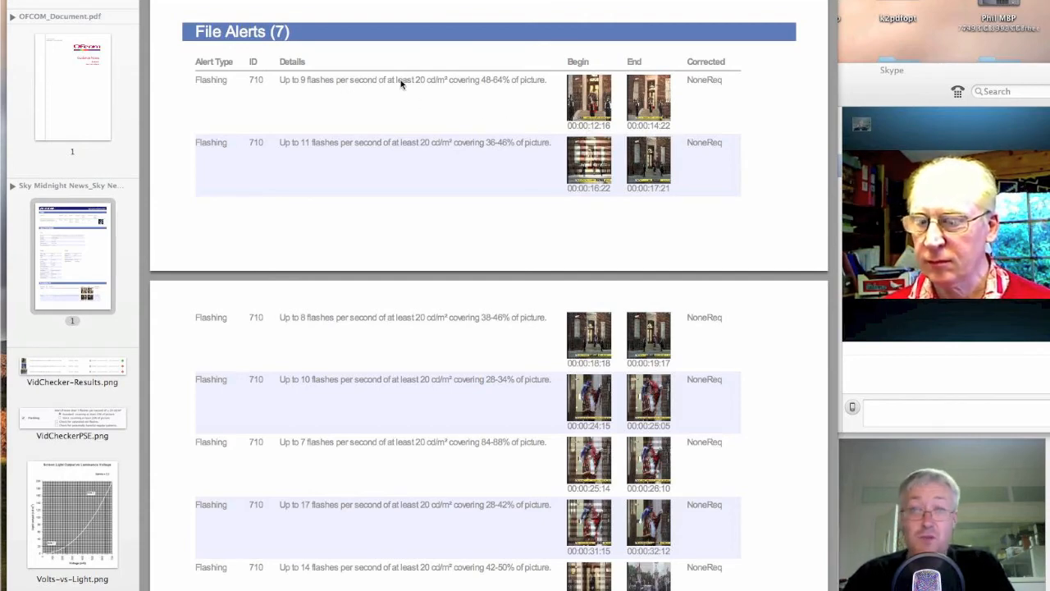
{"action": "mouse_move", "coordinate": [513, 98]}
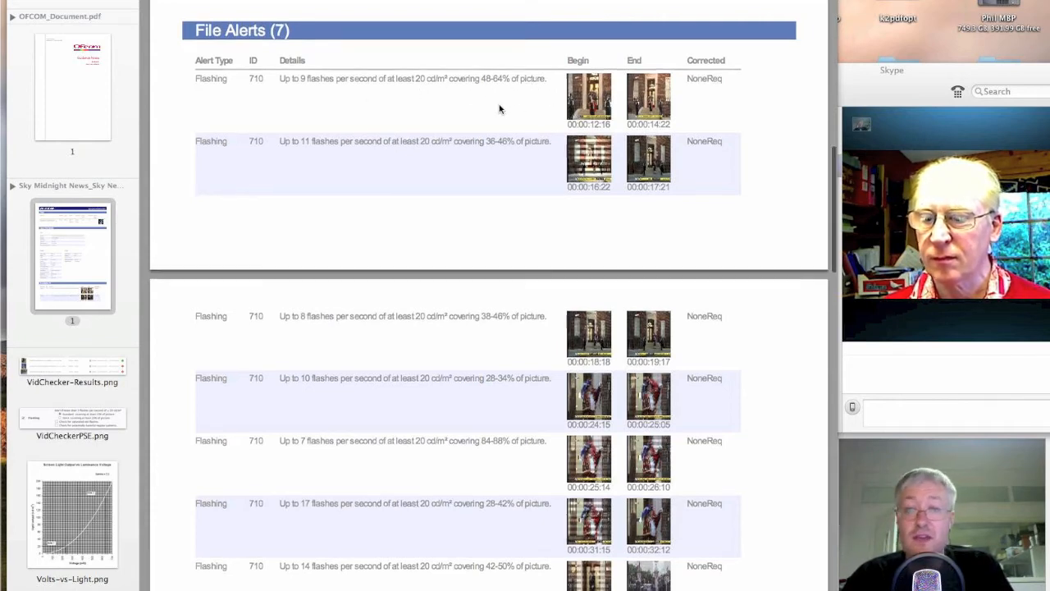
Replay the Sky News clip around the last flagged flash, then close the video window.
{"action": "scroll", "scroll_direction": "down", "scroll_amount": 3}
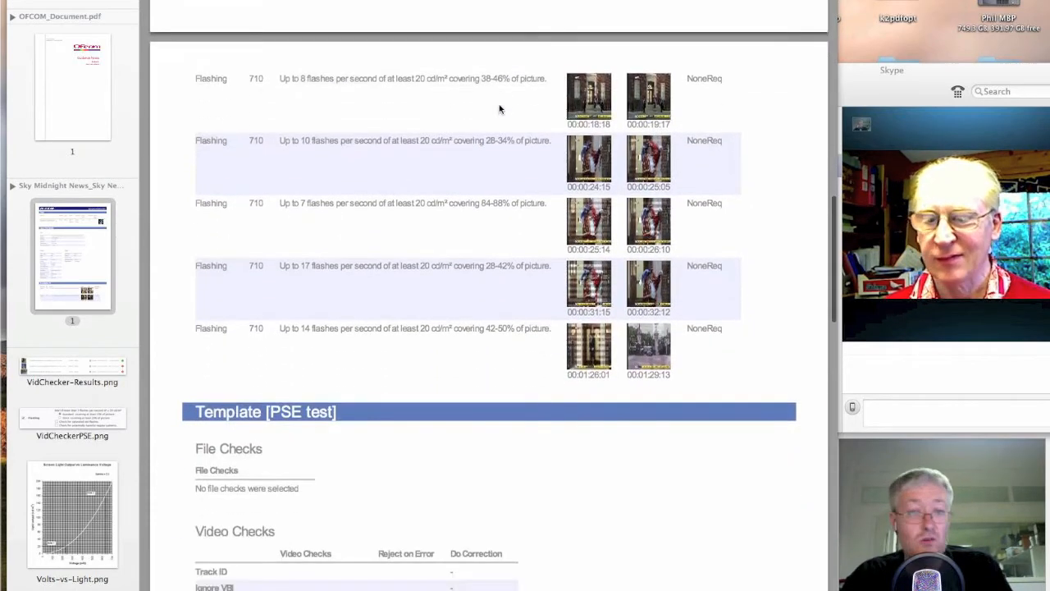
{"action": "scroll", "scroll_direction": "down", "scroll_amount": 3}
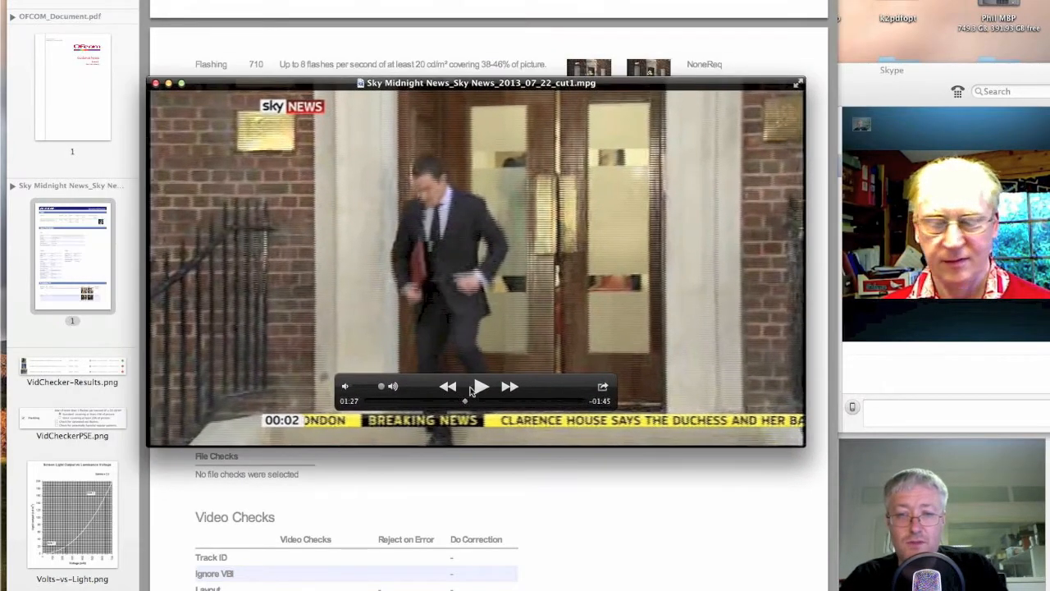
{"action": "left_click", "coordinate": [480, 386]}
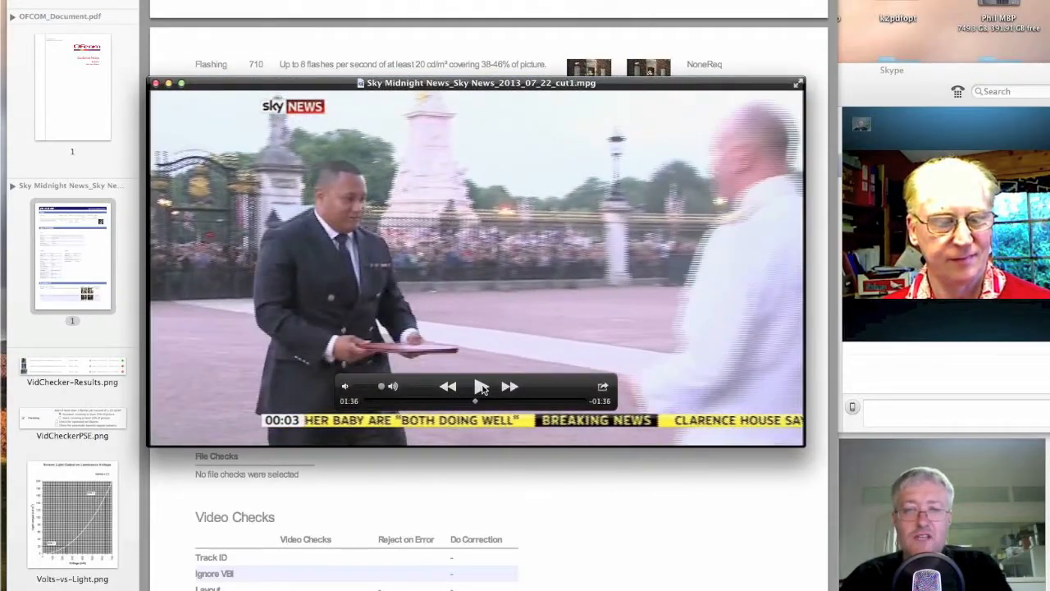
{"action": "left_click", "coordinate": [155, 83]}
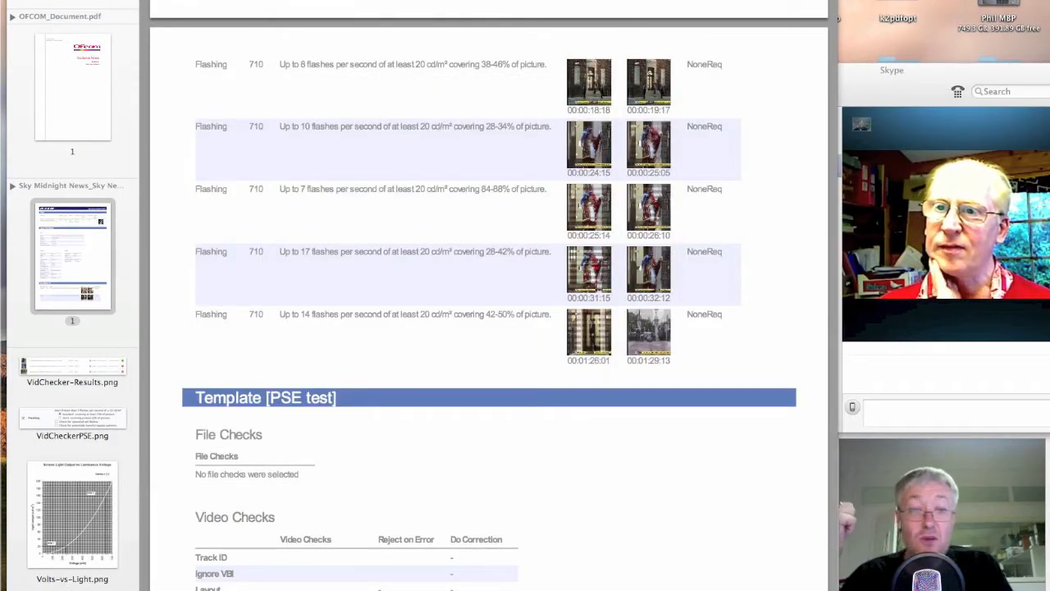
{"action": "mouse_move", "coordinate": [389, 443]}
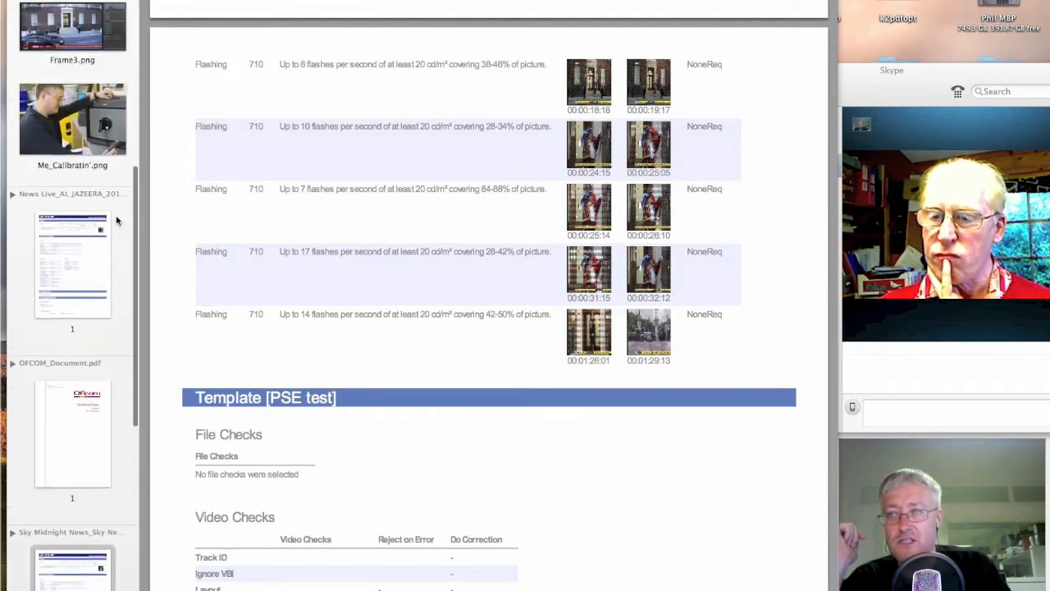
Look through the Al Jazeera VidChecker report showing a pass with no file alerts.
{"action": "scroll", "scroll_direction": "up", "scroll_amount": 3}
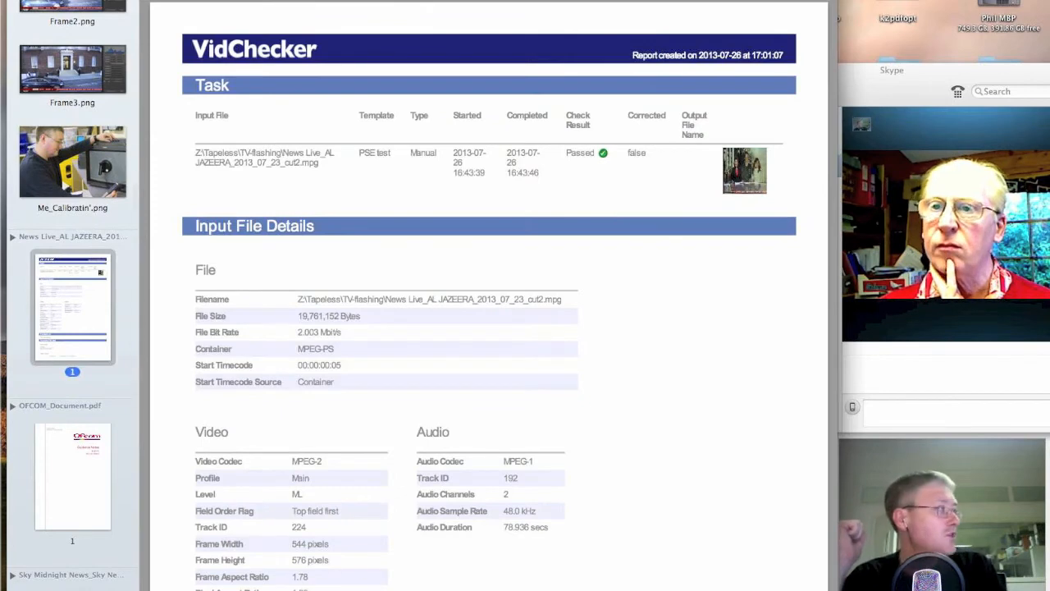
{"action": "scroll", "scroll_direction": "down", "scroll_amount": 3}
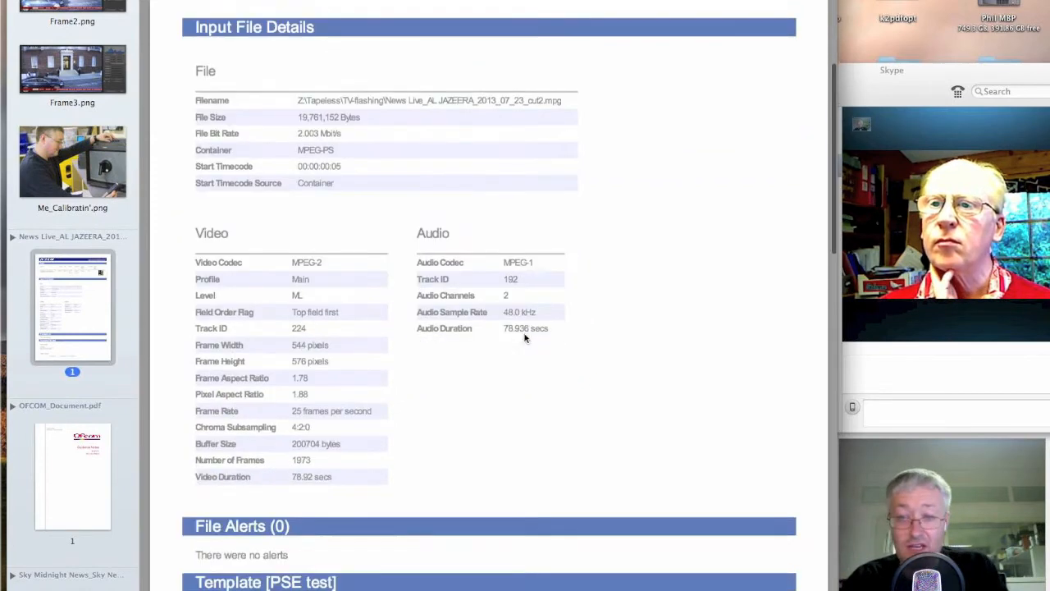
{"action": "scroll", "scroll_direction": "down", "scroll_amount": 3}
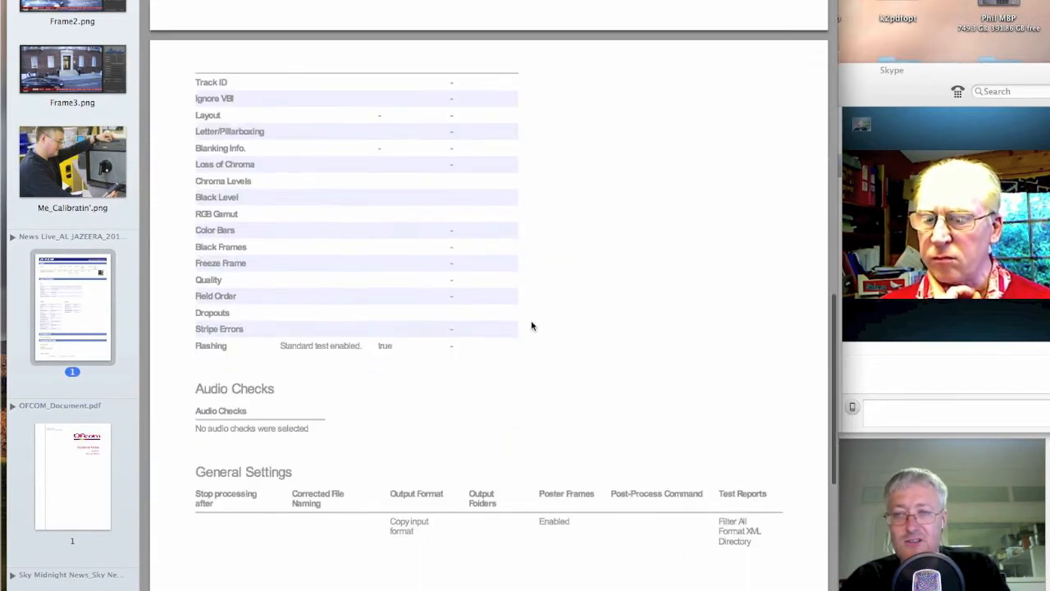
{"action": "scroll", "scroll_direction": "up", "scroll_amount": 3}
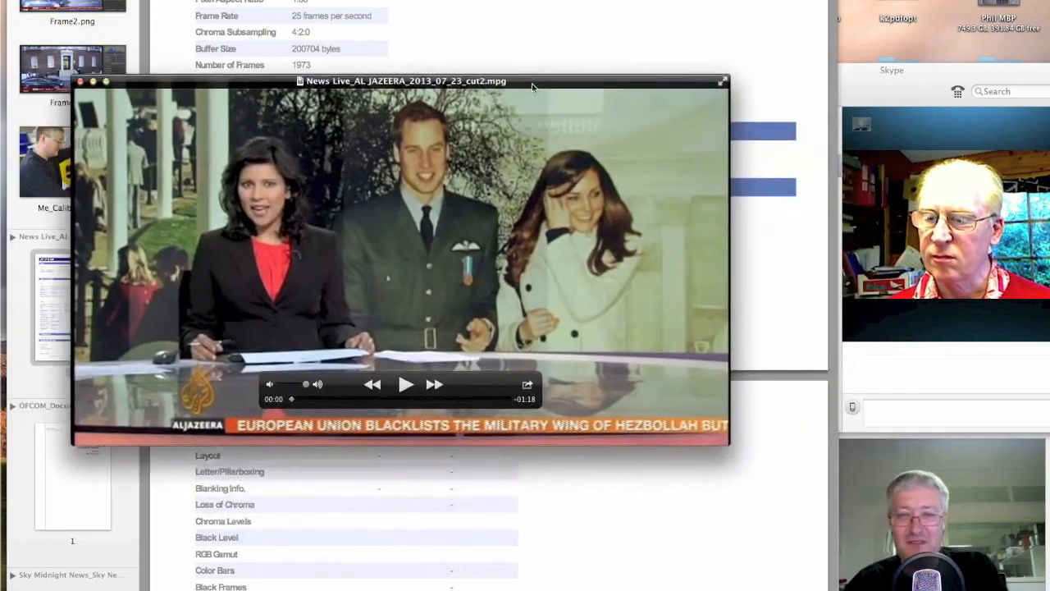
Position the Al Jazeera clip window, play part of it, then close it.
{"action": "left_click_drag", "start_coordinate": [405, 80], "coordinate": [468, 95]}
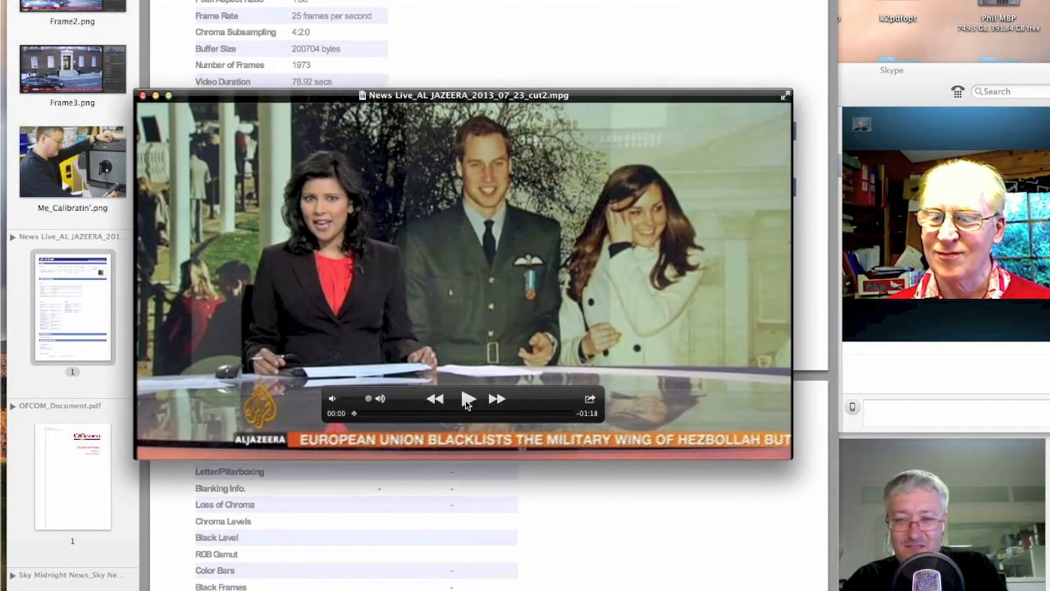
{"action": "left_click", "coordinate": [468, 398]}
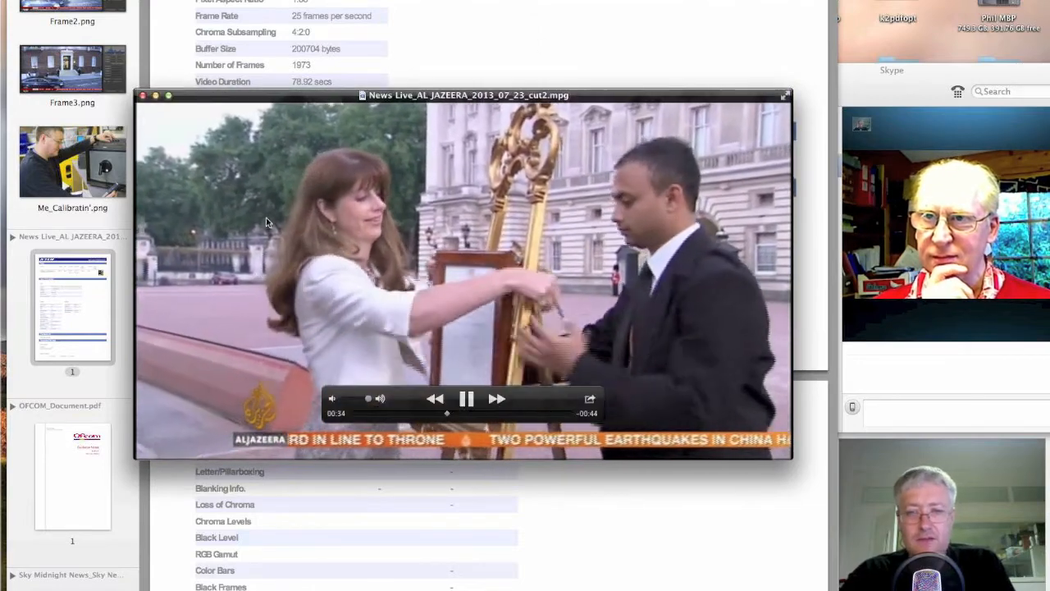
{"action": "left_click", "coordinate": [466, 398]}
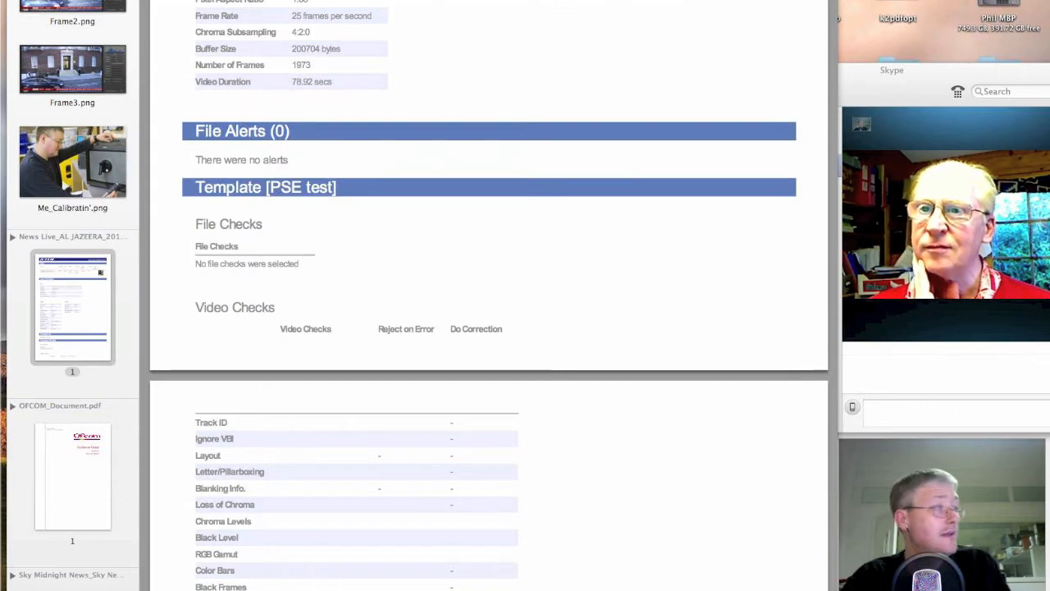
{"action": "mouse_move", "coordinate": [591, 302]}
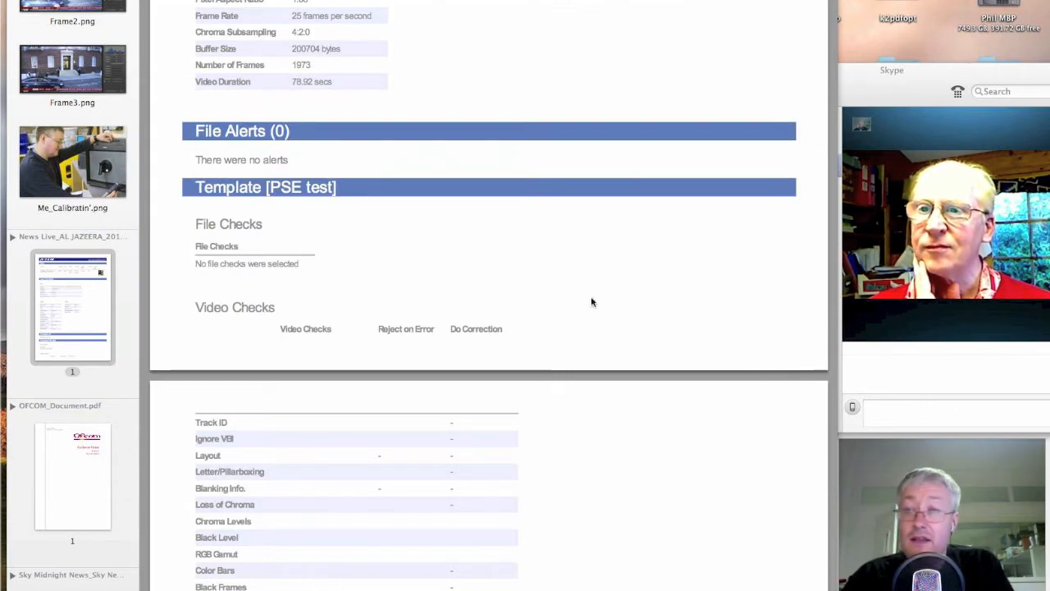
Scroll the Al Jazeera report past the empty alerts section to the PSE video checks table.
{"action": "scroll", "scroll_direction": "up", "scroll_amount": 3}
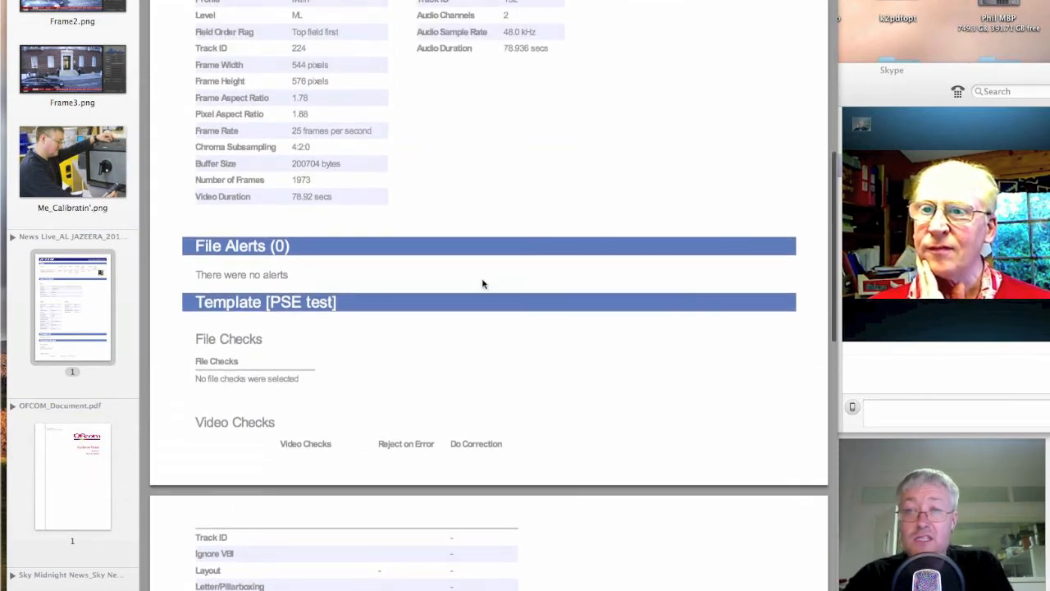
{"action": "scroll", "scroll_direction": "down", "scroll_amount": 3}
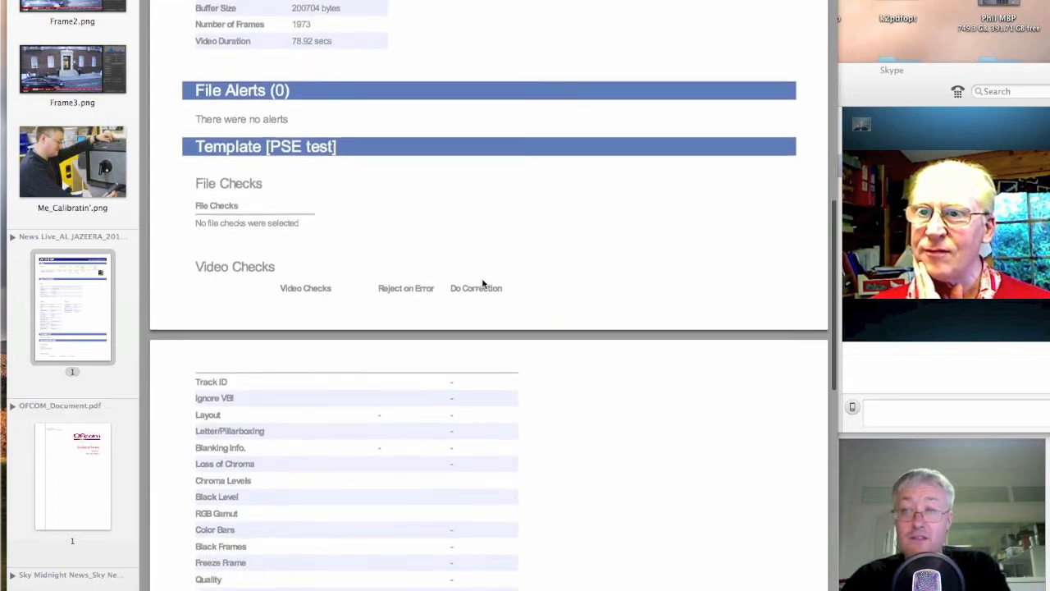
{"action": "scroll", "scroll_direction": "down", "scroll_amount": 3}
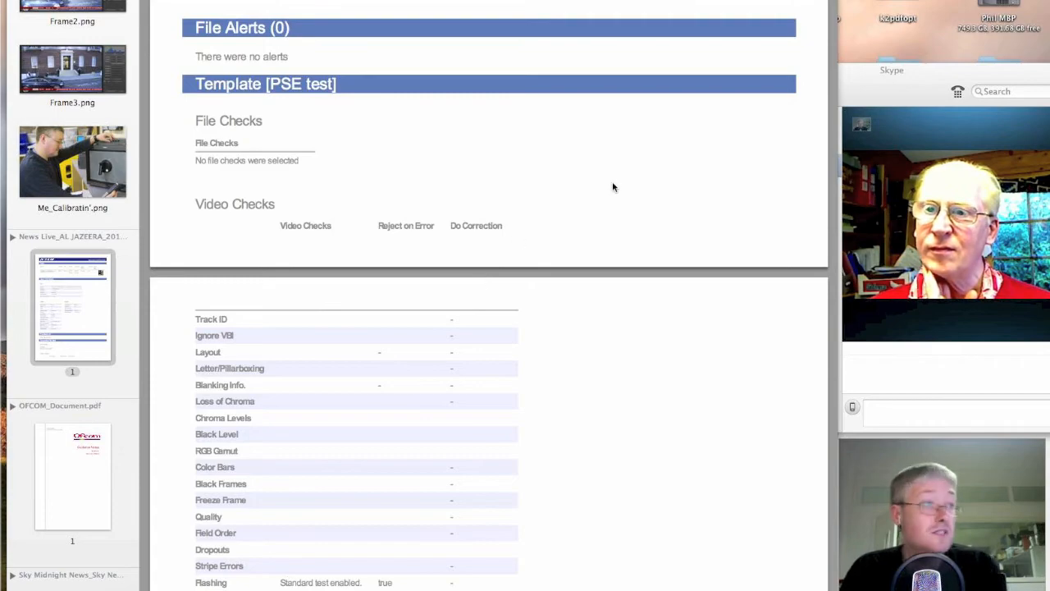
{"action": "mouse_move", "coordinate": [426, 298]}
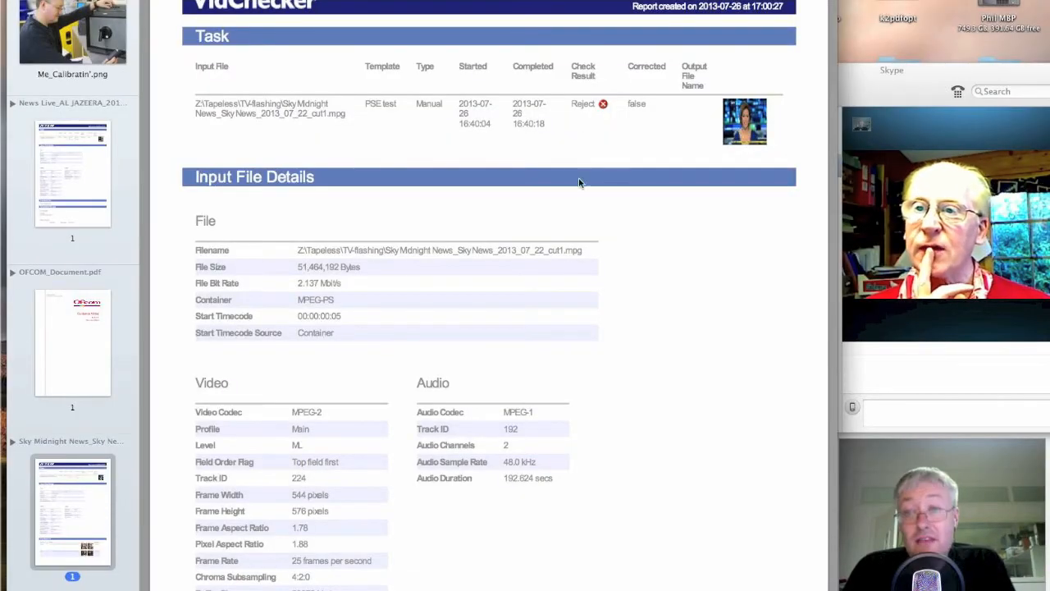
Scroll the Sky News report down through its File Alerts (7) flashing table.
{"action": "scroll", "scroll_direction": "down", "scroll_amount": 3}
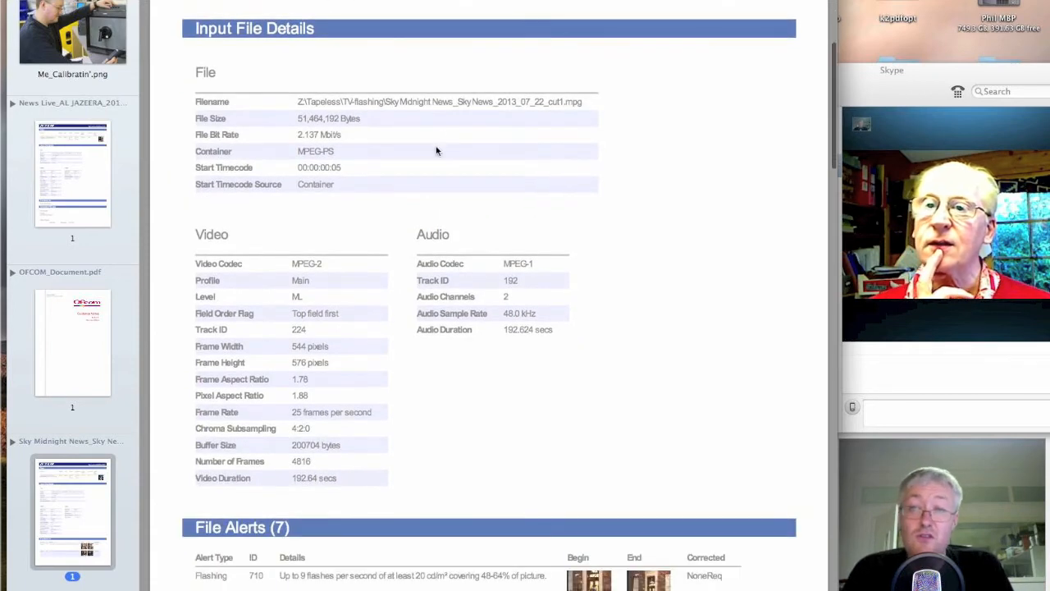
{"action": "scroll", "scroll_direction": "down", "scroll_amount": 3}
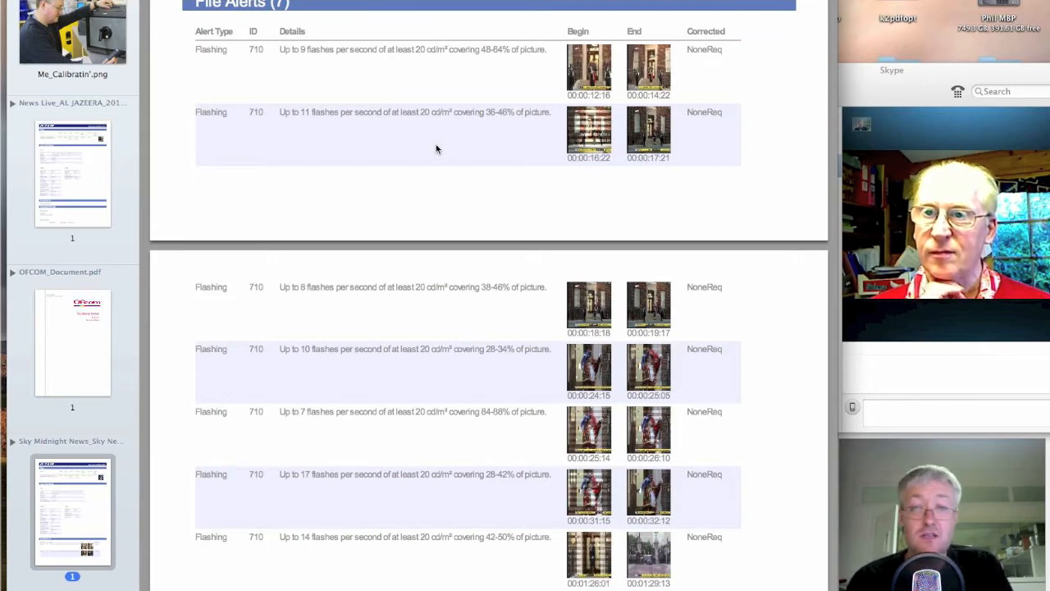
{"action": "scroll", "scroll_direction": "down", "scroll_amount": 3}
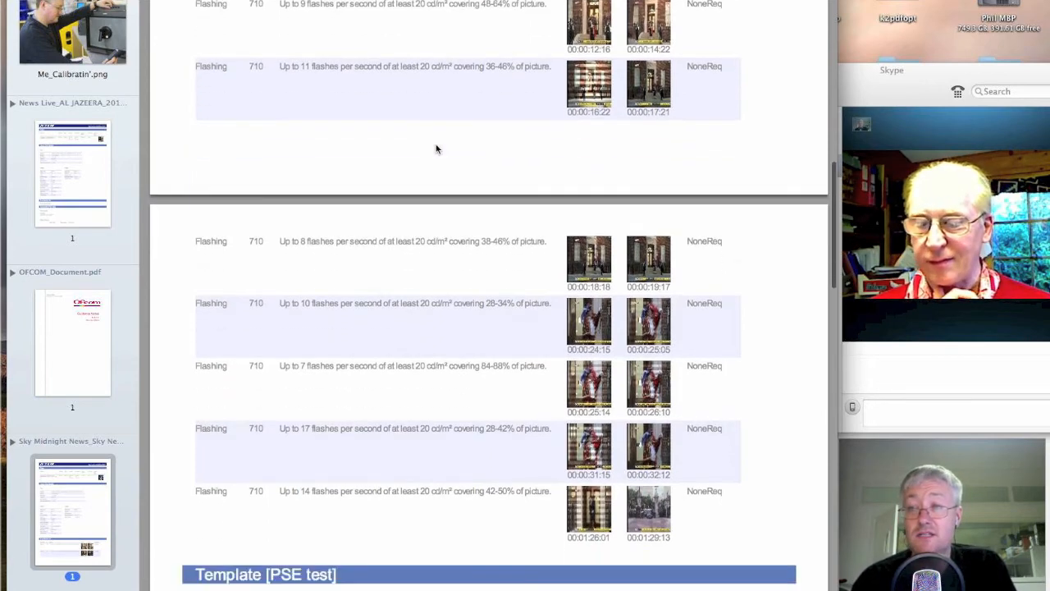
{"action": "scroll", "scroll_direction": "down", "scroll_amount": 3}
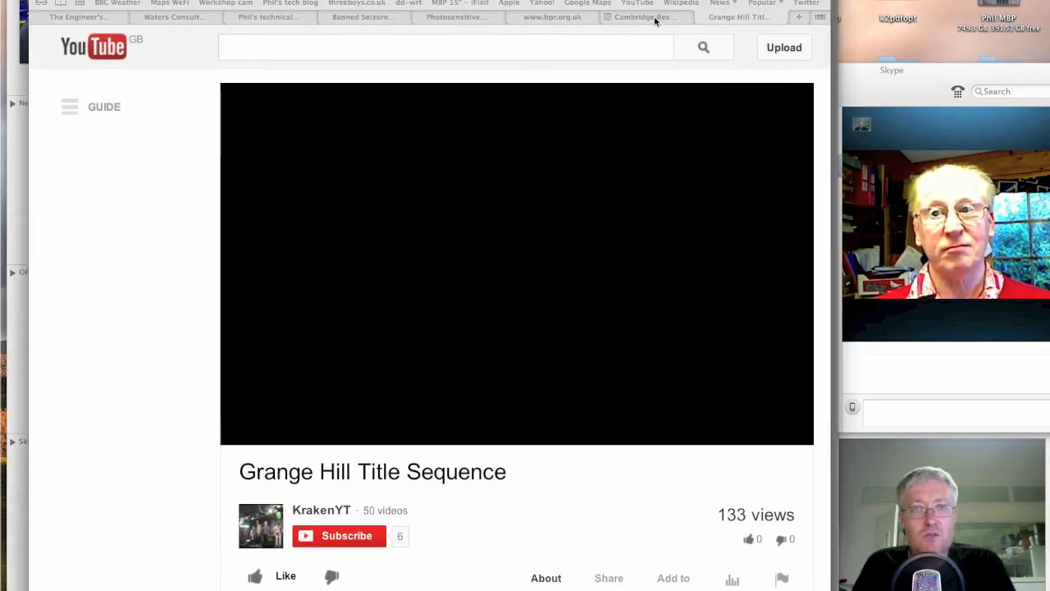
Bring up Wikipedia's Photosensitive epilepsy article and scroll to its Public responsibilities section.
{"action": "left_click", "coordinate": [552, 16]}
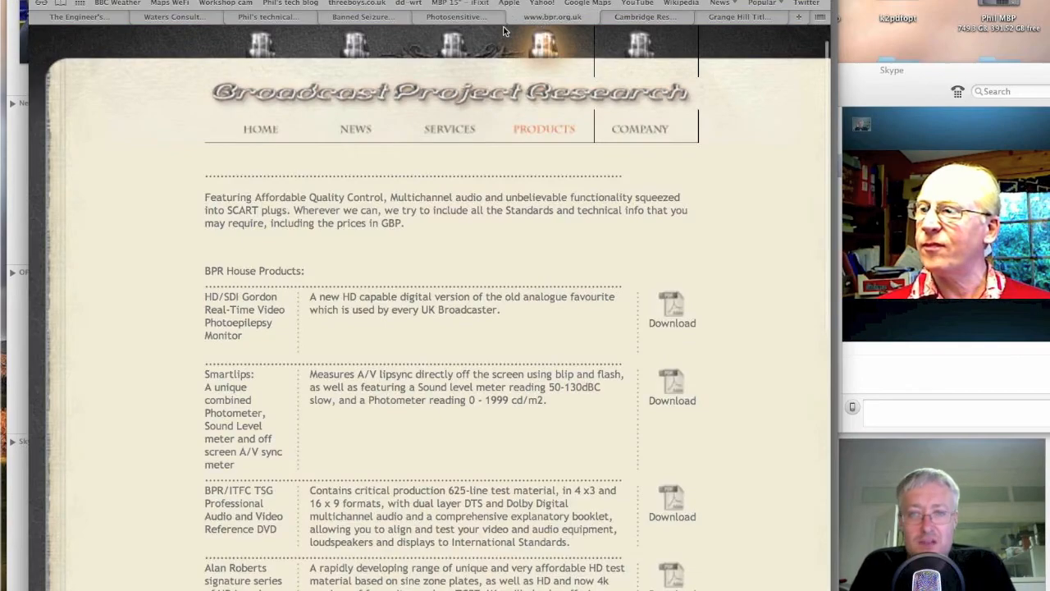
{"action": "left_click", "coordinate": [456, 16]}
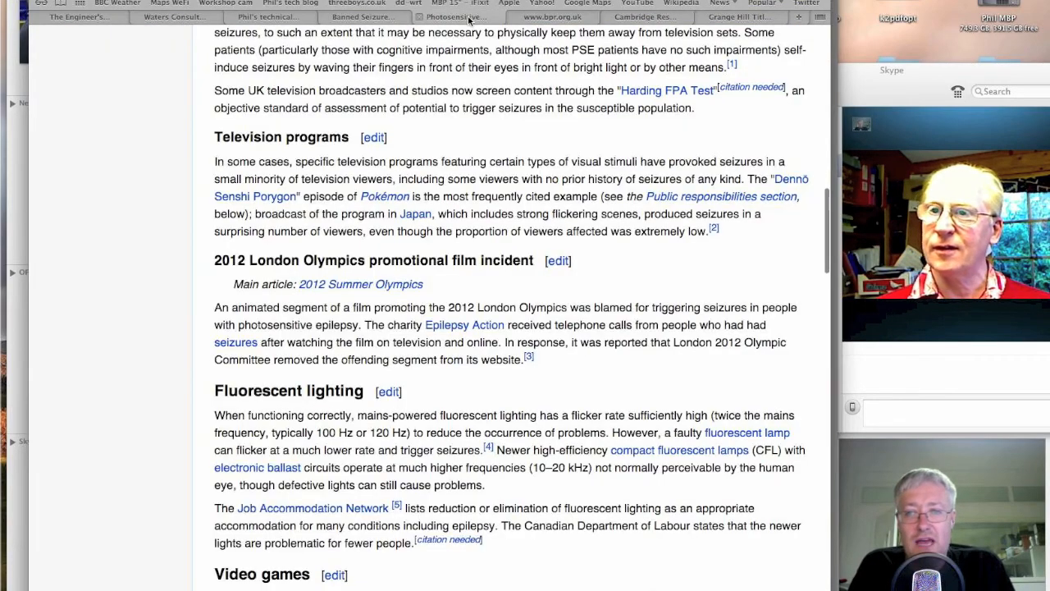
{"action": "scroll", "scroll_direction": "down", "scroll_amount": 3}
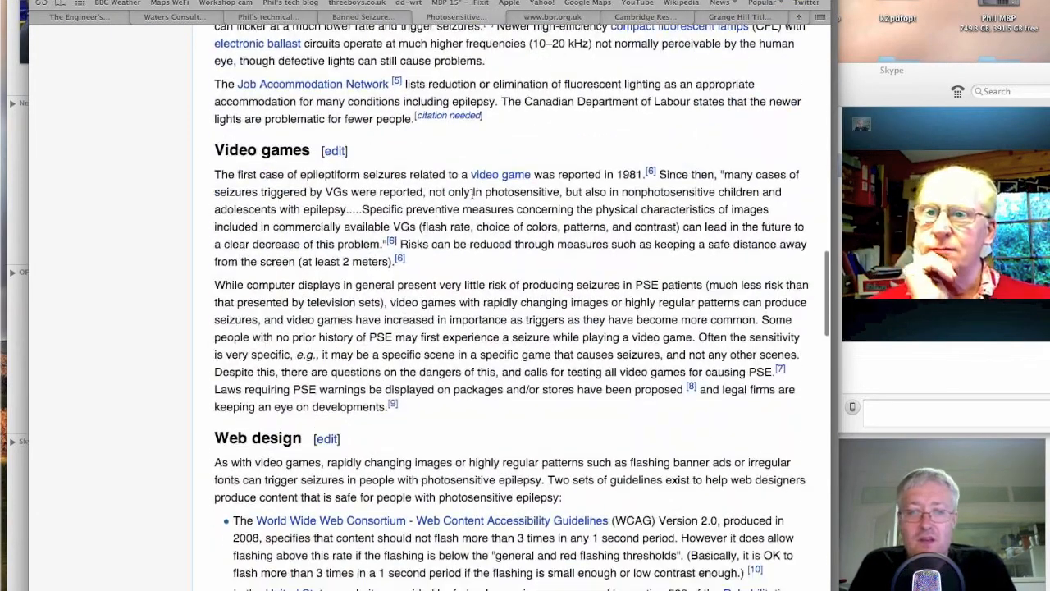
{"action": "scroll", "scroll_direction": "down", "scroll_amount": 3}
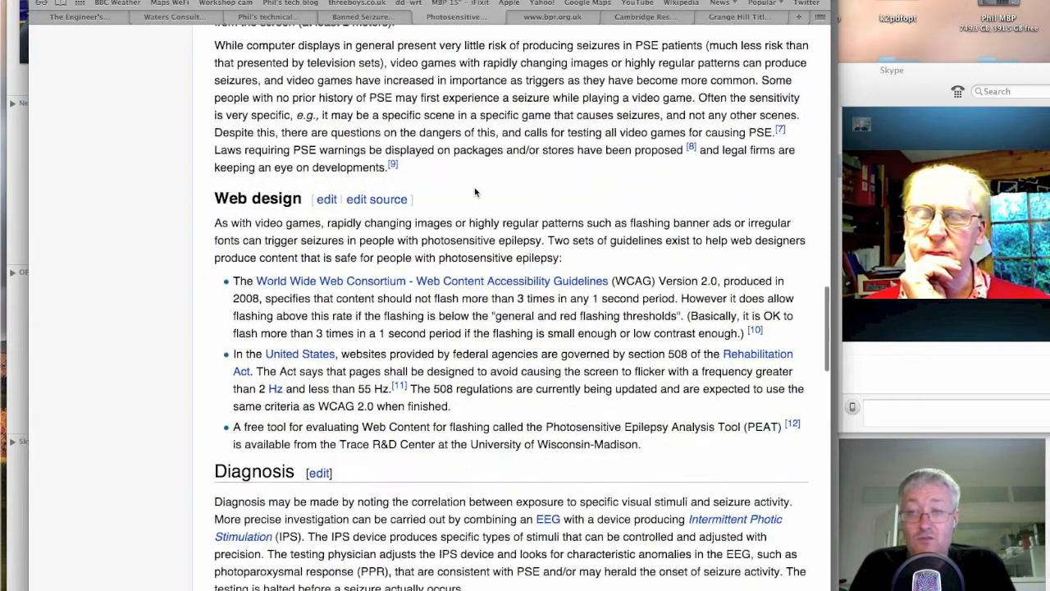
{"action": "scroll", "scroll_direction": "down", "scroll_amount": 3}
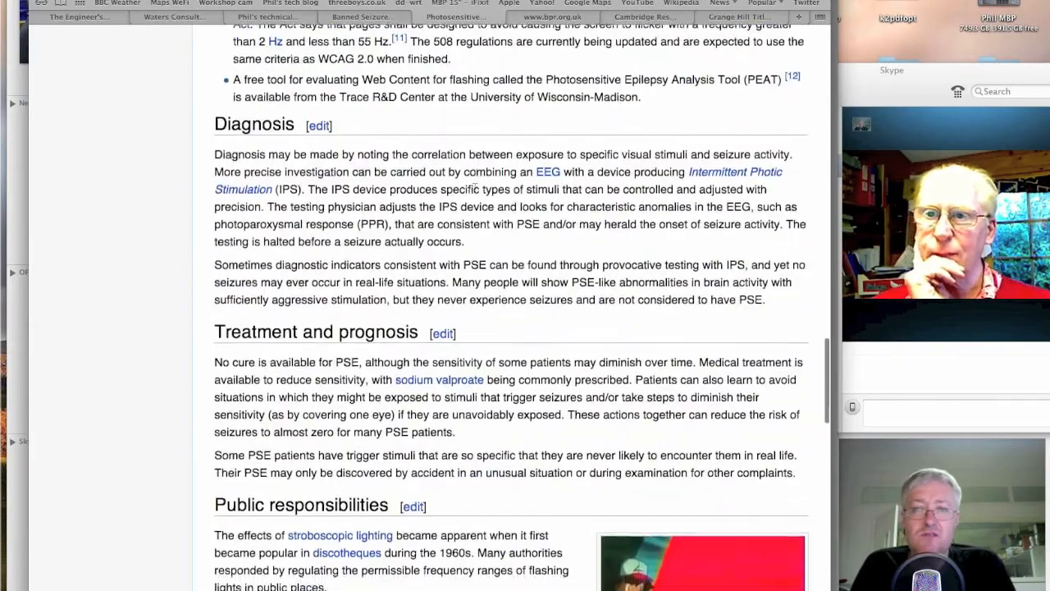
{"action": "scroll", "scroll_direction": "down", "scroll_amount": 3}
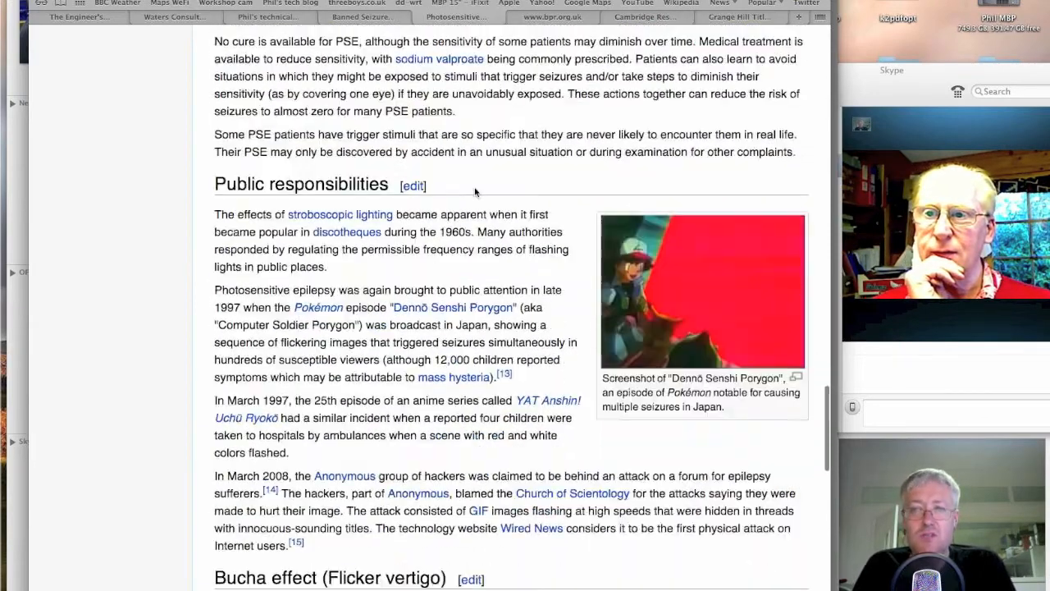